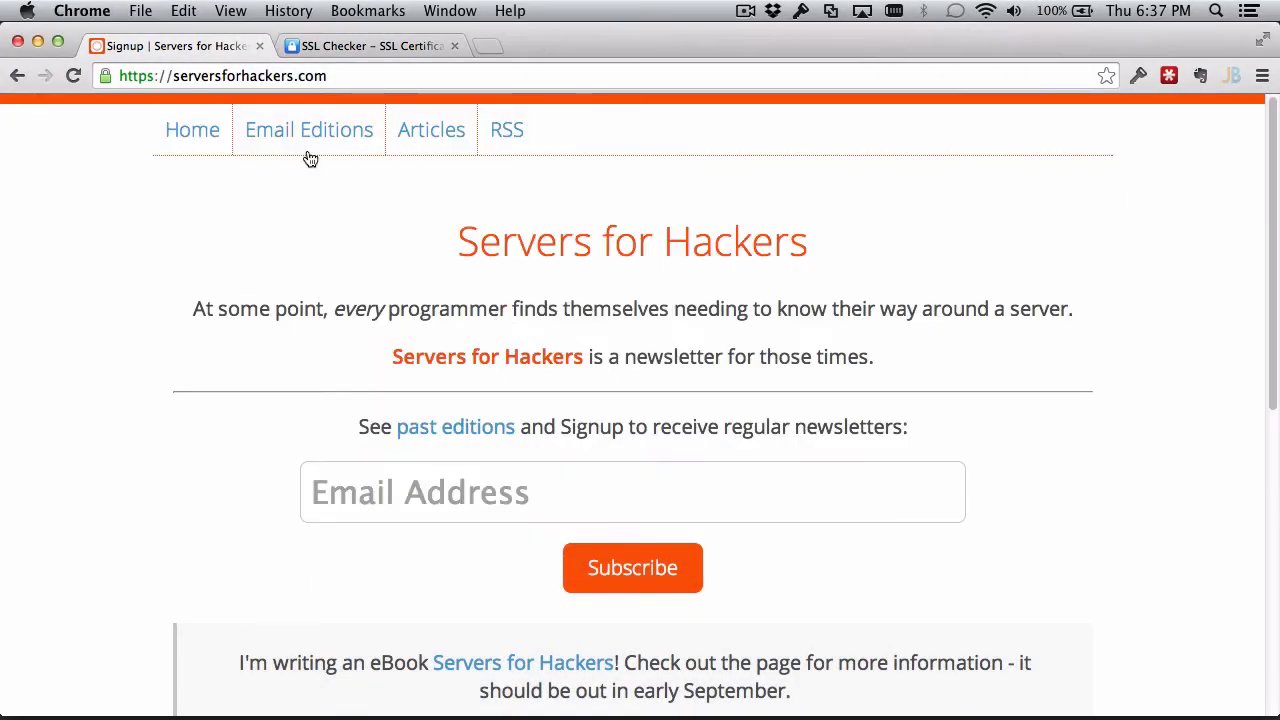
Step: Open the Monitoring Processes with Supervisord article and read through its Node script and package details
{"action": "left_click", "coordinate": [308, 129]}
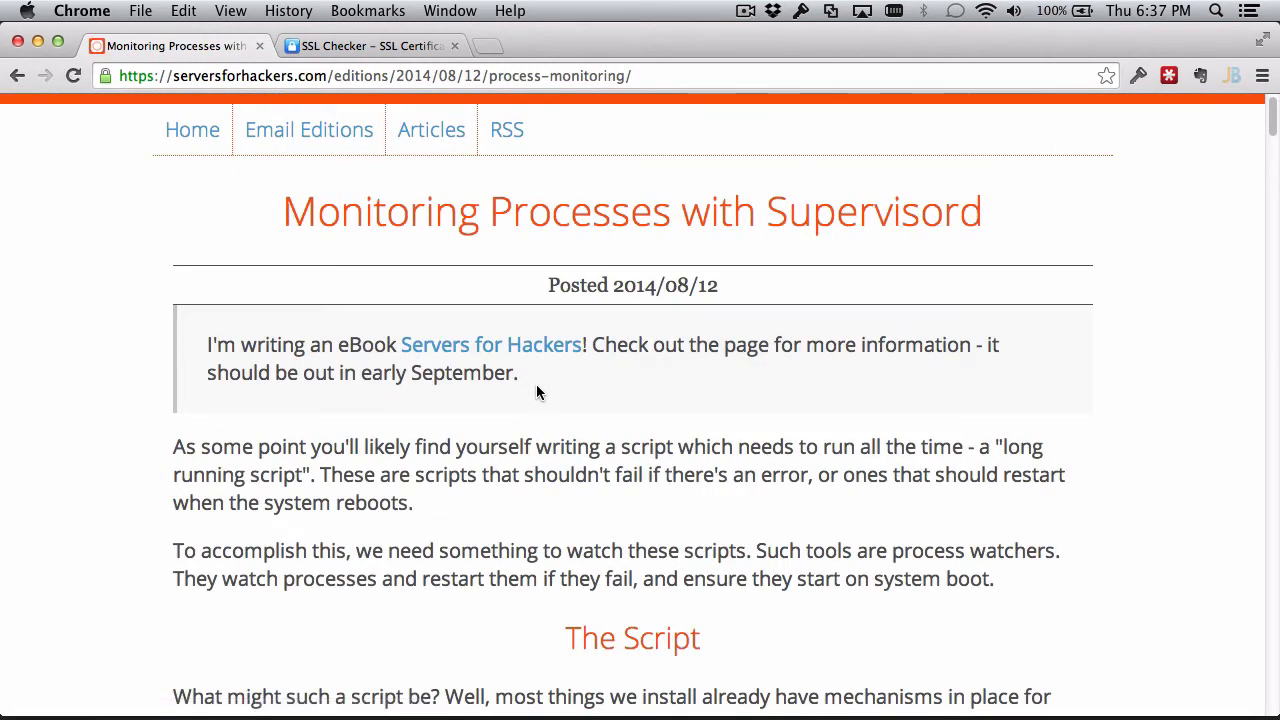
{"action": "scroll", "scroll_direction": "down", "scroll_amount": 3}
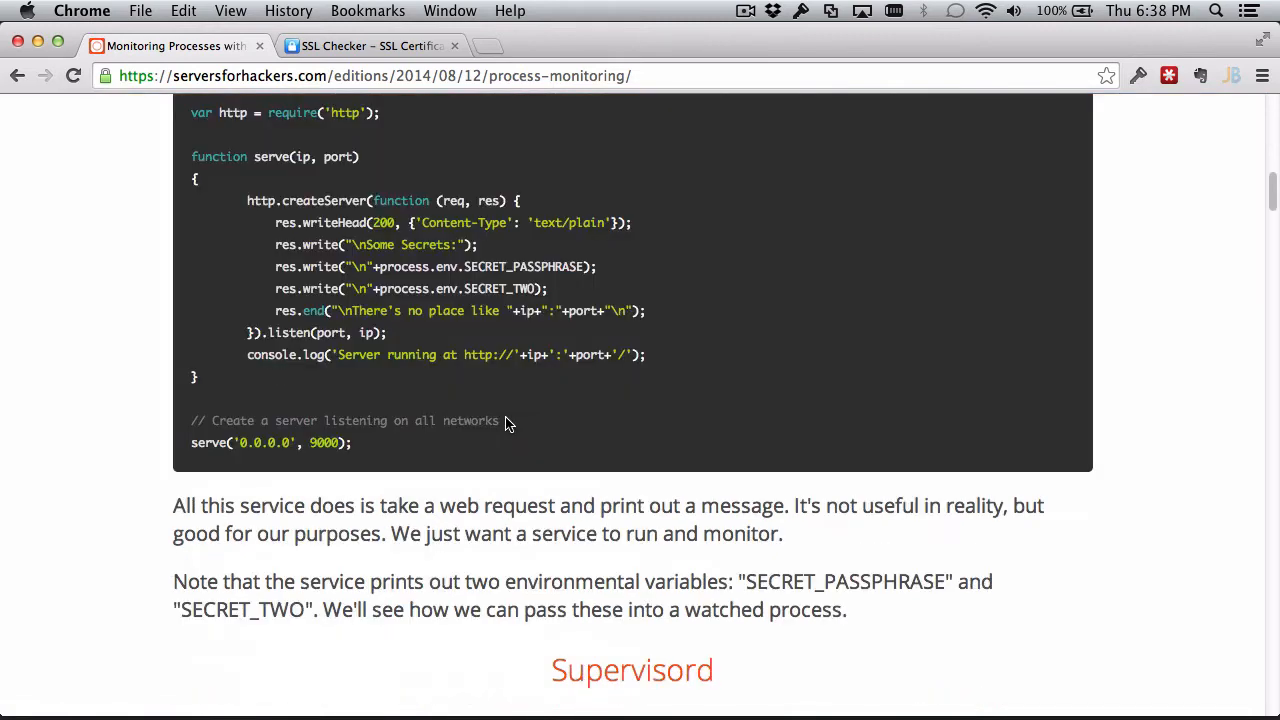
{"action": "scroll", "scroll_direction": "down", "scroll_amount": 3}
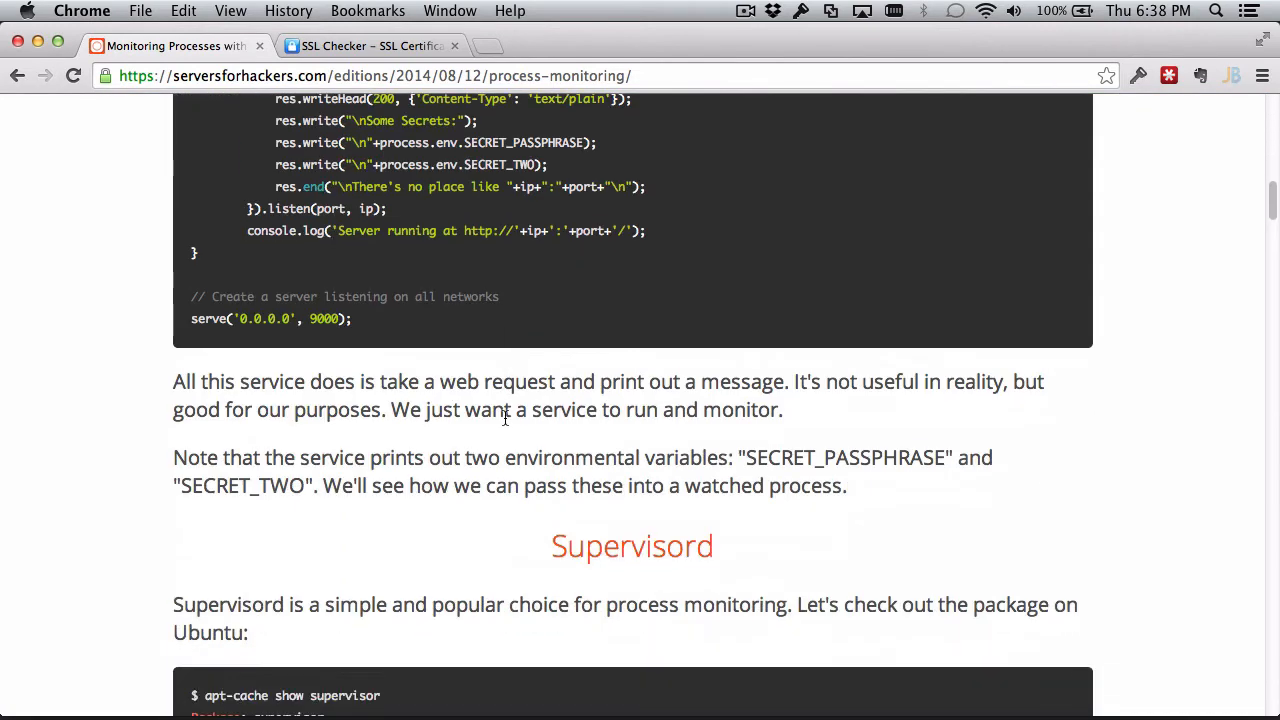
{"action": "scroll", "scroll_direction": "down", "scroll_amount": 3}
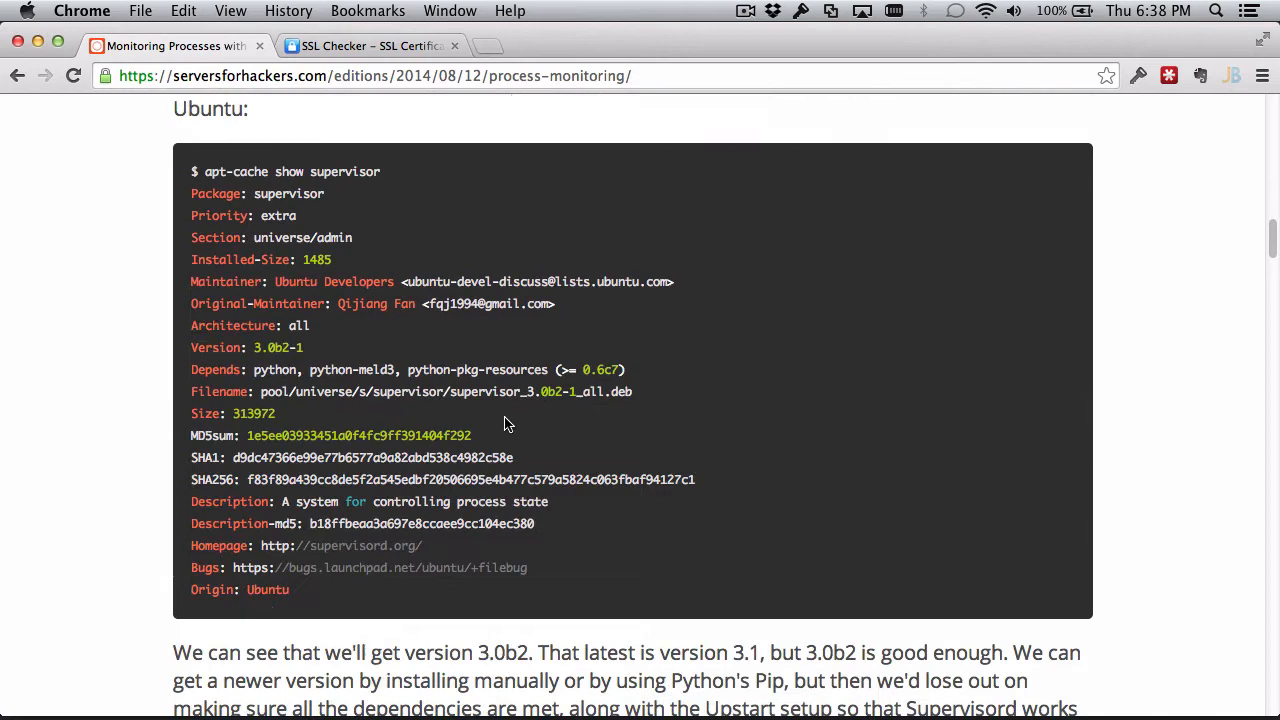
{"action": "scroll", "scroll_direction": "down", "scroll_amount": 3}
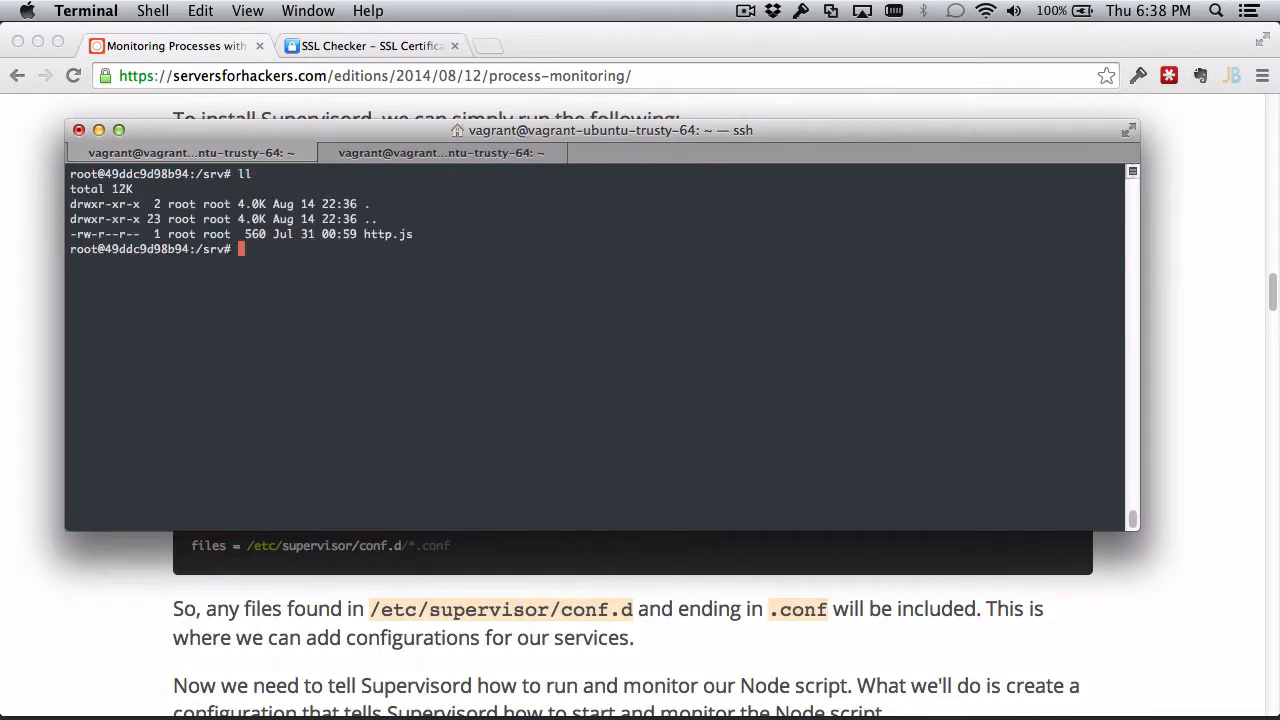
Step: Review http.js in vim, then run it with node so it serves on 0.0.0.0:9000
{"action": "type", "text": "vim http.js"}
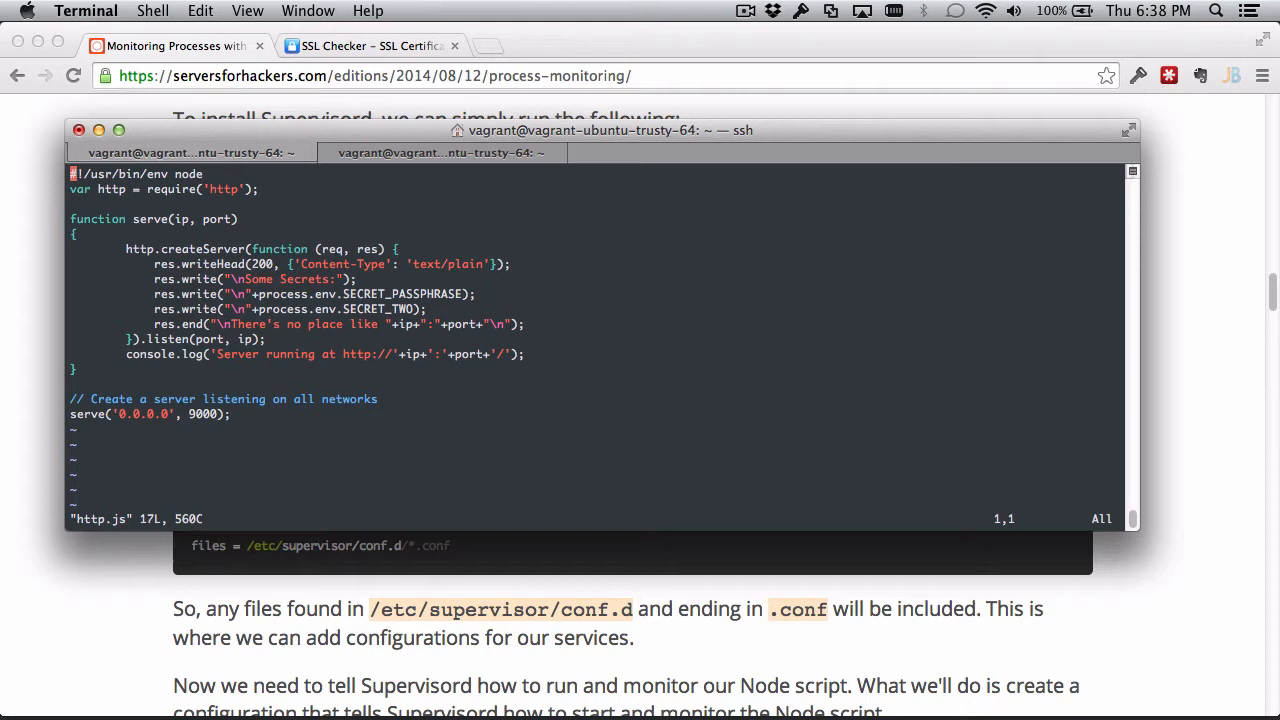
{"action": "mouse_move", "coordinate": [586, 380]}
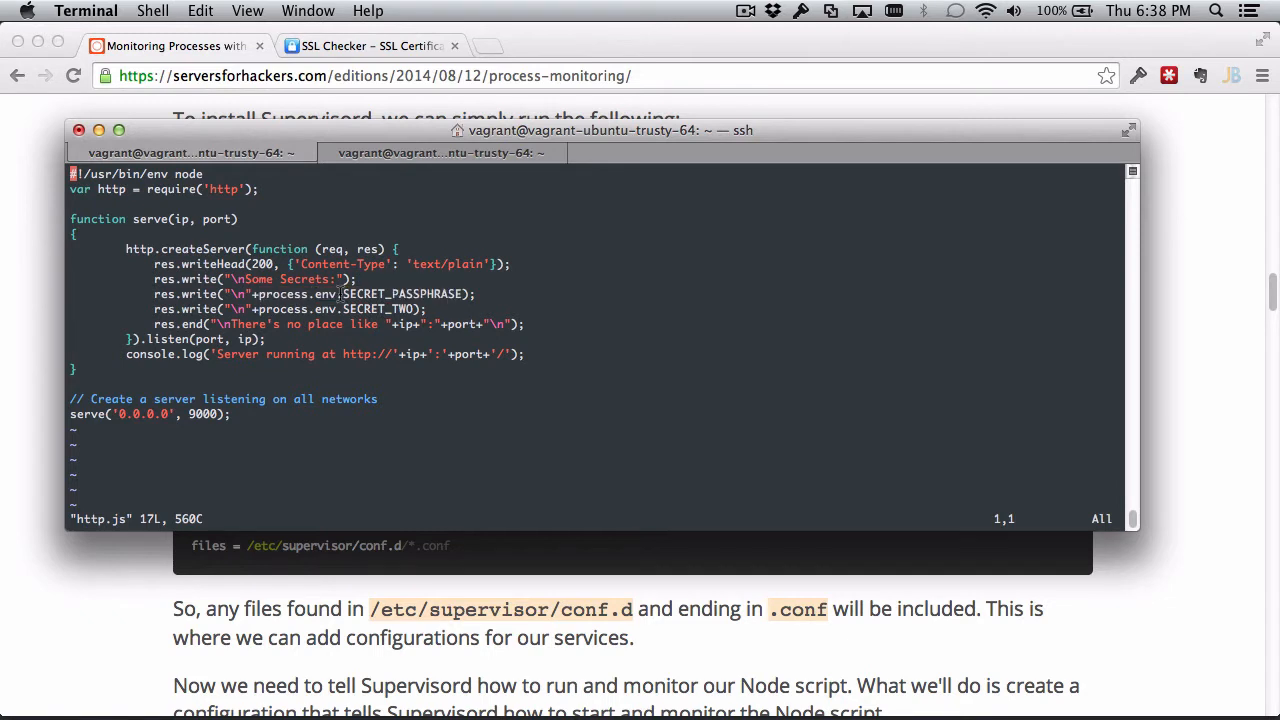
{"action": "mouse_move", "coordinate": [238, 326]}
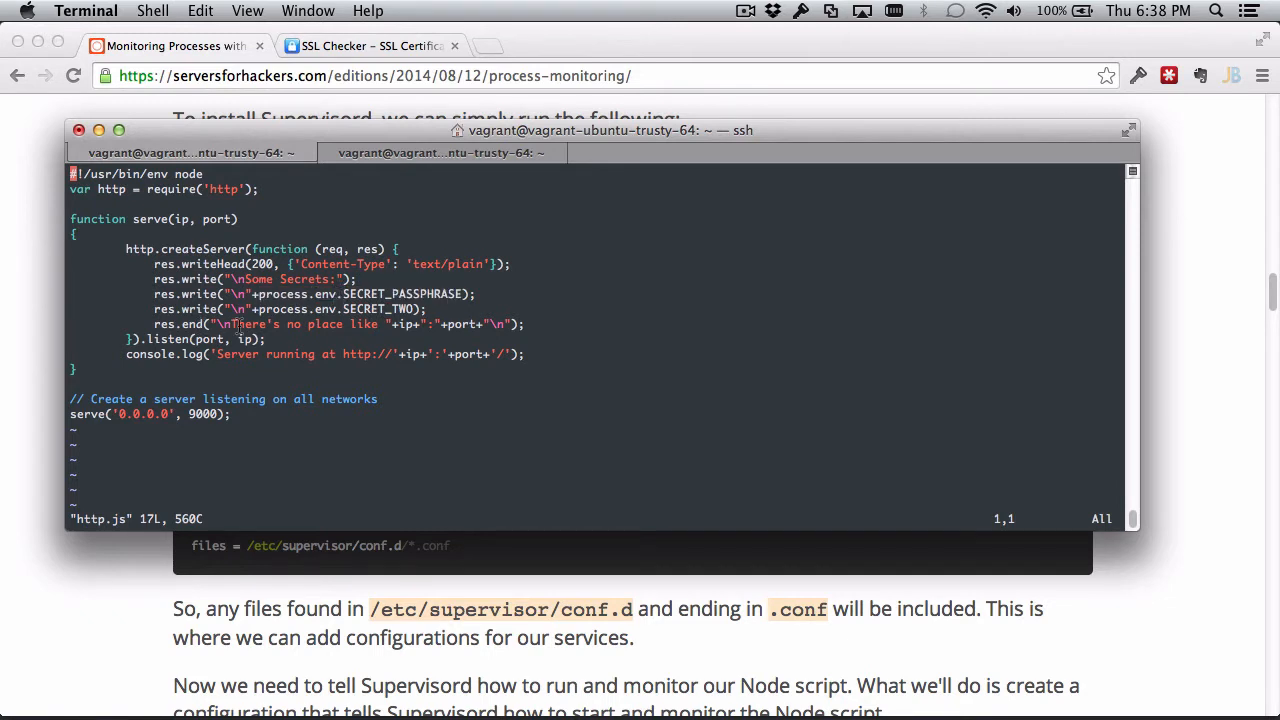
{"action": "double_click", "coordinate": [243, 324]}
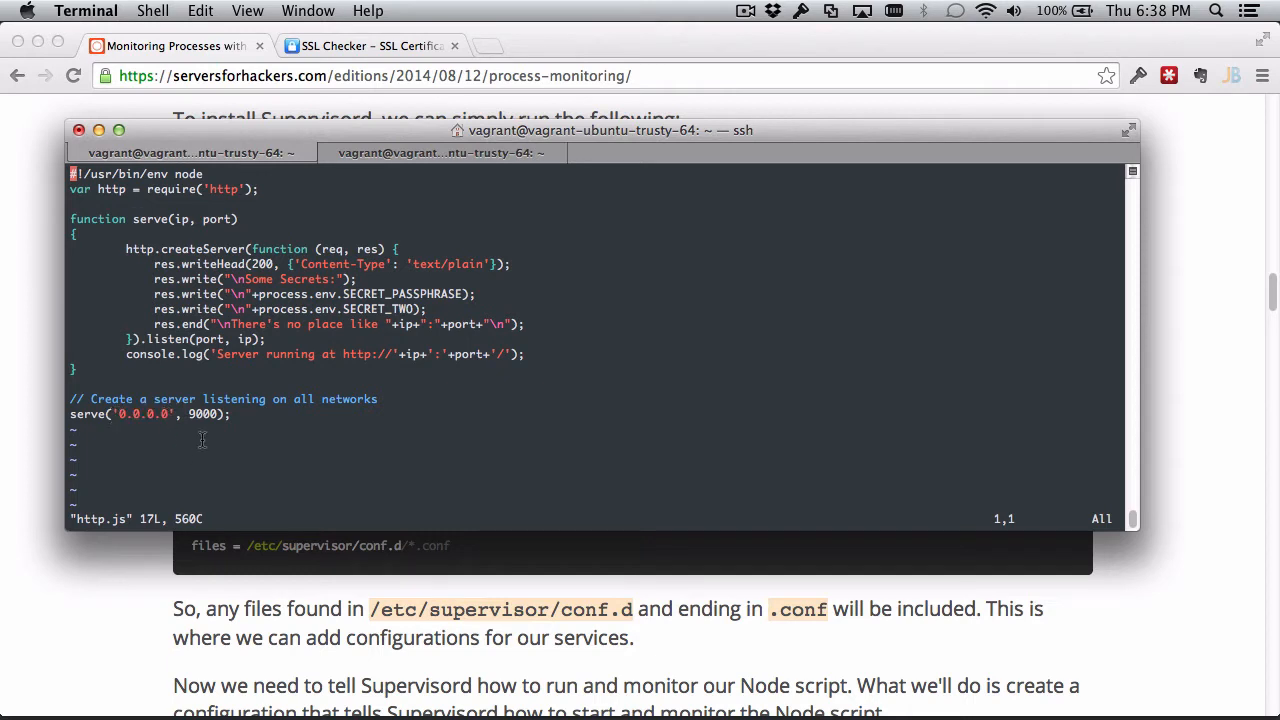
{"action": "mouse_move", "coordinate": [243, 422]}
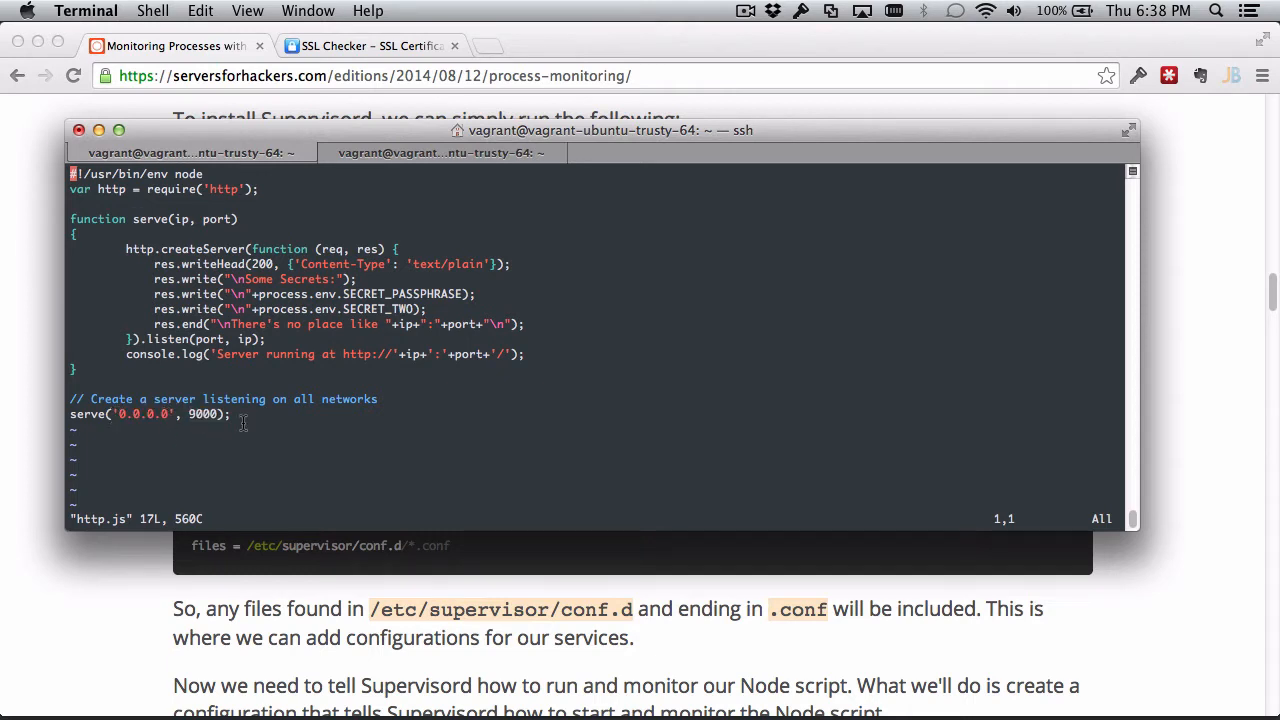
{"action": "type", "text": "node http.js"}
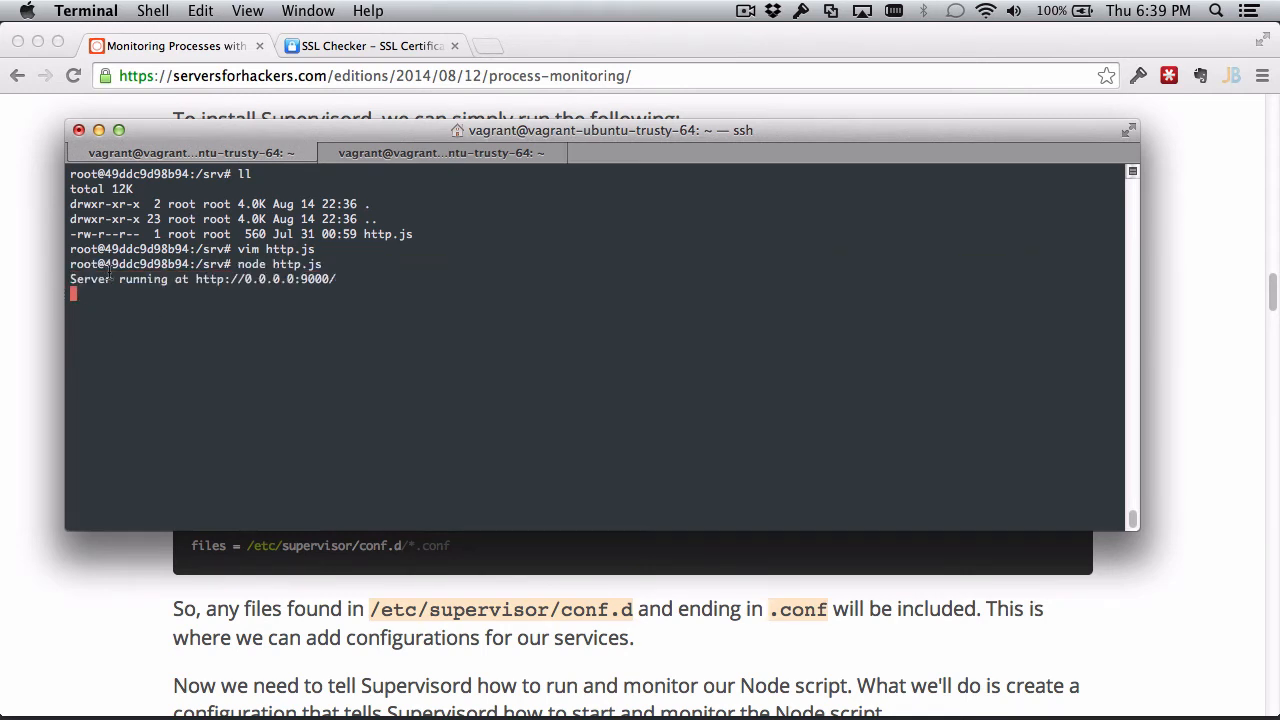
Step: Curl 172.17.0.2:9000 from the second shell, then stop the Node server with Ctrl+C
{"action": "left_click", "coordinate": [440, 152]}
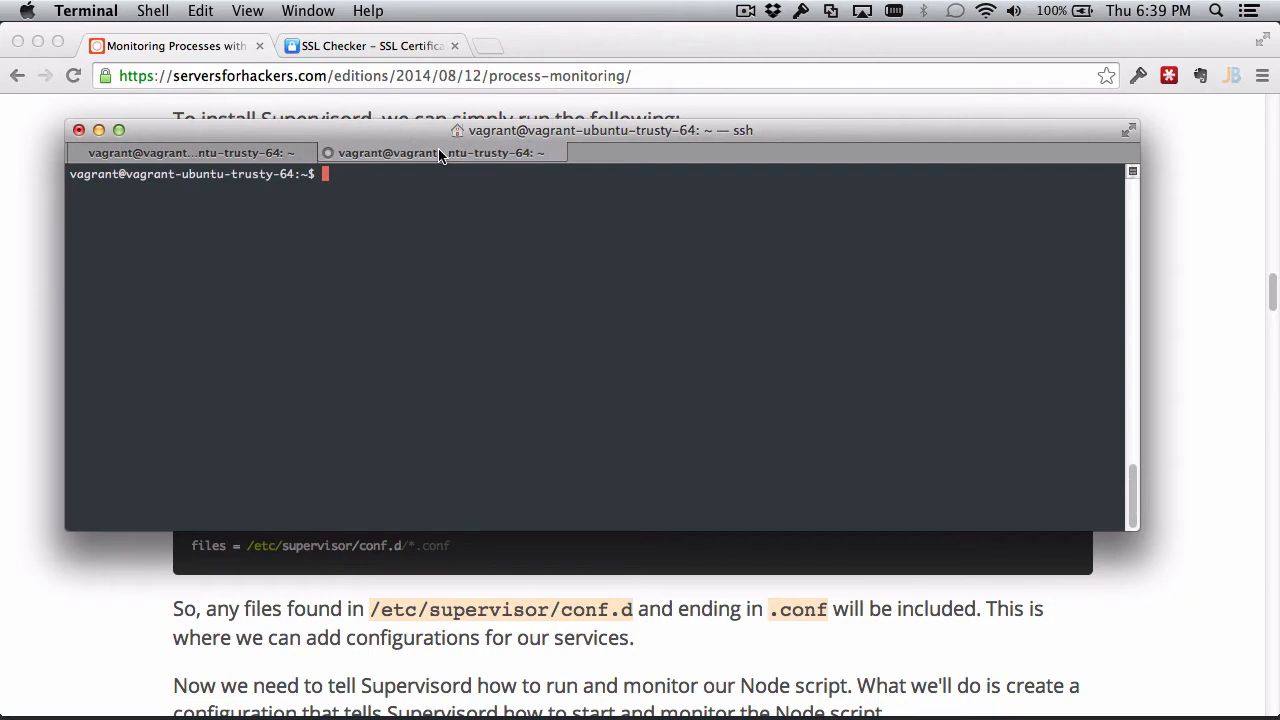
{"action": "type", "text": "curl 172.17.0.2:9000"}
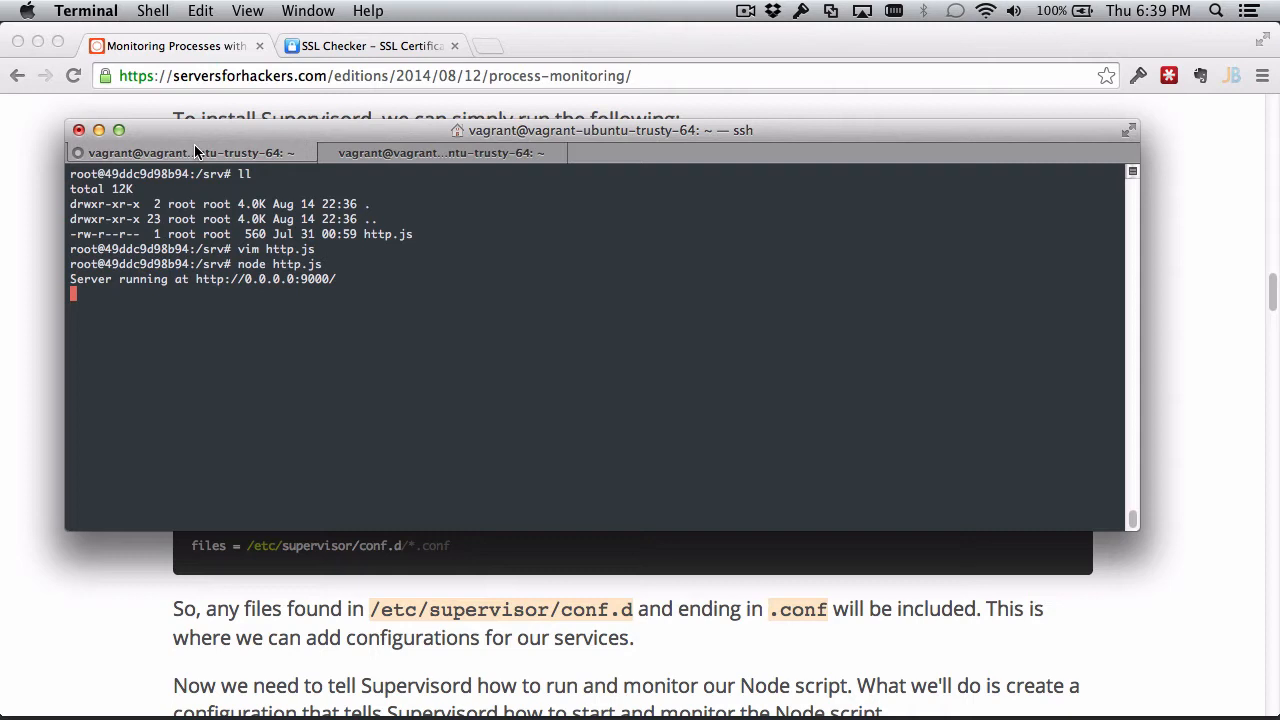
{"action": "key", "text": "ctrl+c"}
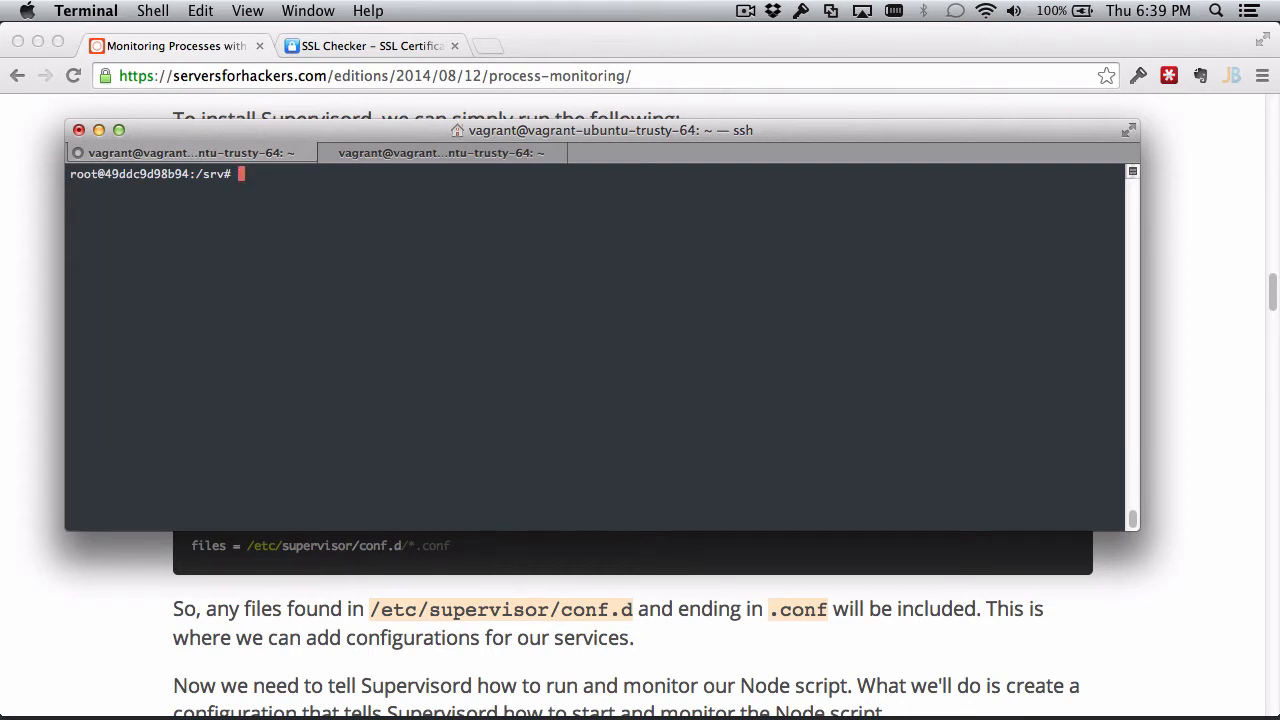
Step: Install the supervisor package with apt-get, finding it already installed
{"action": "type", "text": "sudo install"}
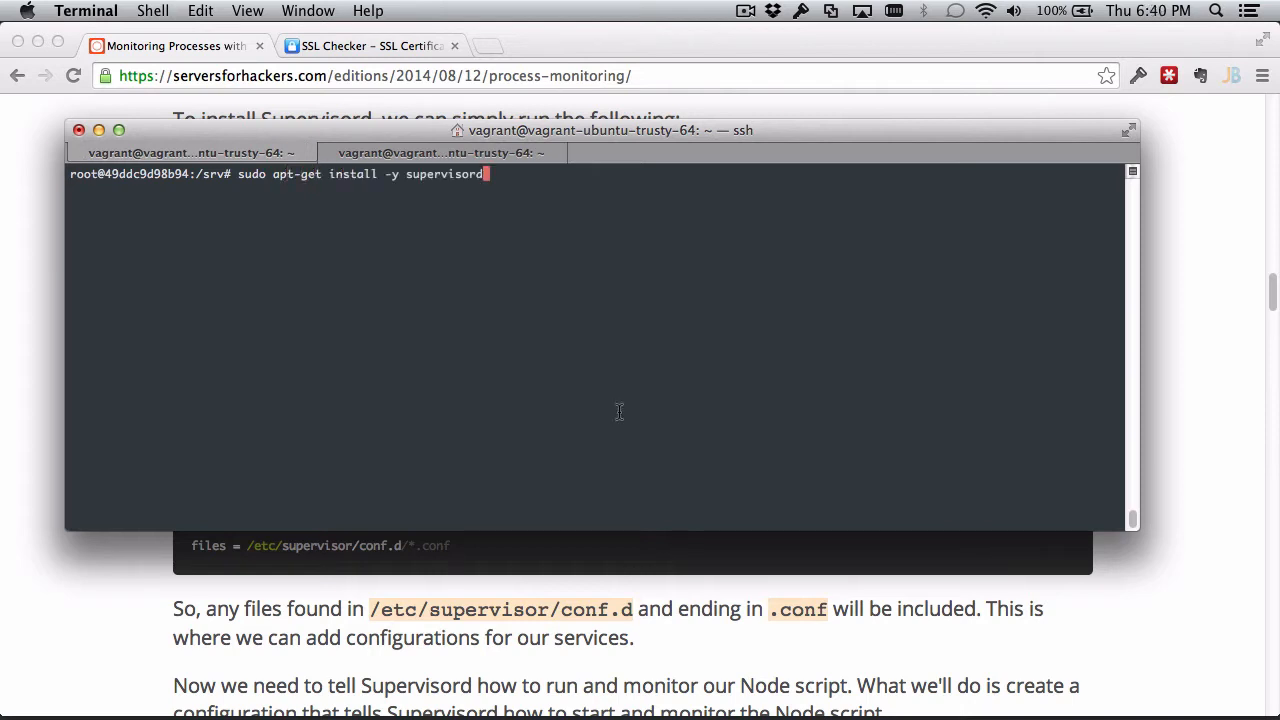
{"action": "key", "text": "Backspace"}
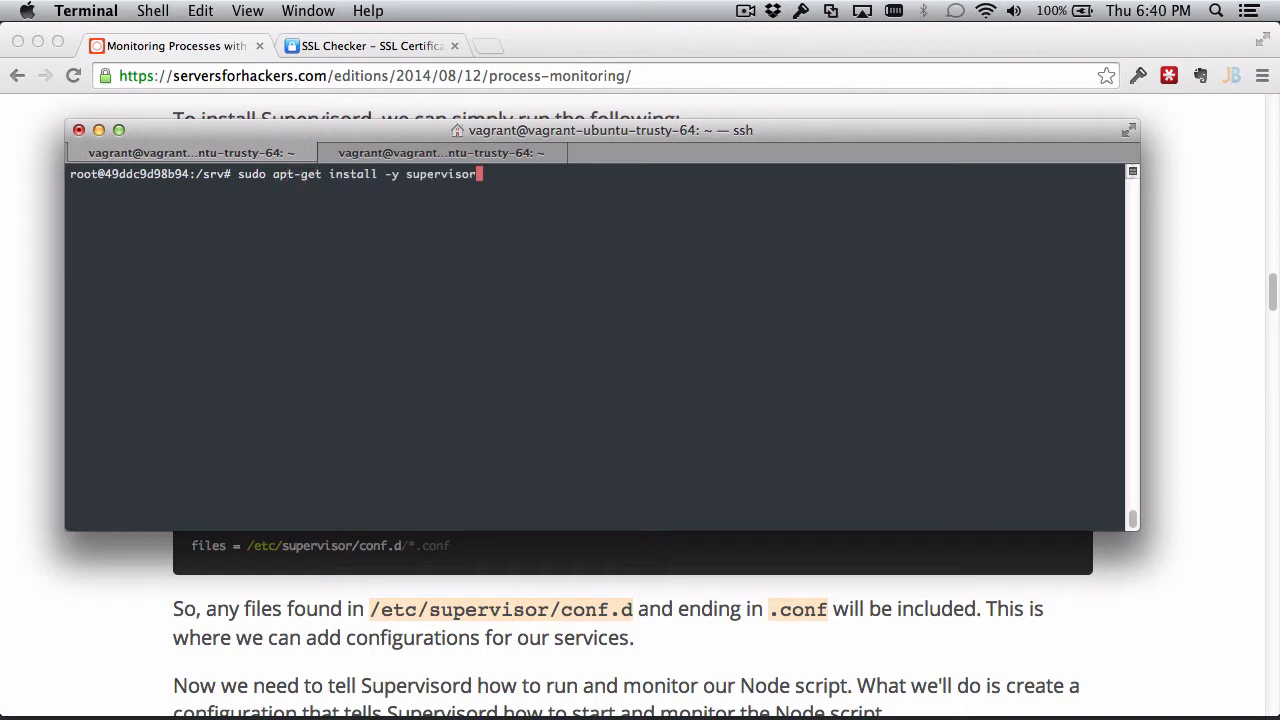
{"action": "key", "text": "Return"}
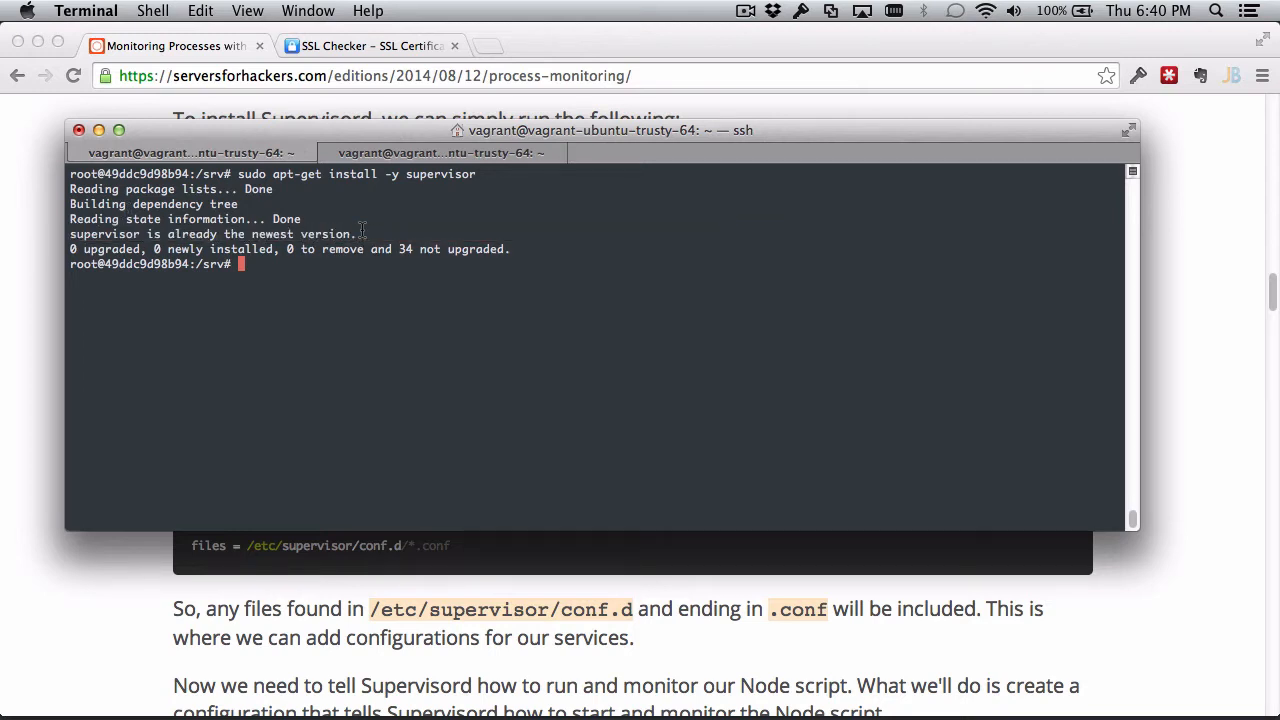
Step: Check the supervisor service status, confirming it is not running
{"action": "type", "text": "sudo servi"}
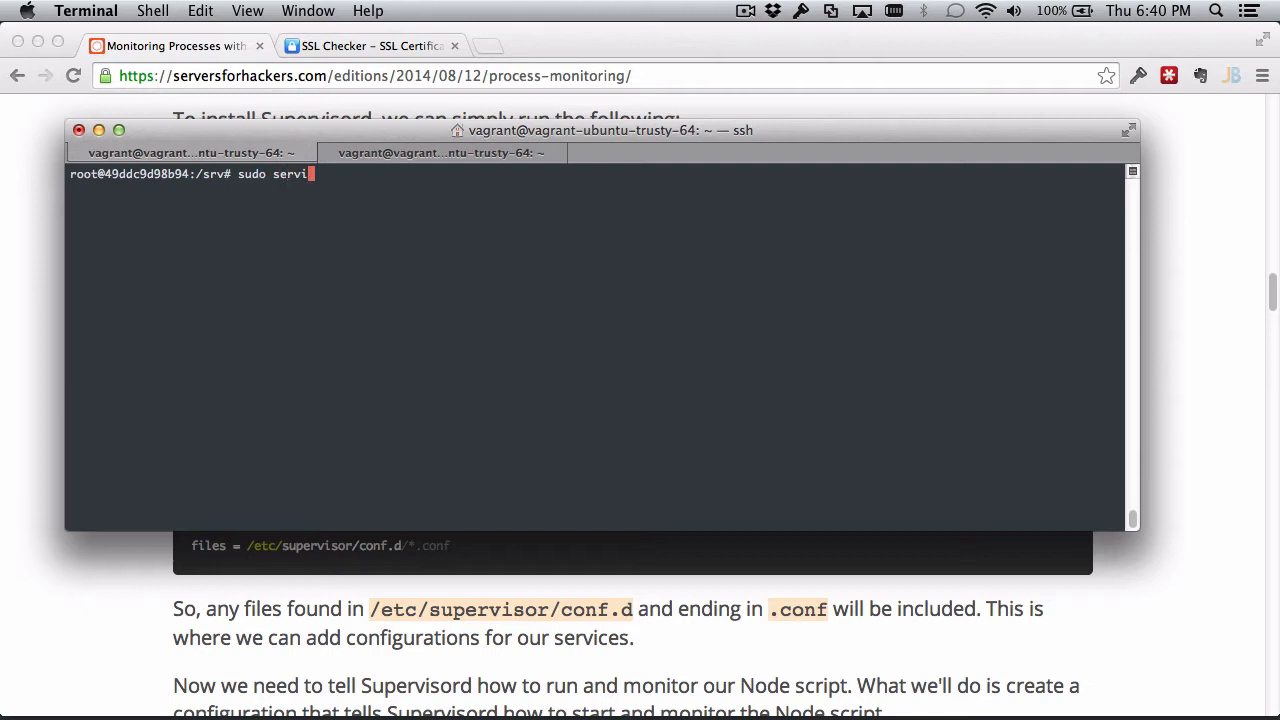
{"action": "type", "text": "ce"}
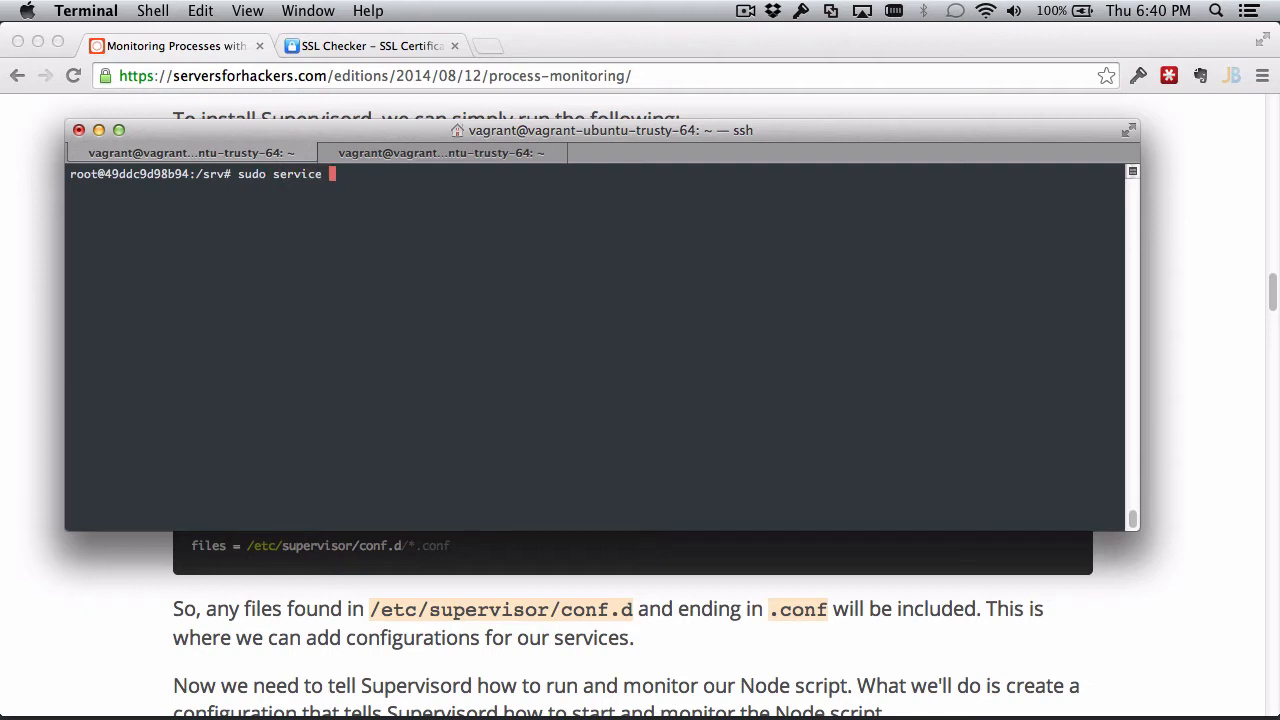
{"action": "type", "text": "supervisor status"}
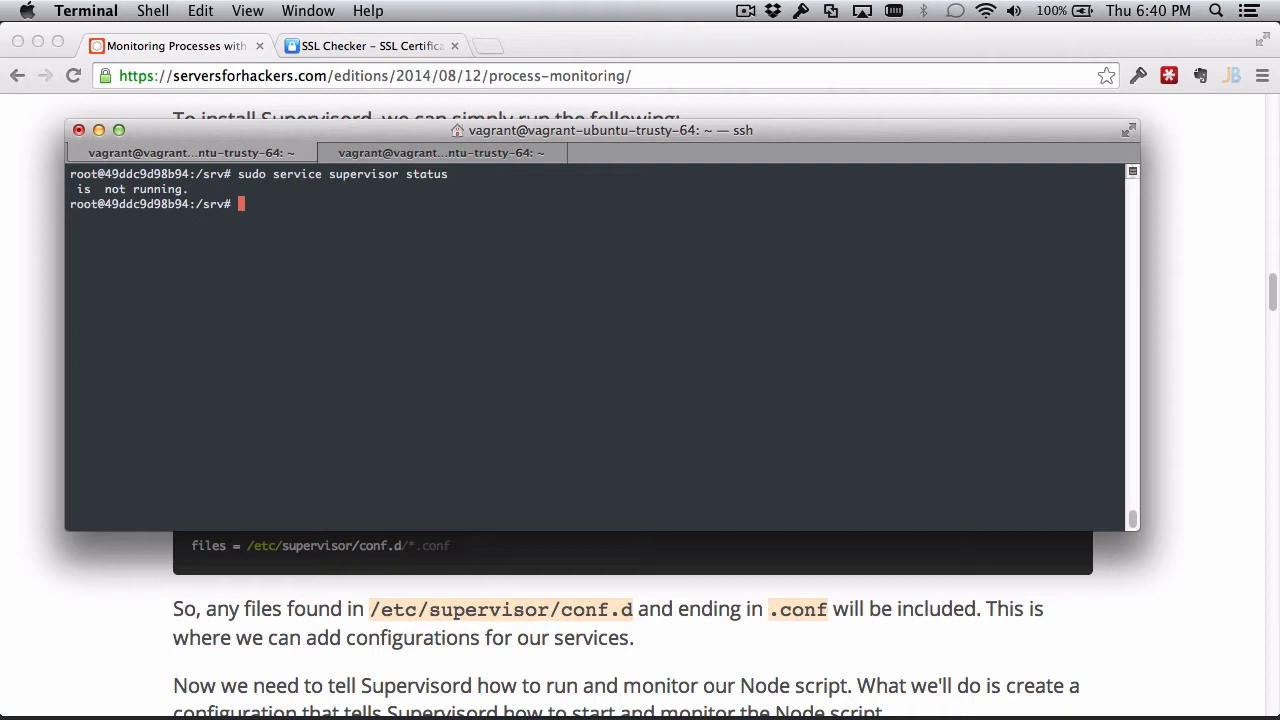
{"action": "type", "text": "cd /etc/"}
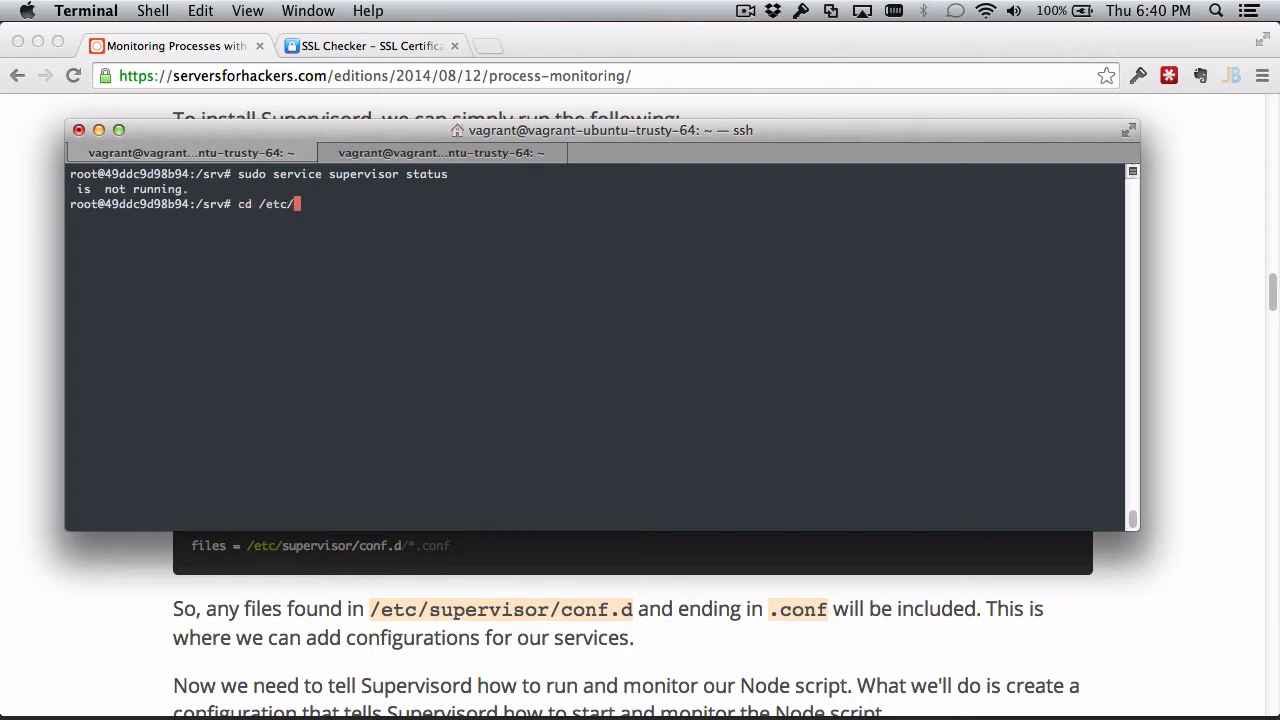
Step: Inspect the conf.d include line in supervisord.conf, then move into the empty conf.d folder
{"action": "type", "text": "servisor/"}
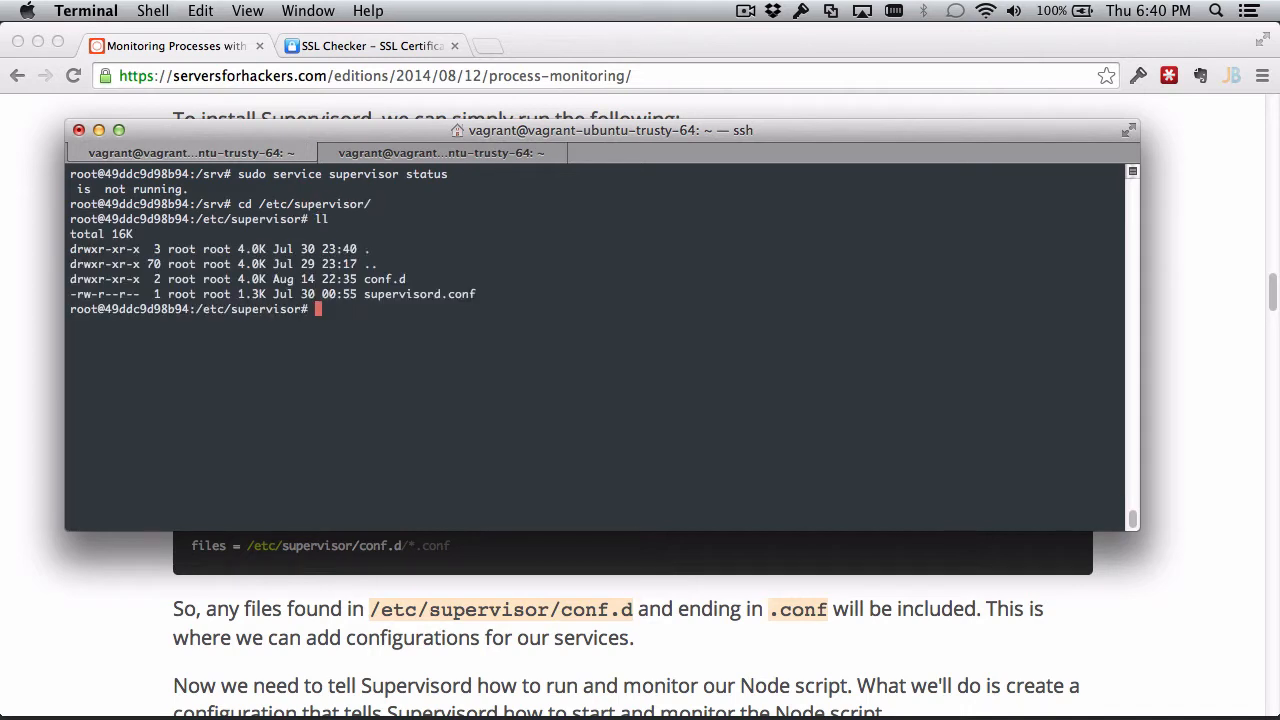
{"action": "type", "text": "vim su"}
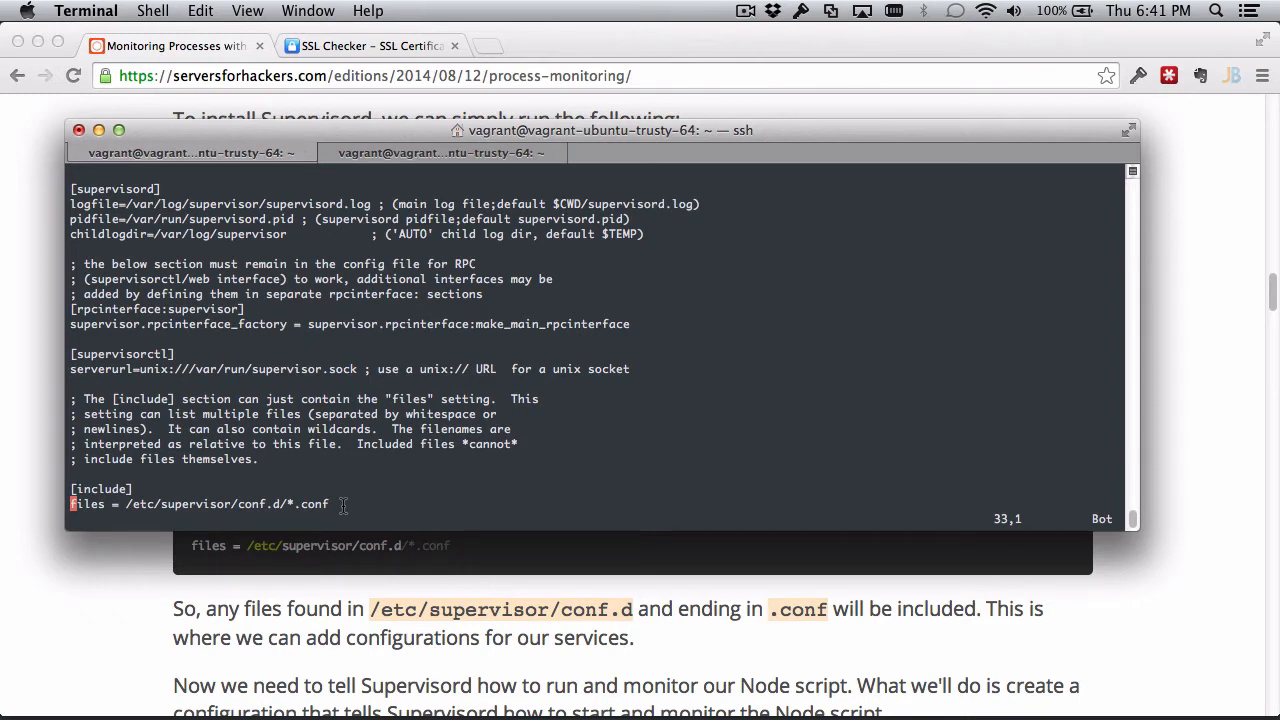
{"action": "left_click_drag", "start_coordinate": [126, 504], "coordinate": [202, 504]}
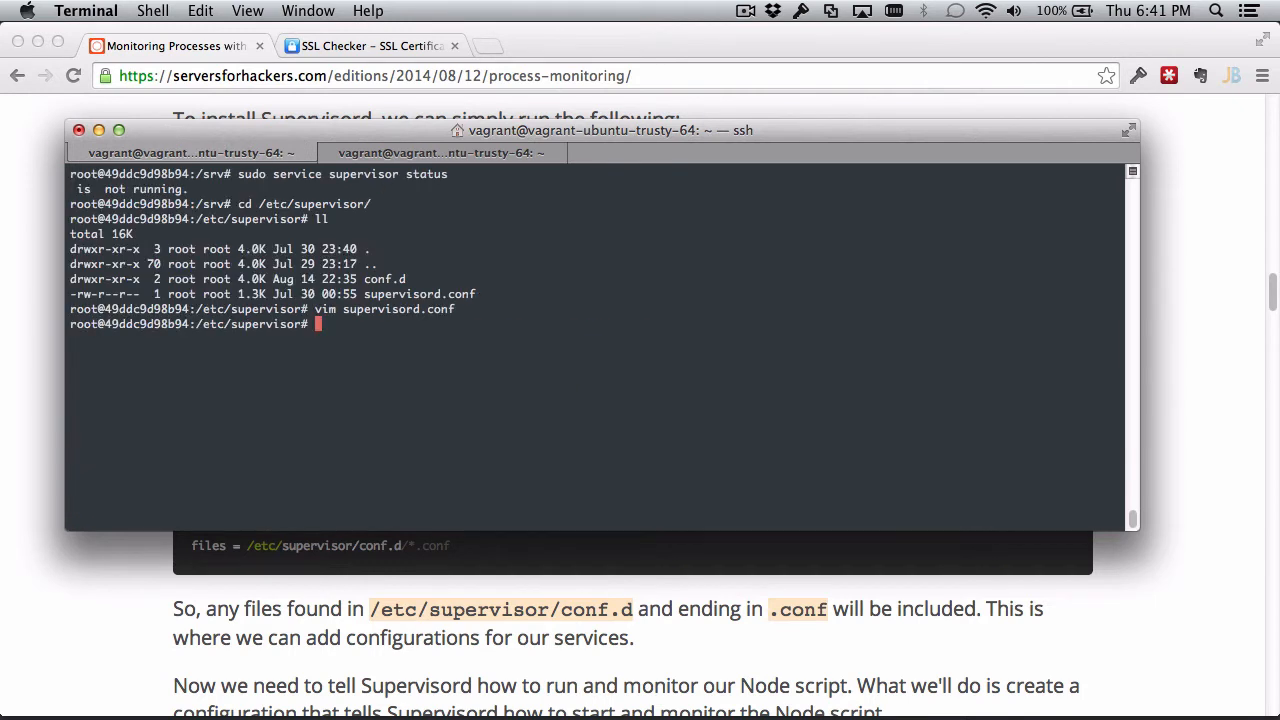
{"action": "type", "text": "cd .conf.d/"}
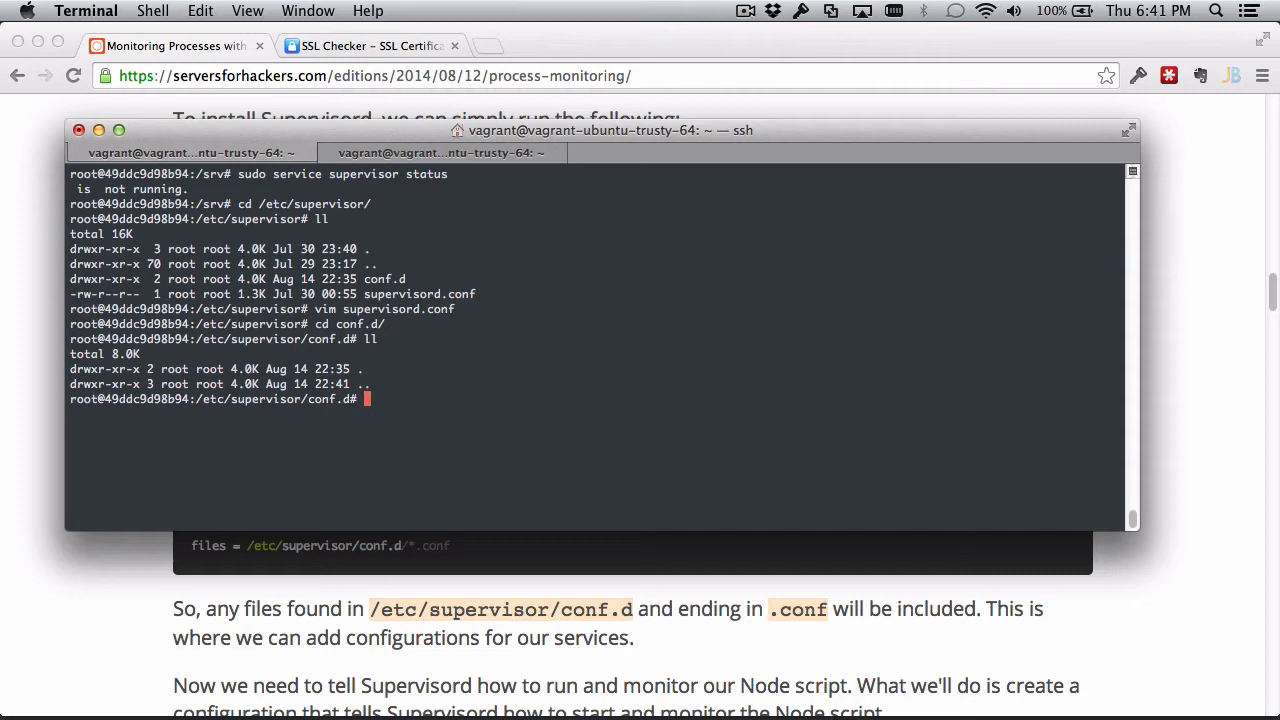
Step: Create a new webhook file in vim and enter insert mode
{"action": "type", "text": "vo"}
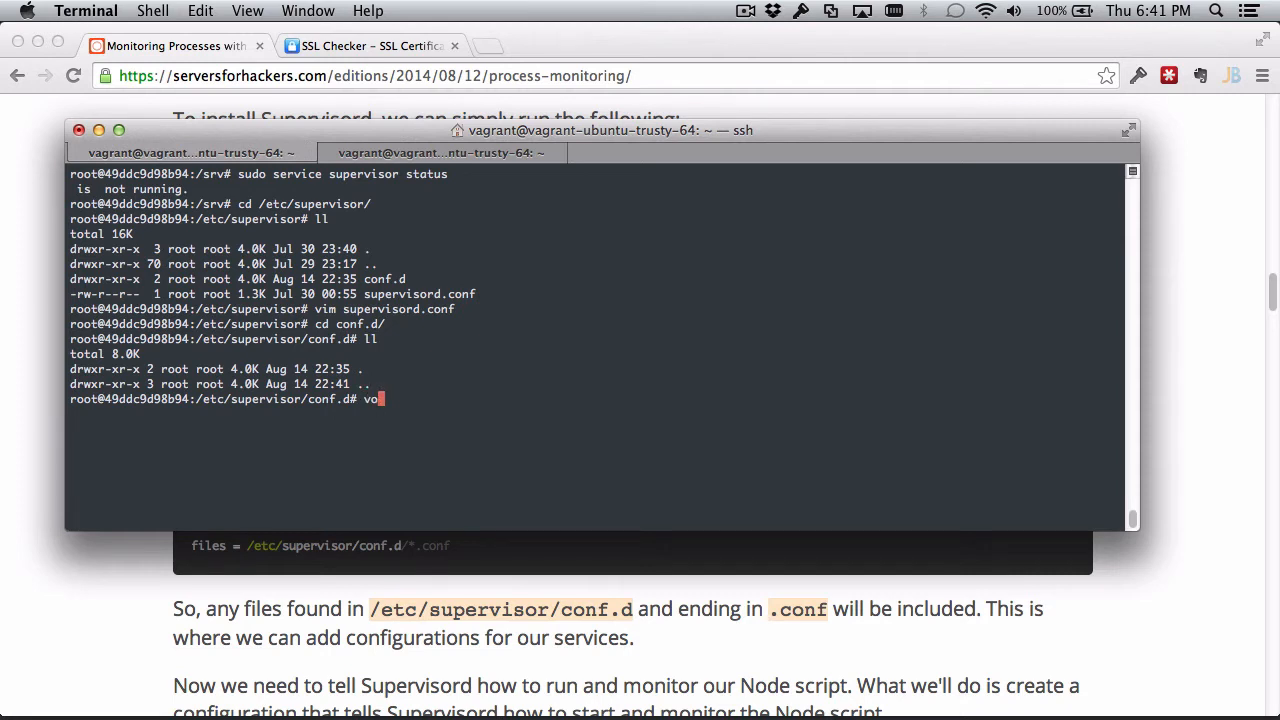
{"action": "type", "text": "im webhook.js"}
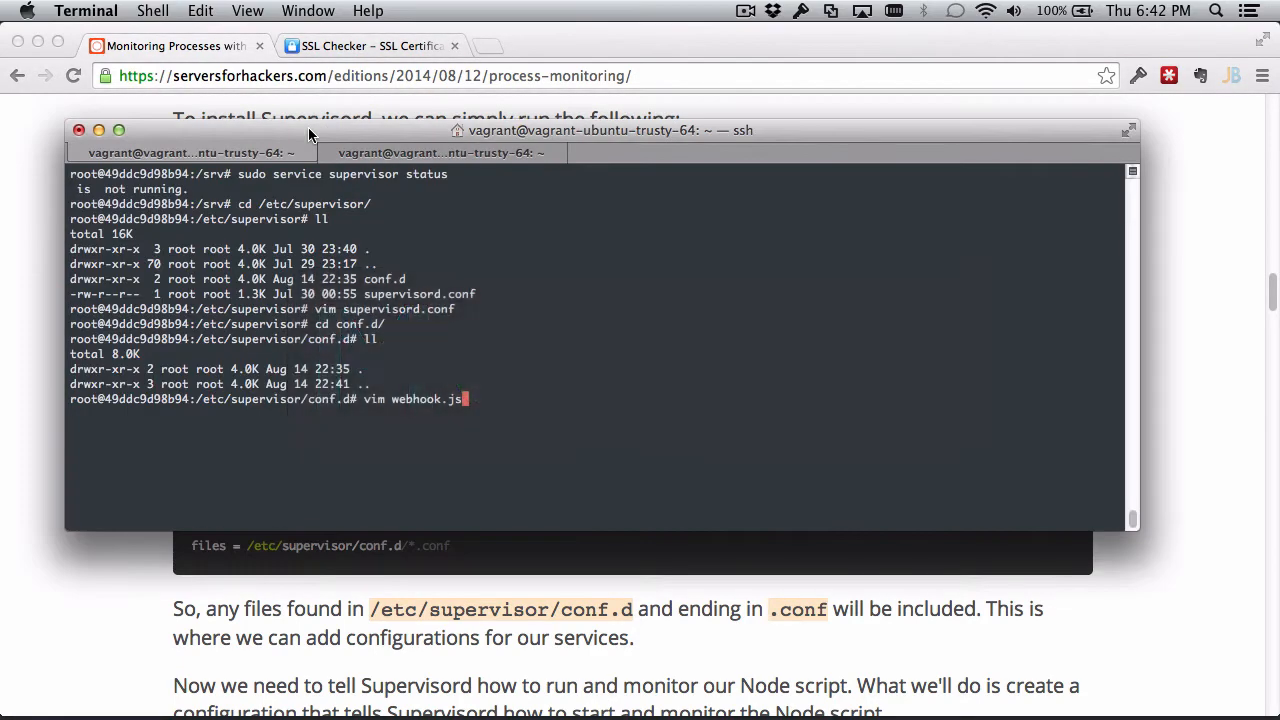
{"action": "key", "text": "Return"}
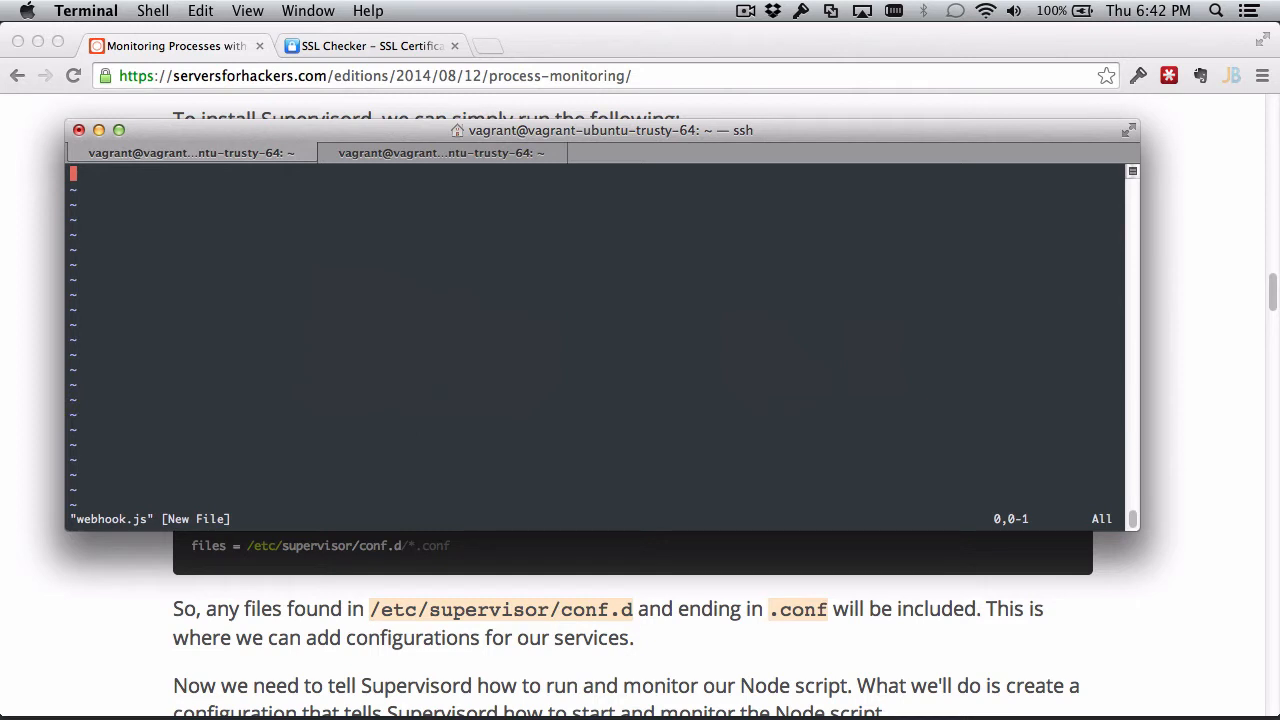
{"action": "key", "text": "i"}
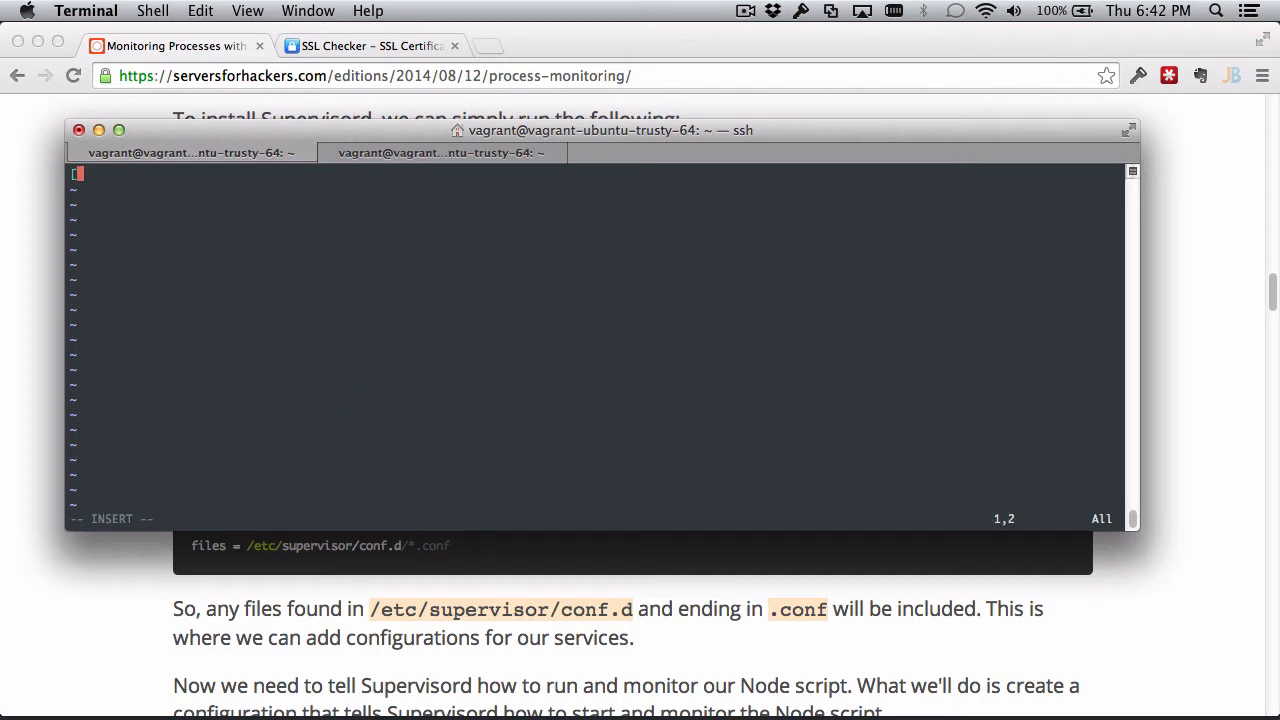
Step: Add a [program:webhook] header with command=/usr/bin/node /srv/http.js
{"action": "type", "text": "[program:webhook]"}
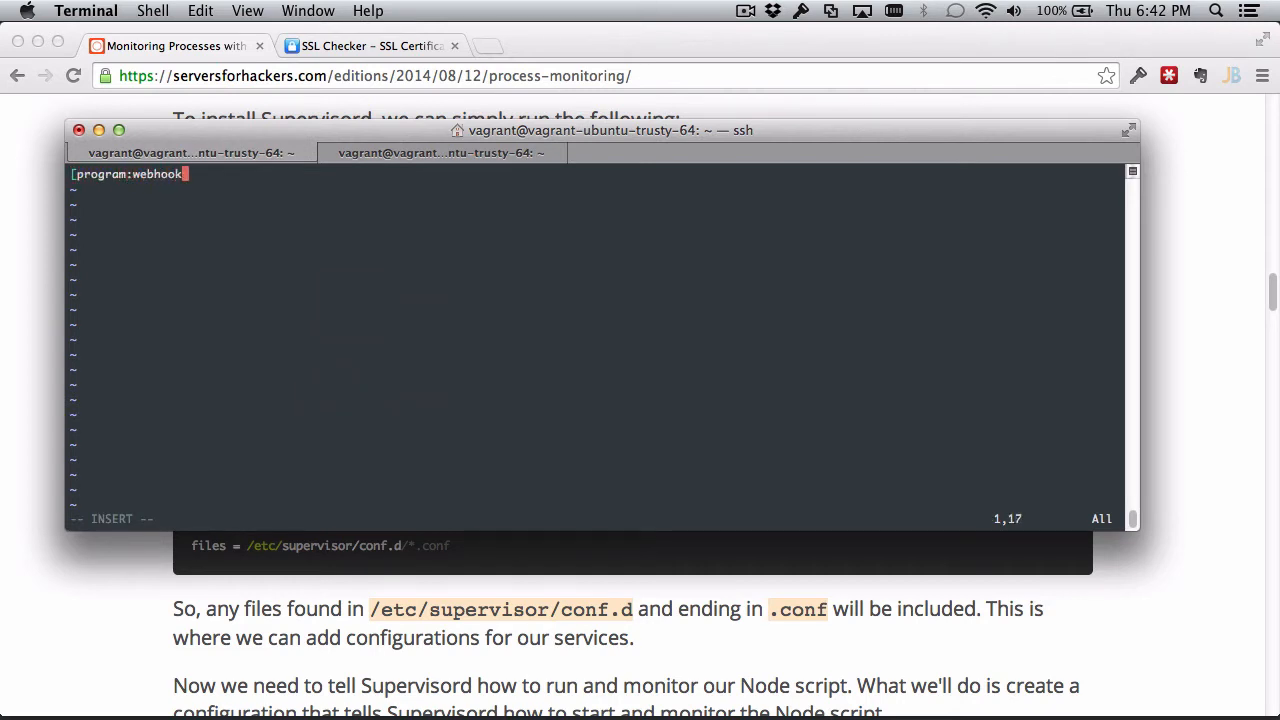
{"action": "key", "text": "Return"}
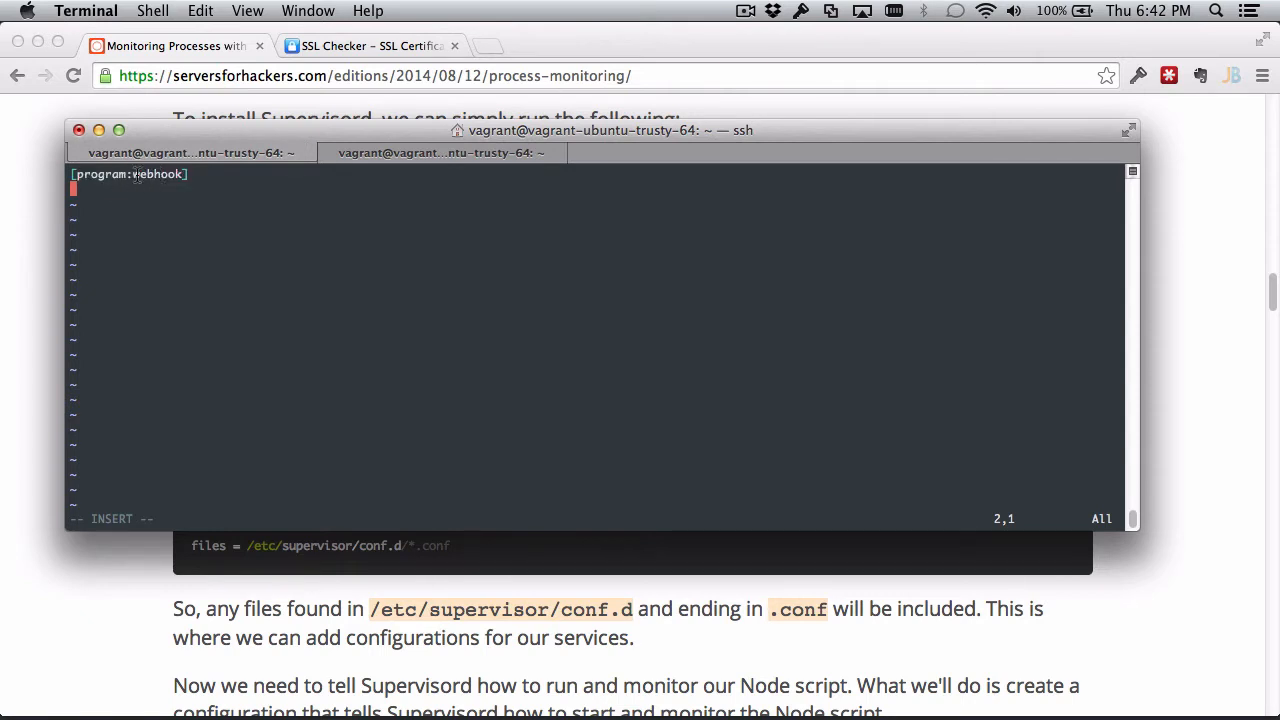
{"action": "type", "text": "command"}
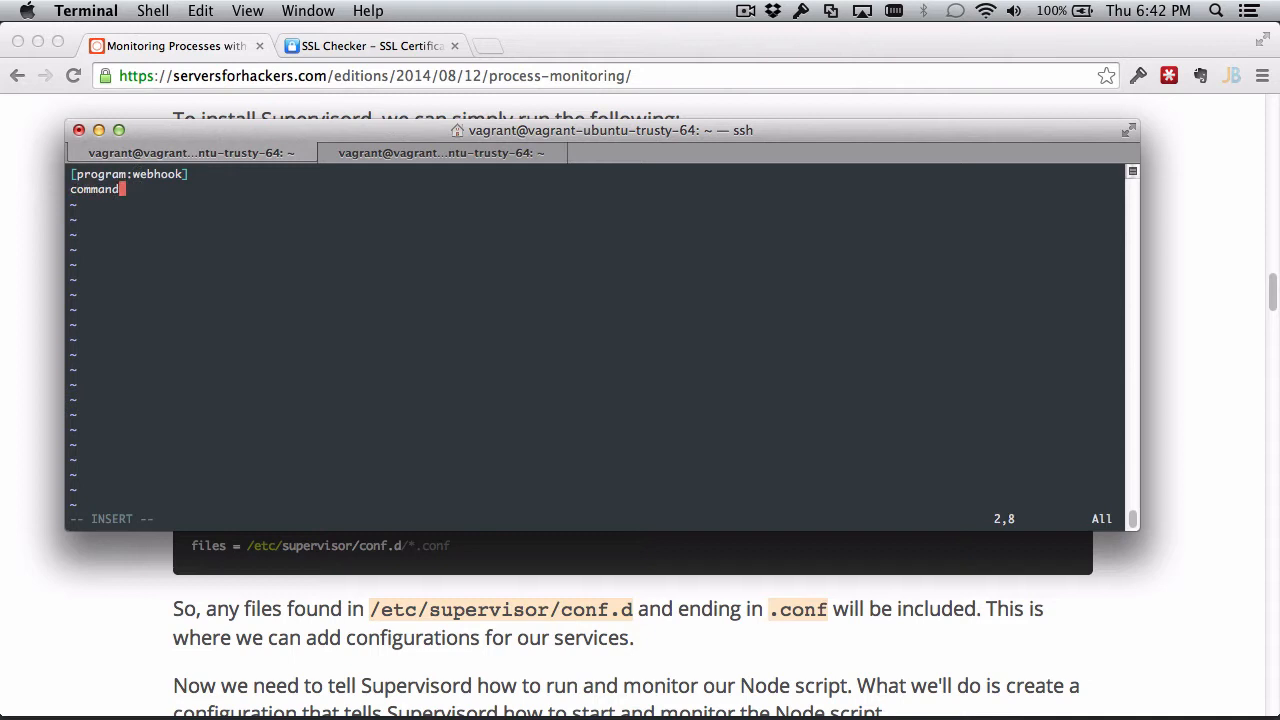
{"action": "type", "text": "=/usr/bin/node"}
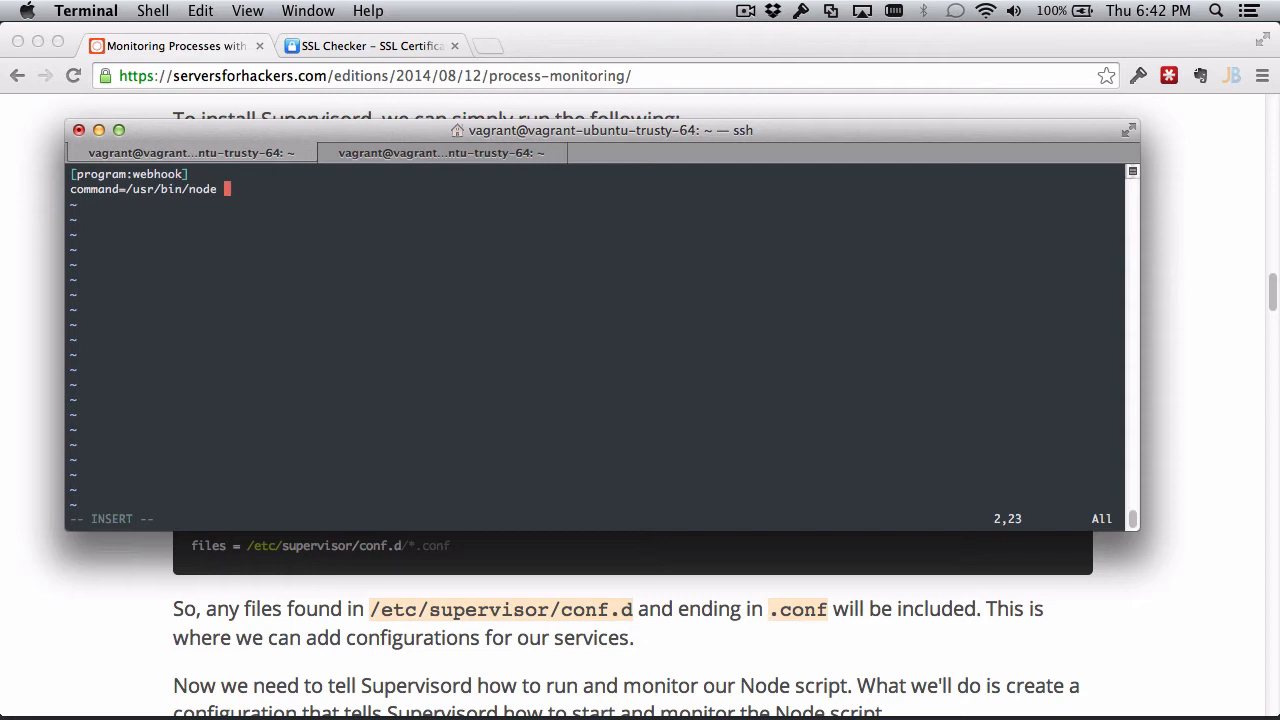
{"action": "type", "text": "/srv/"}
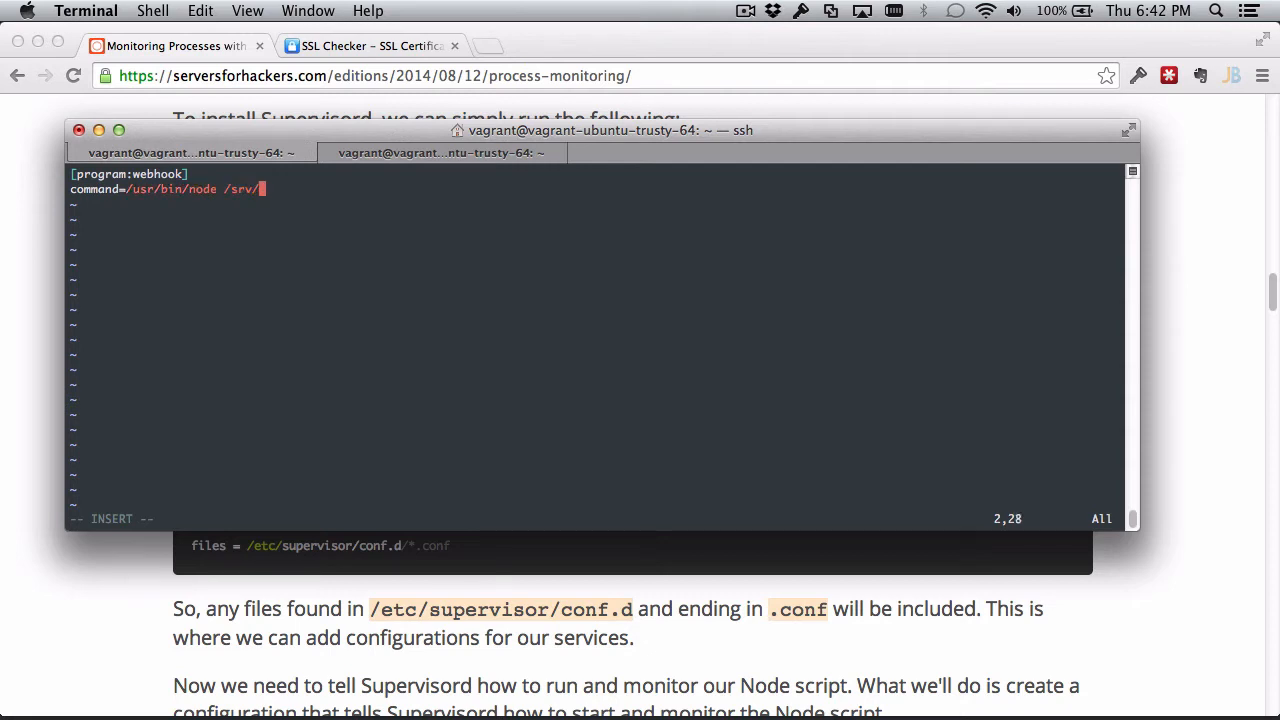
{"action": "type", "text": "http."}
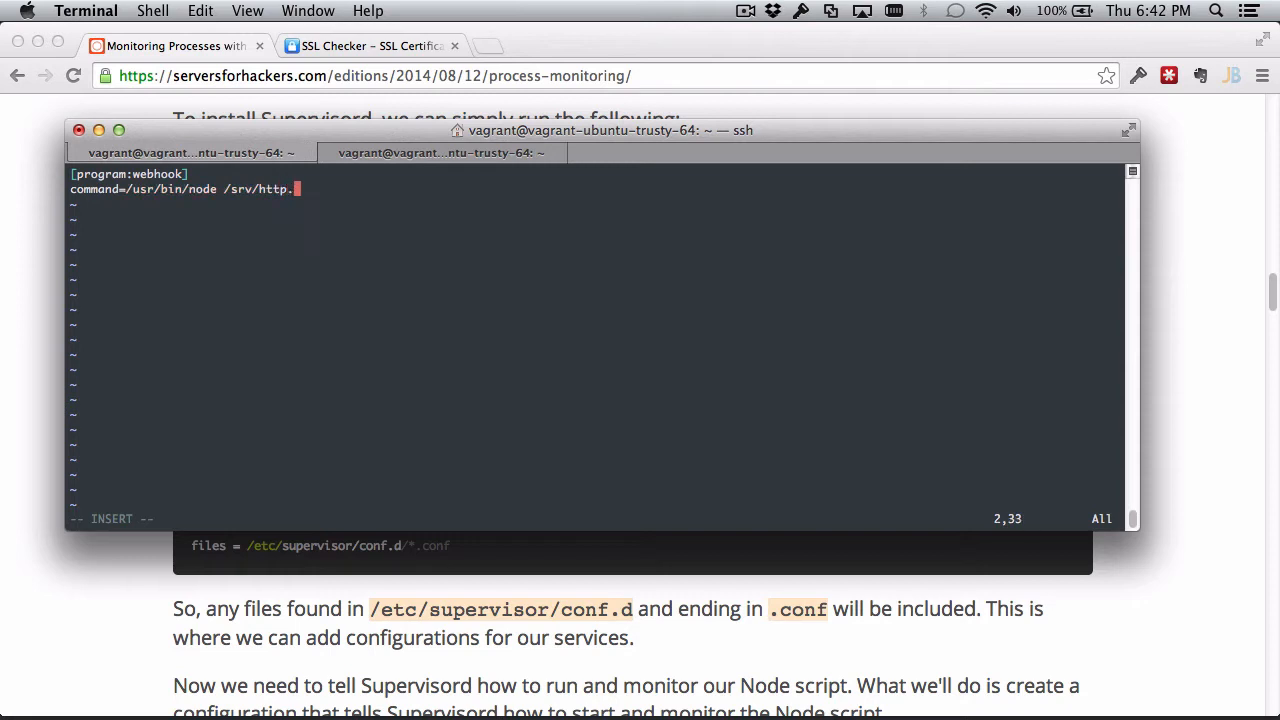
{"action": "type", "text": "js --arg="}
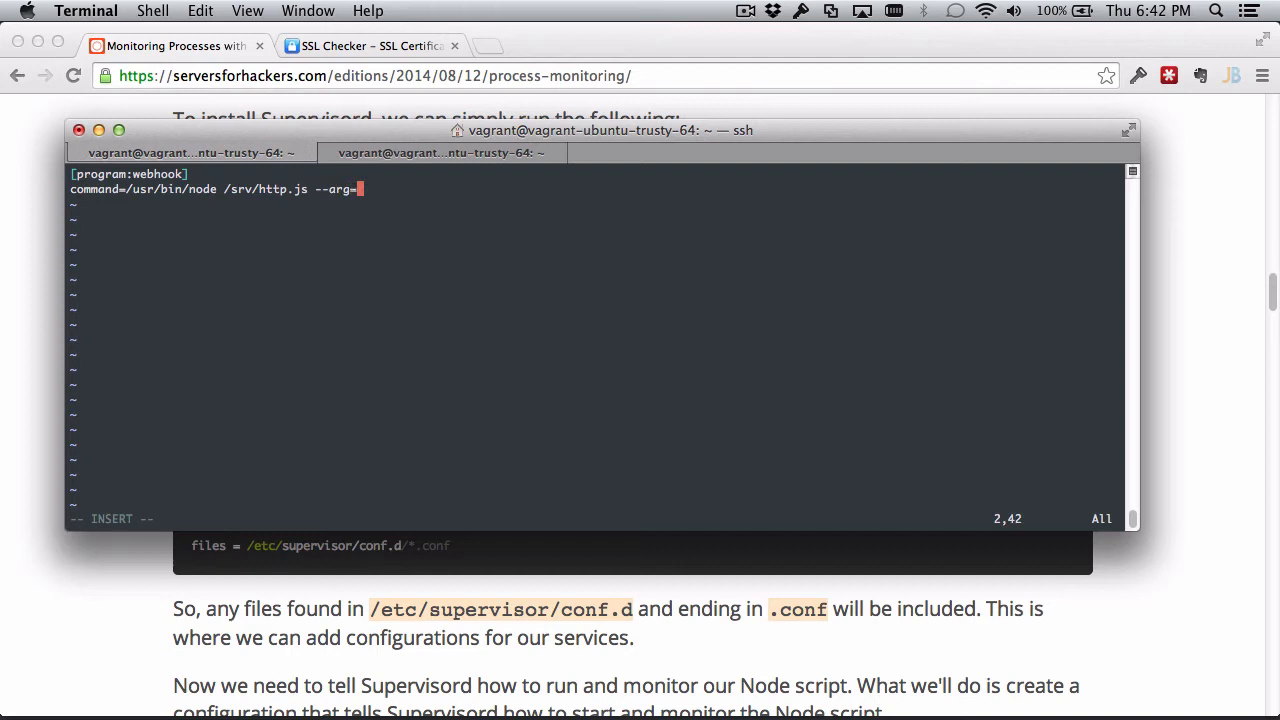
Step: Set directory=/srv for the webhook program
{"action": "type", "text": "1"}
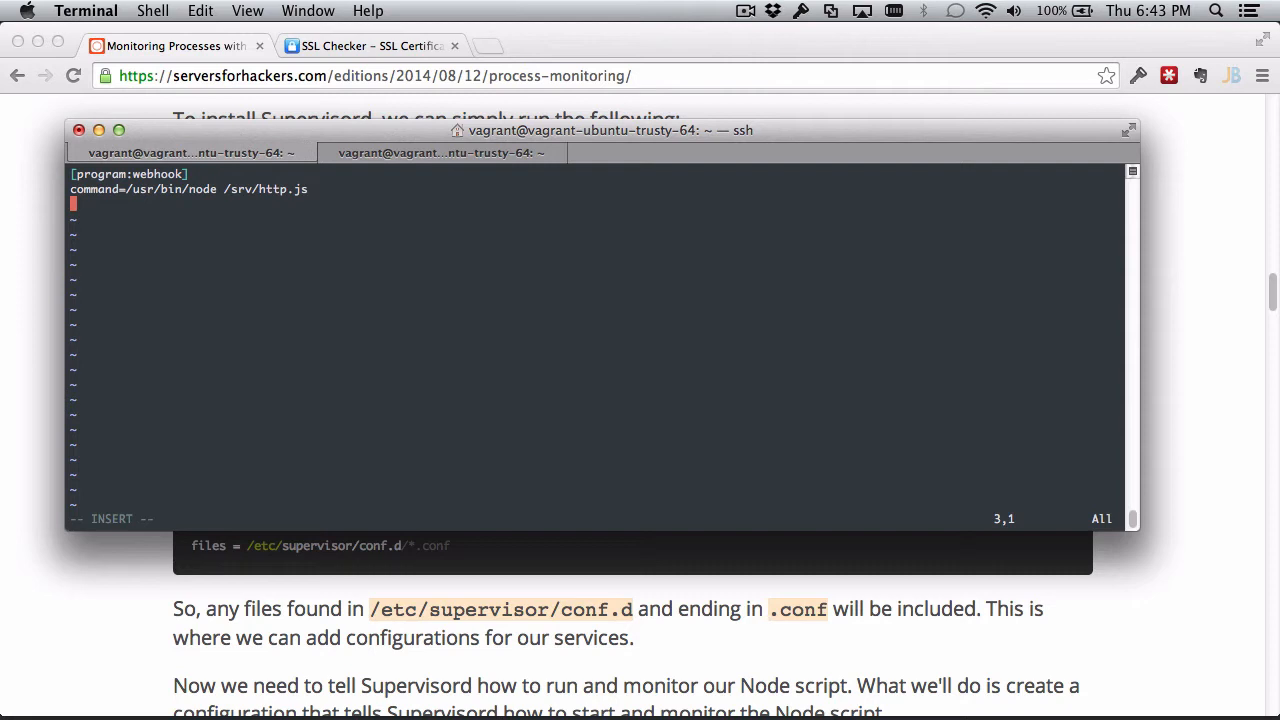
{"action": "type", "text": "directory=/srv"}
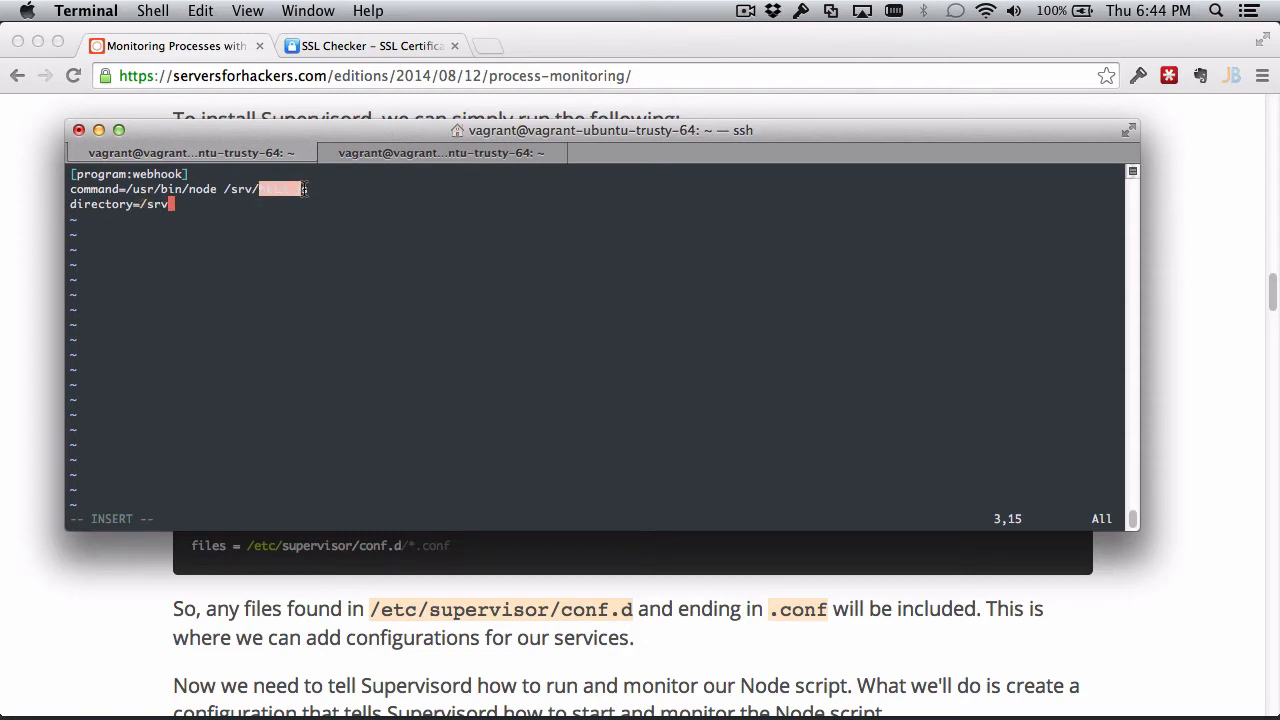
{"action": "type", "text": "http.js"}
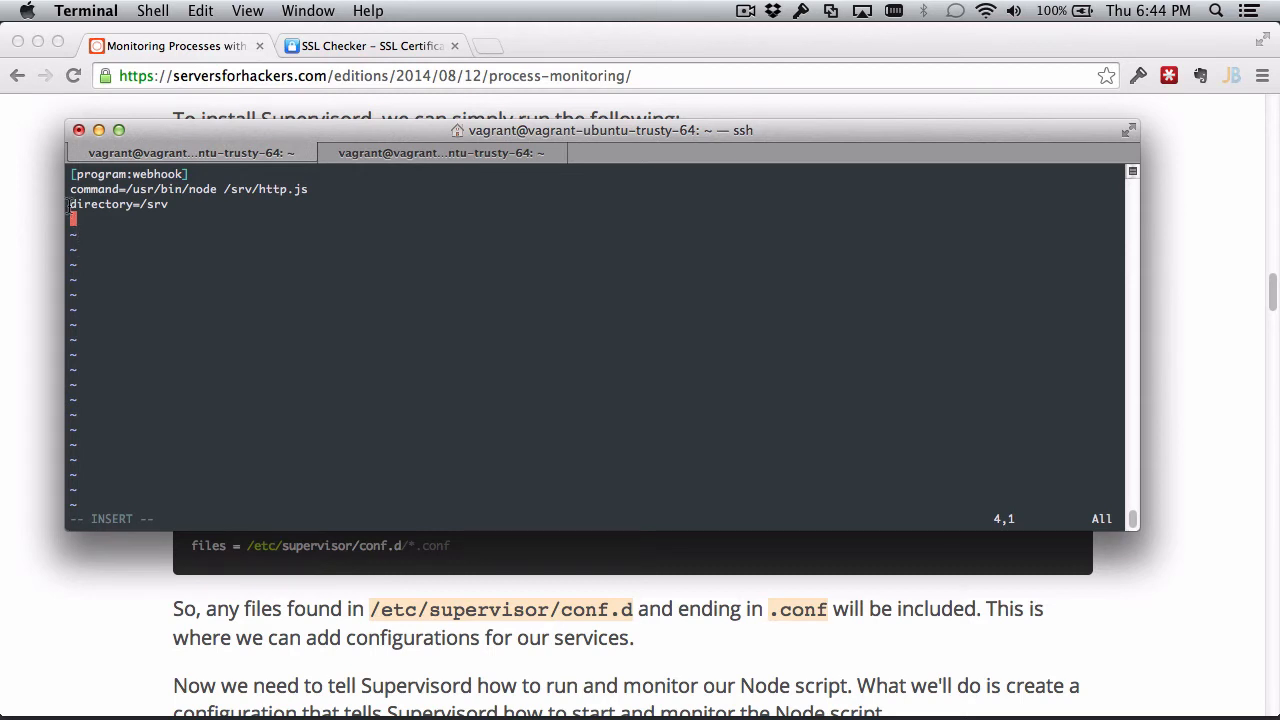
{"action": "mouse_move", "coordinate": [133, 219]}
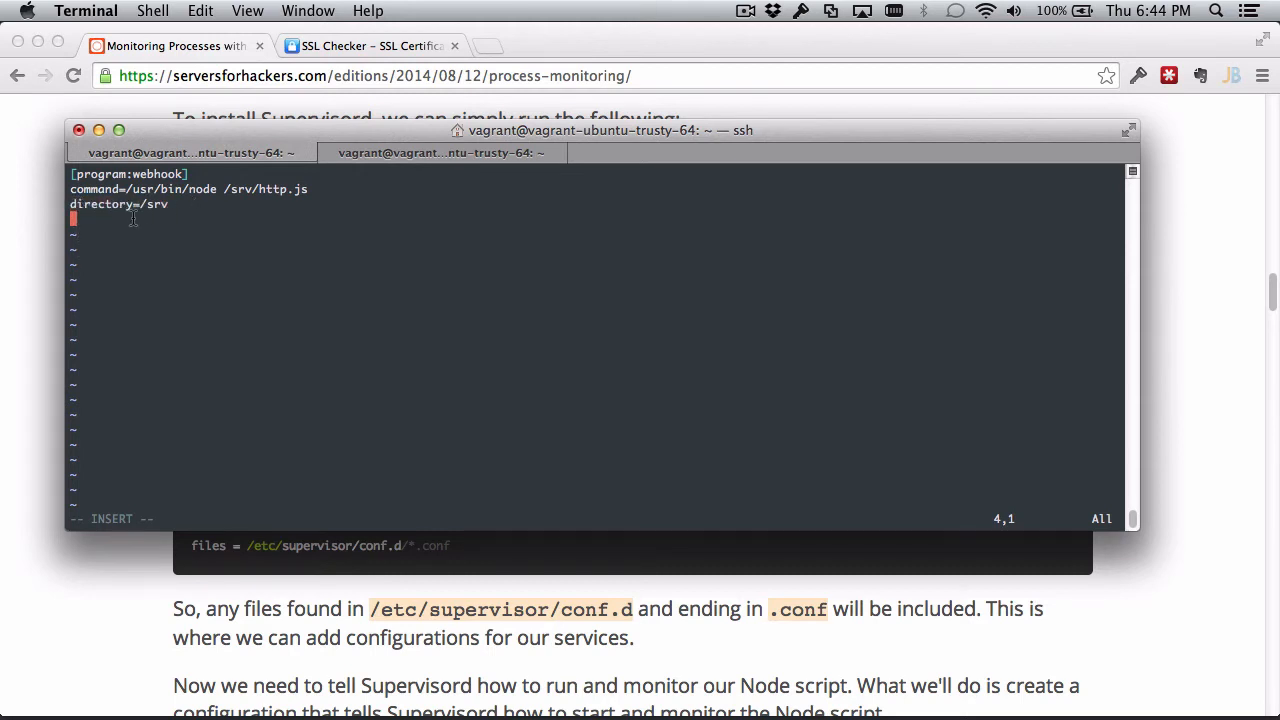
Step: Add autostart=yes, autorestart=yes and startretries=3 to the webhook section
{"action": "type", "text": "d"}
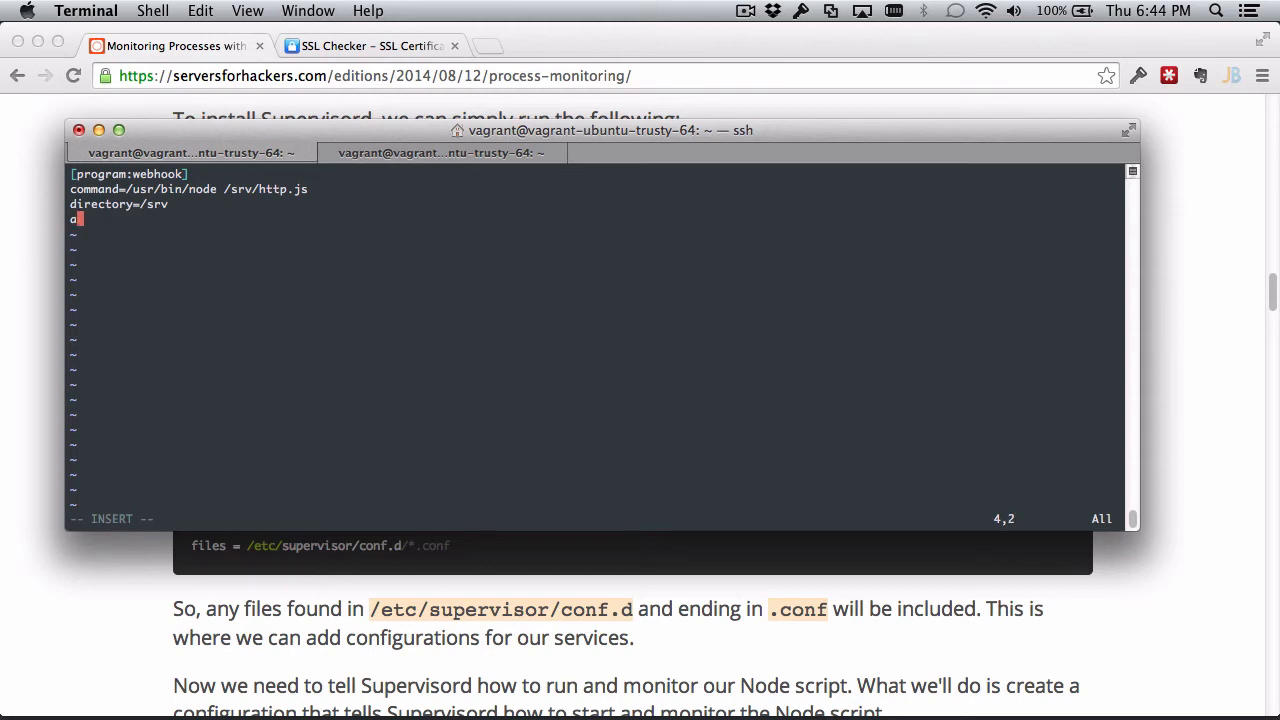
{"action": "type", "text": "autostart=yes"}
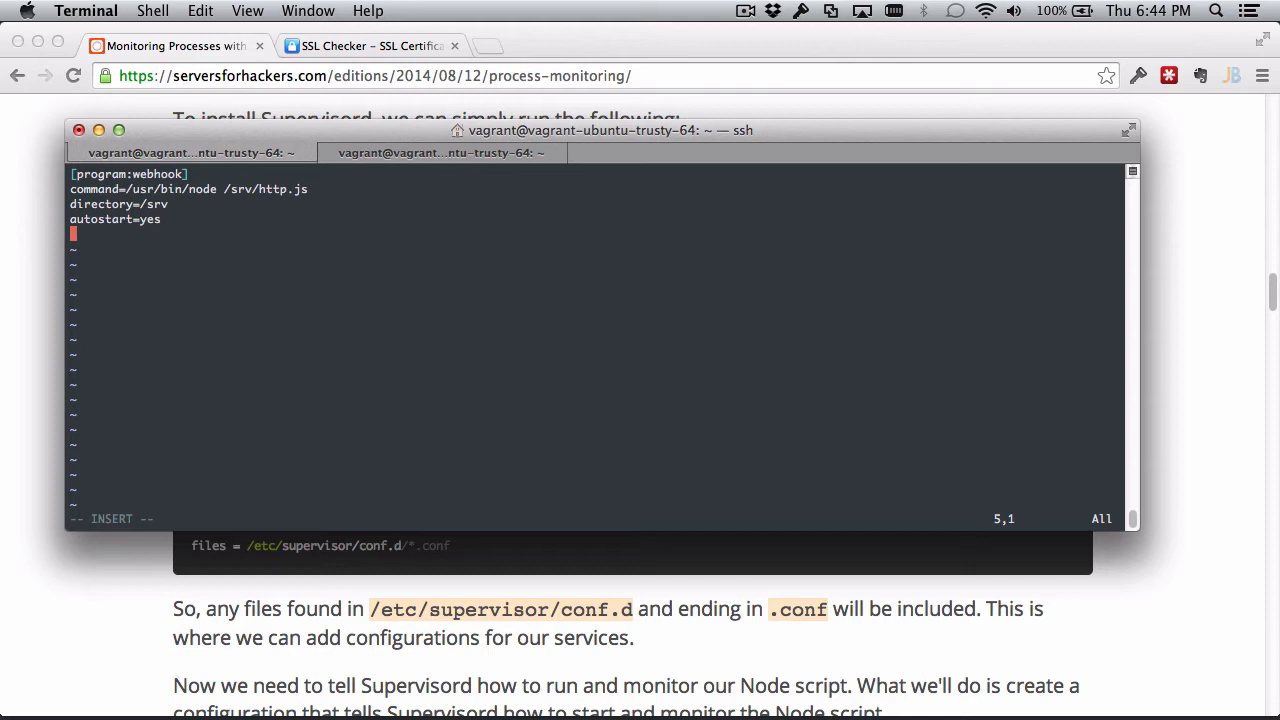
{"action": "type", "text": "autorestart"}
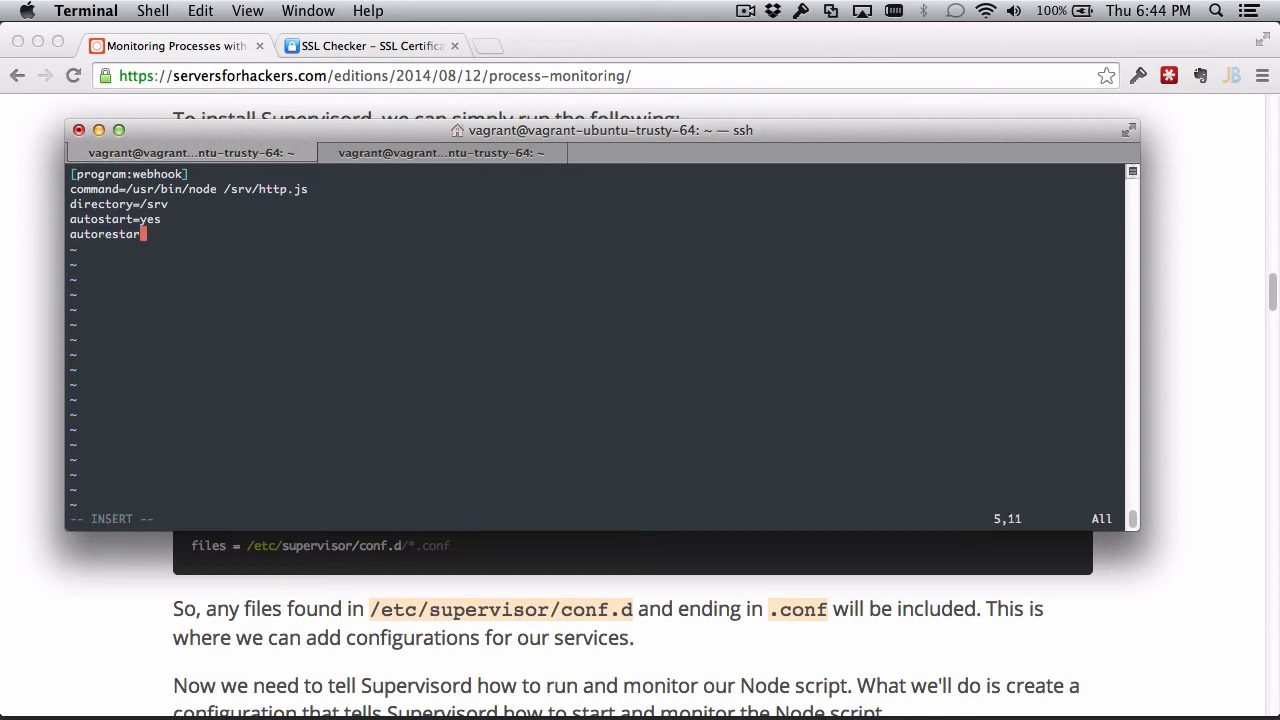
{"action": "type", "text": "=yes"}
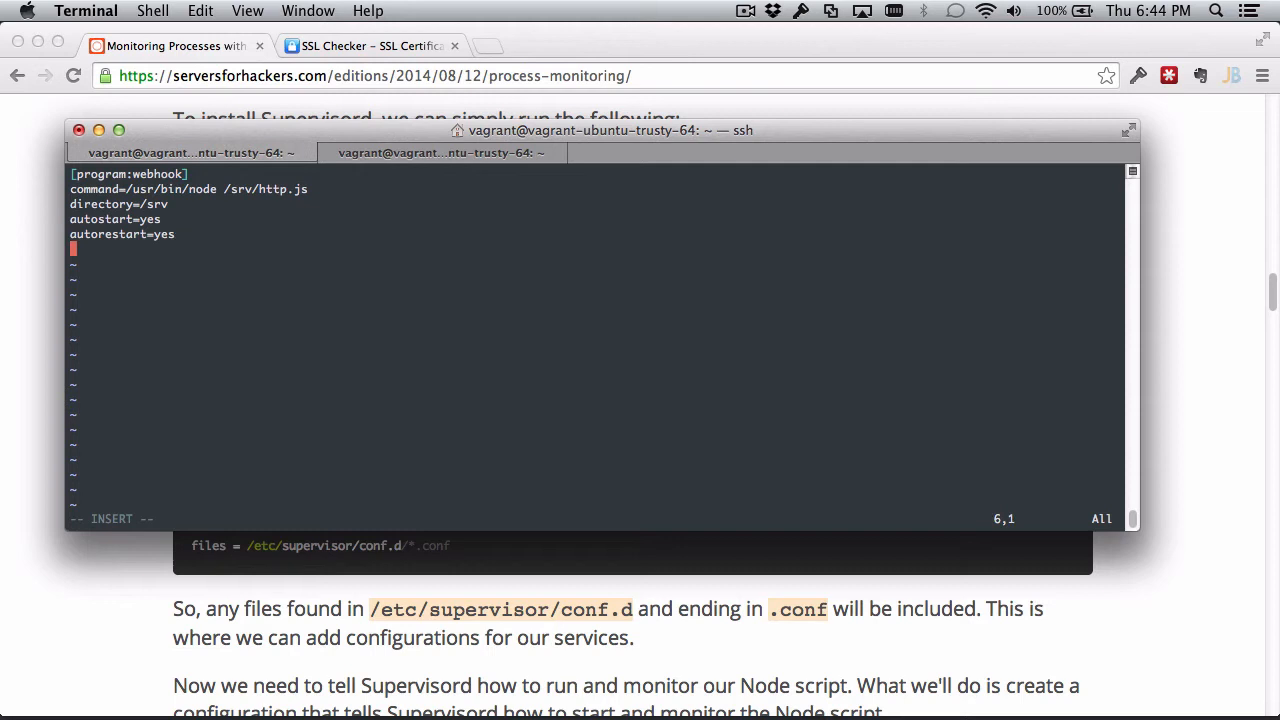
{"action": "type", "text": "startretries=3"}
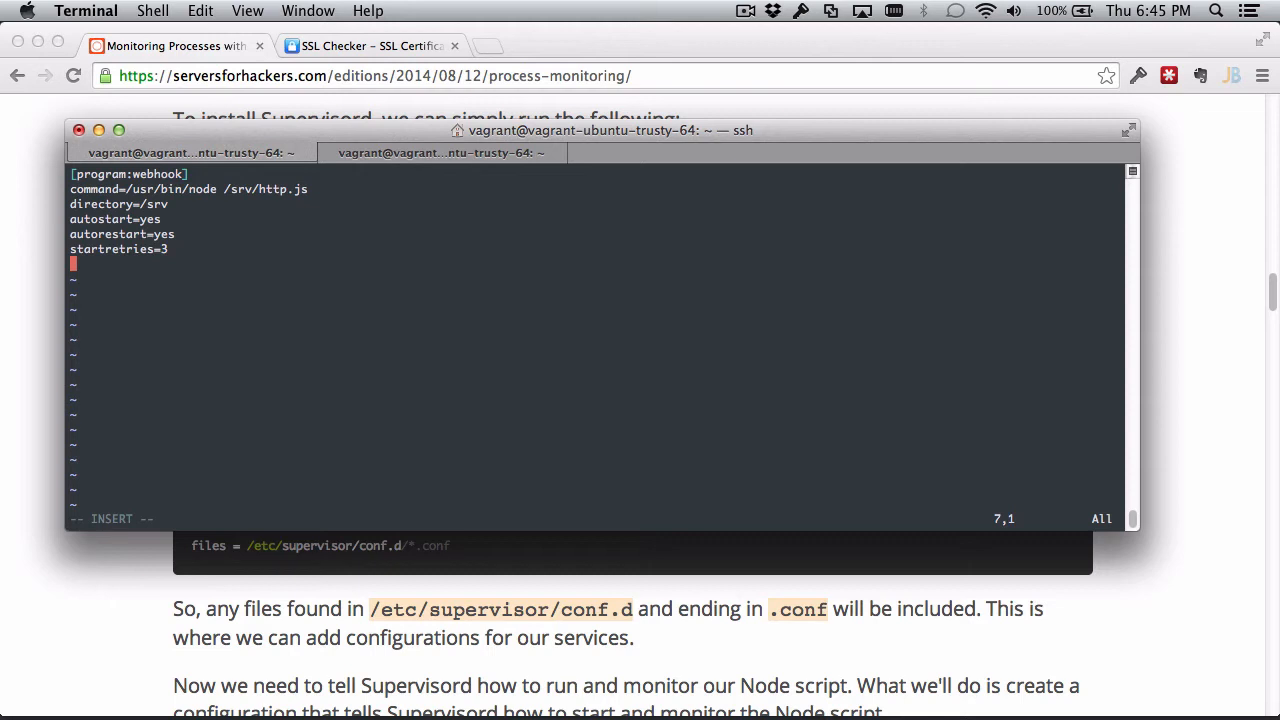
{"action": "type", "text": "sterr"}
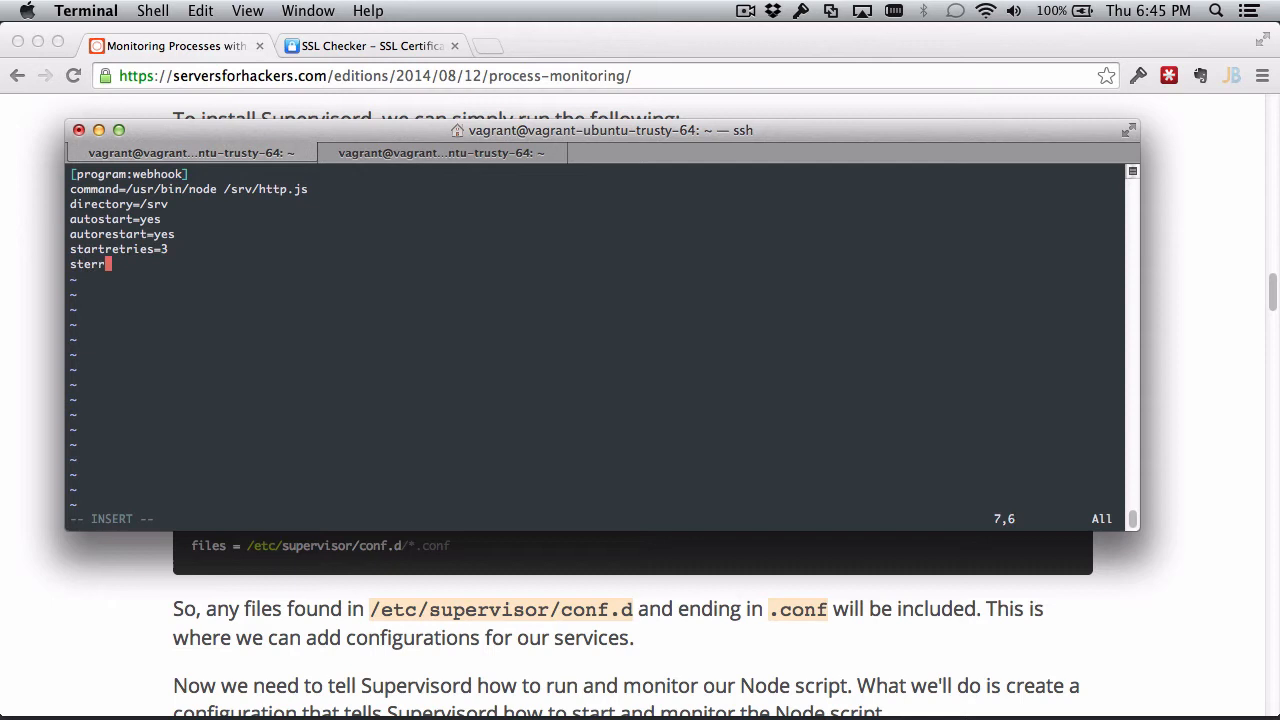
Step: Send webhook errors to /var/log/webhook/webhook.err.log via stderr_logfile
{"action": "type", "text": "-lo"}
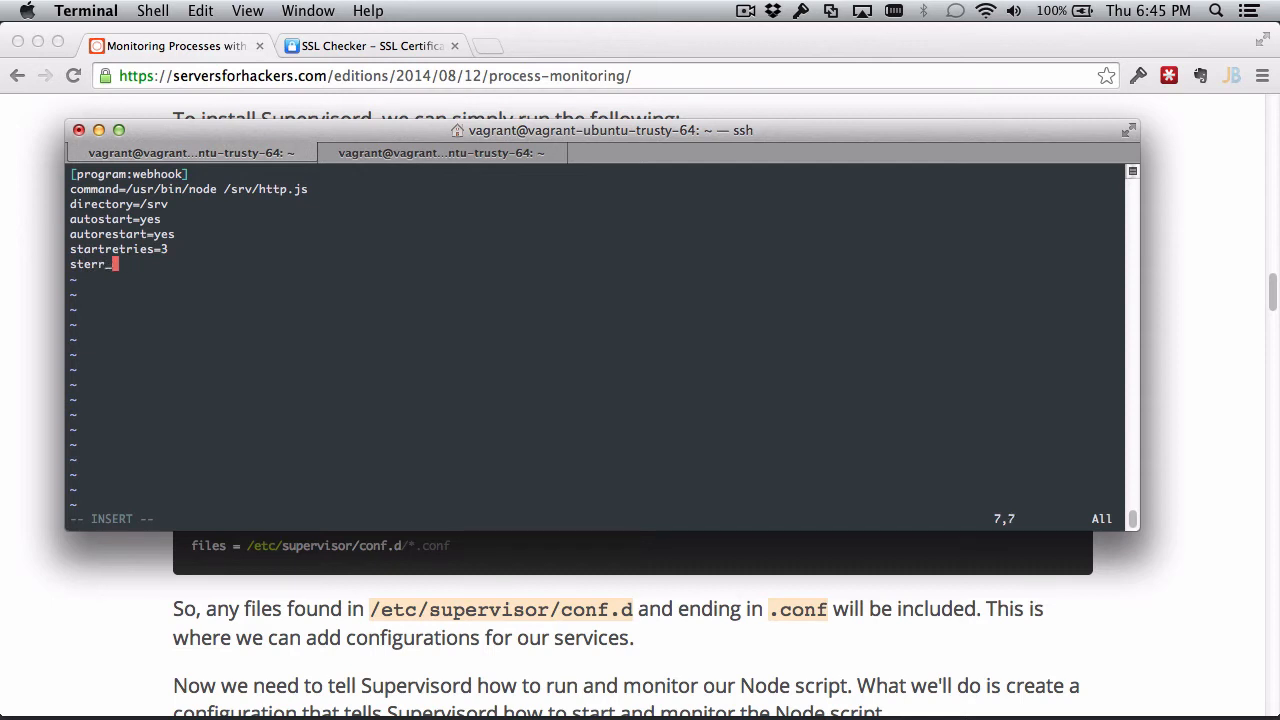
{"action": "type", "text": "logfi"}
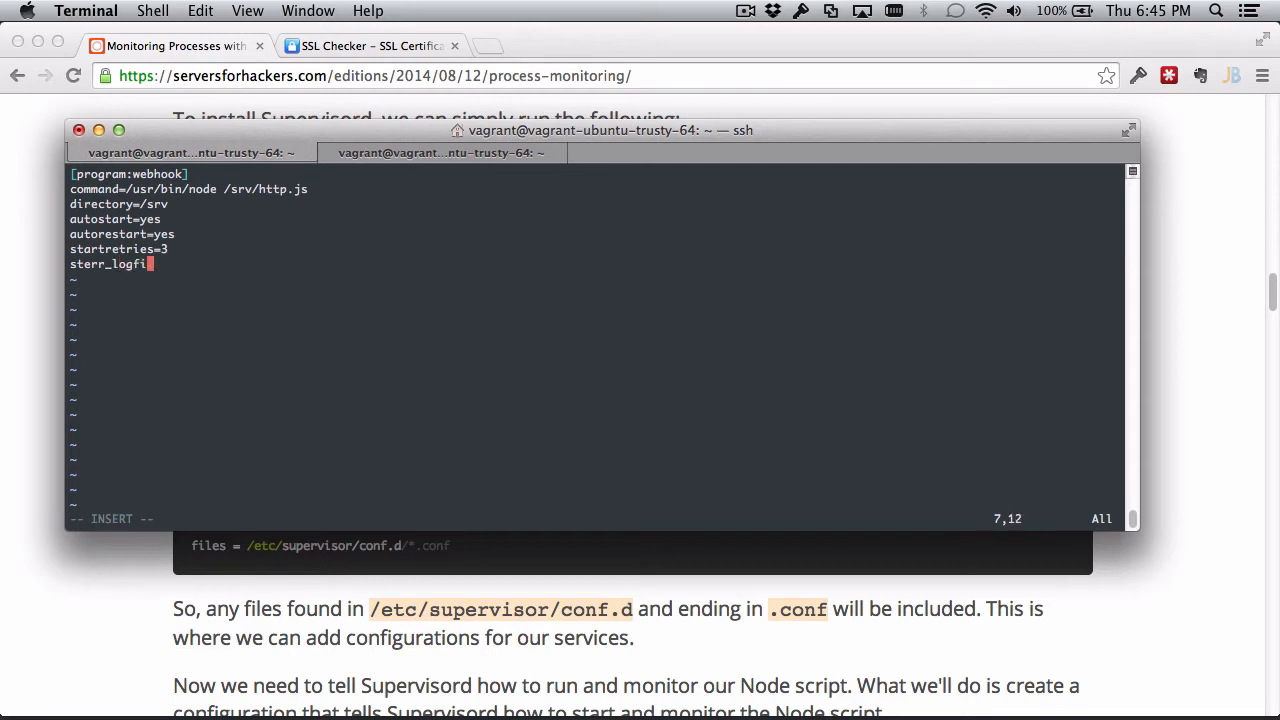
{"action": "type", "text": "le="}
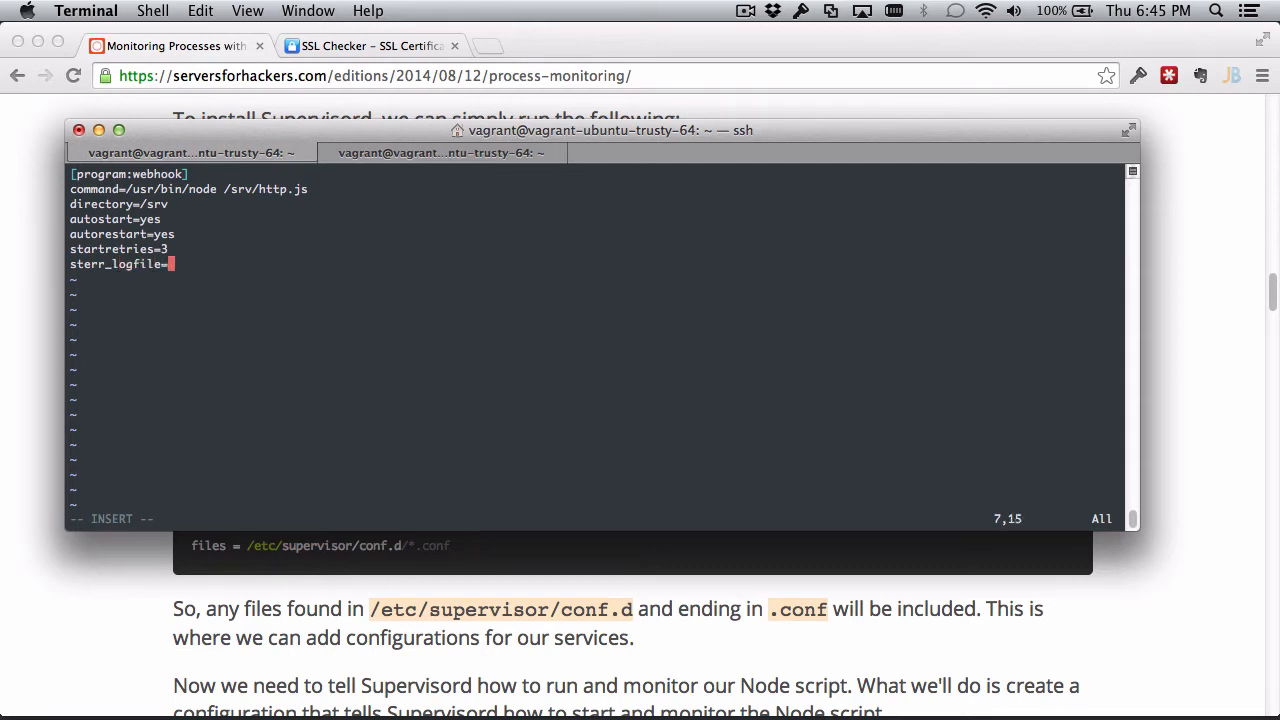
{"action": "type", "text": "/var/log/web"}
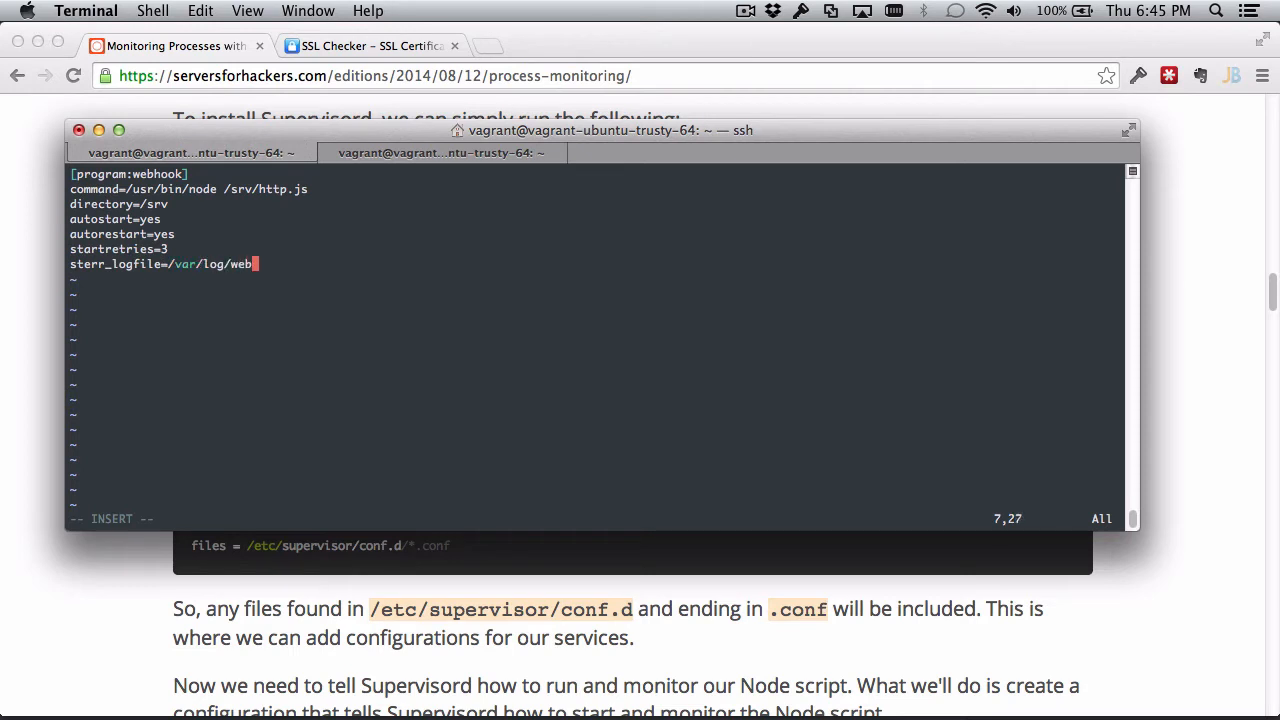
{"action": "type", "text": "hook/w"}
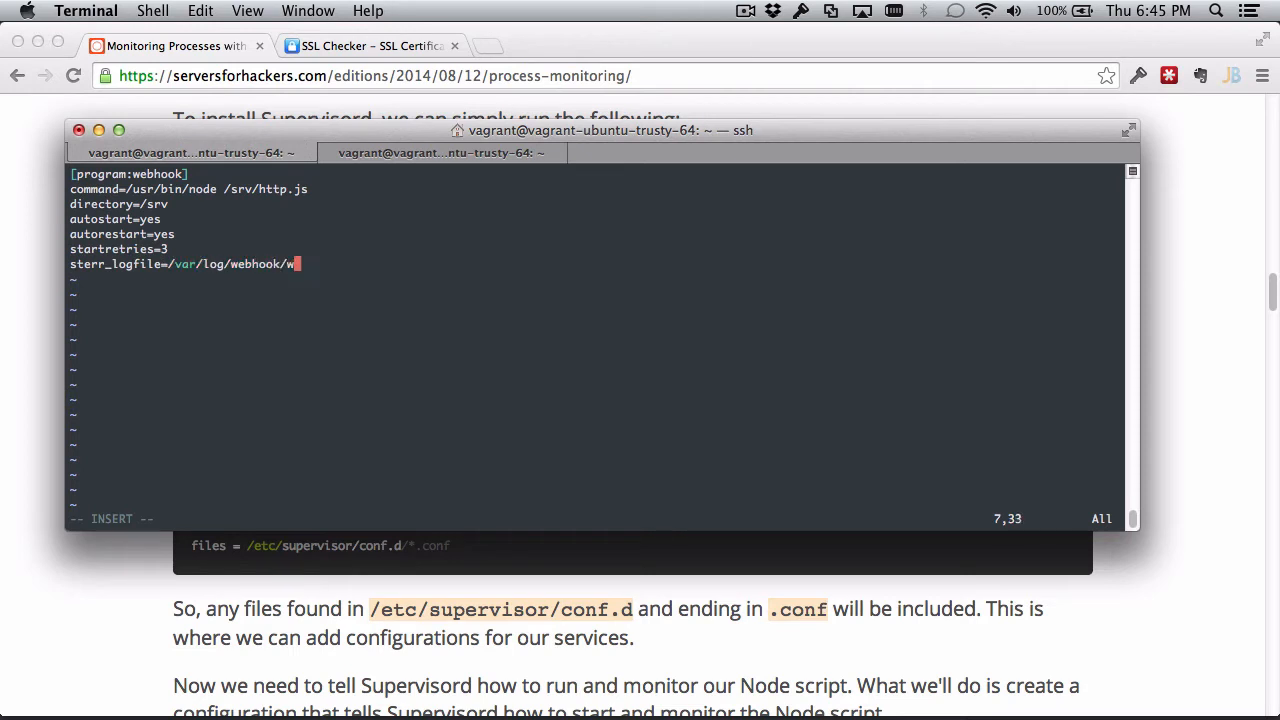
{"action": "type", "text": "ebhook."}
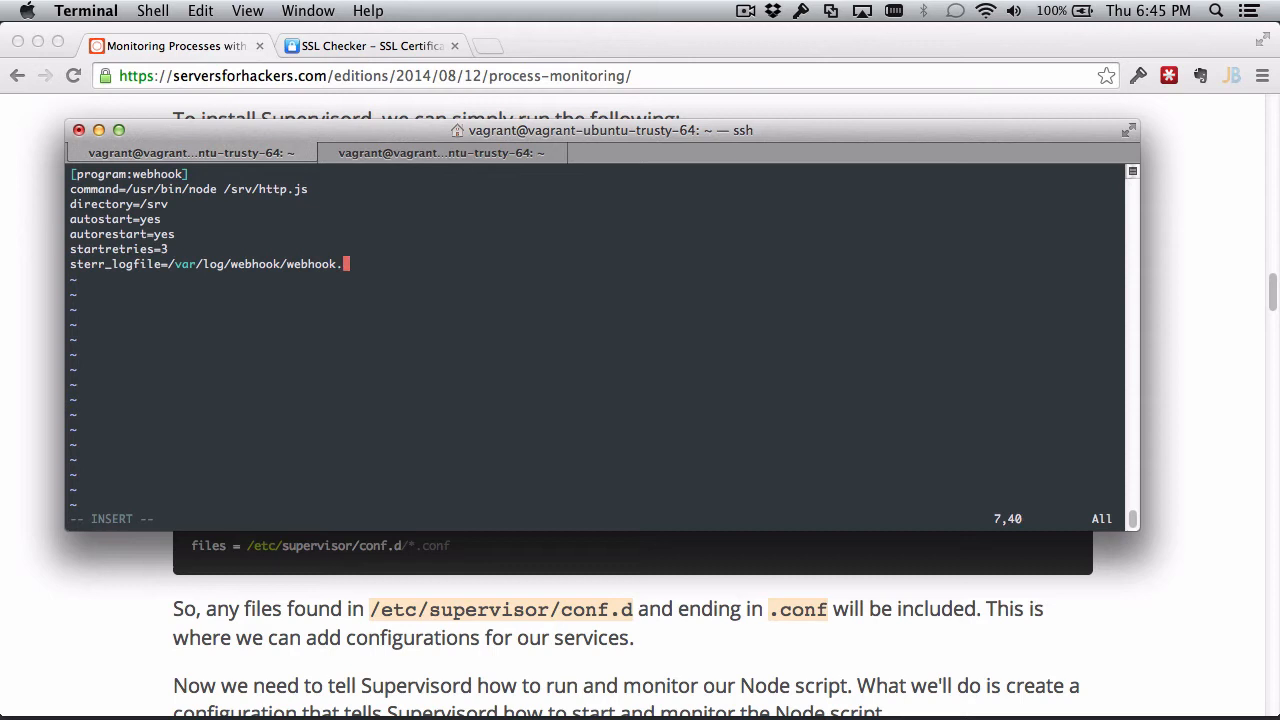
{"action": "type", "text": "erro"}
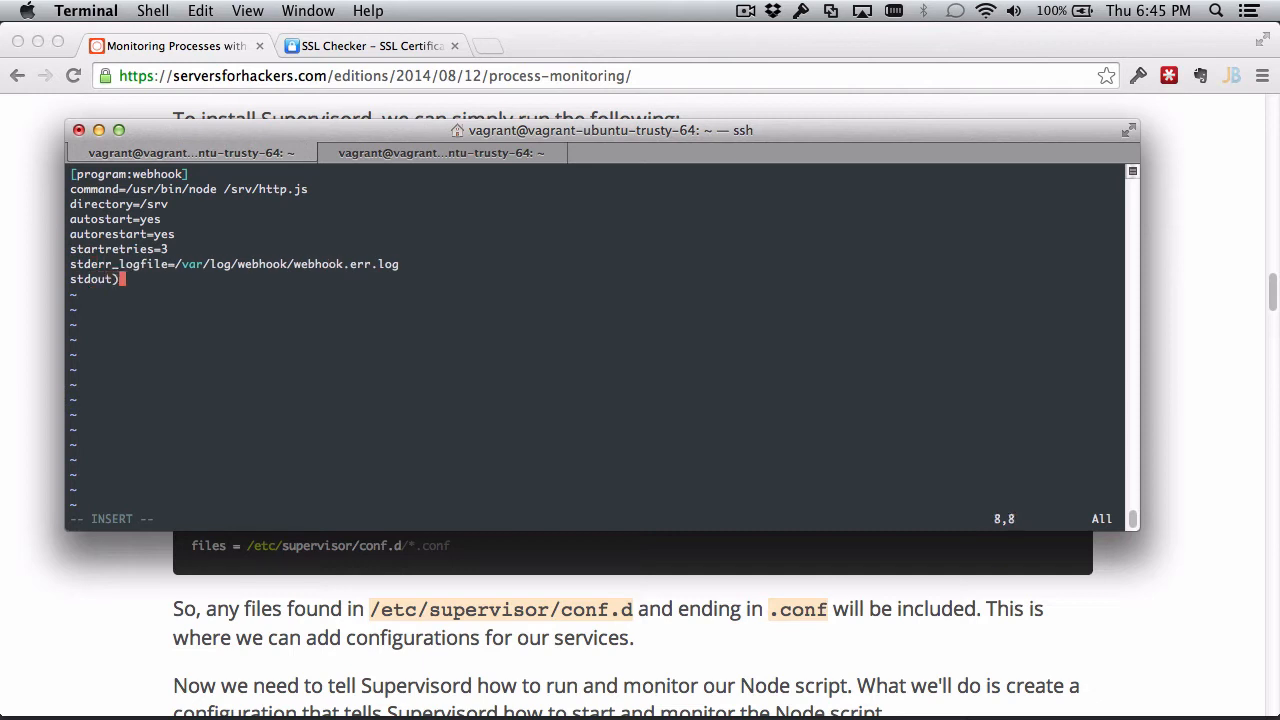
Step: Send webhook standard output to /var/log/webhook/webhook.log via stdout_logfile
{"action": "type", "text": "_logfile="}
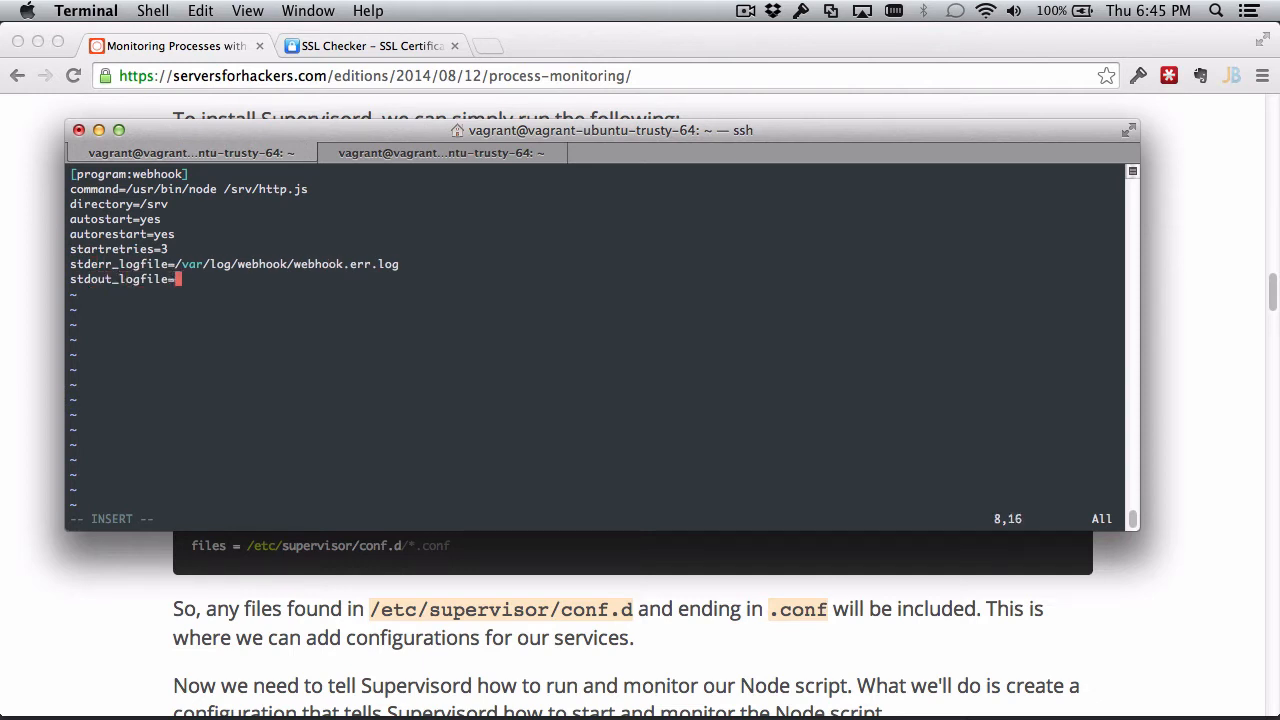
{"action": "type", "text": "/var/log"}
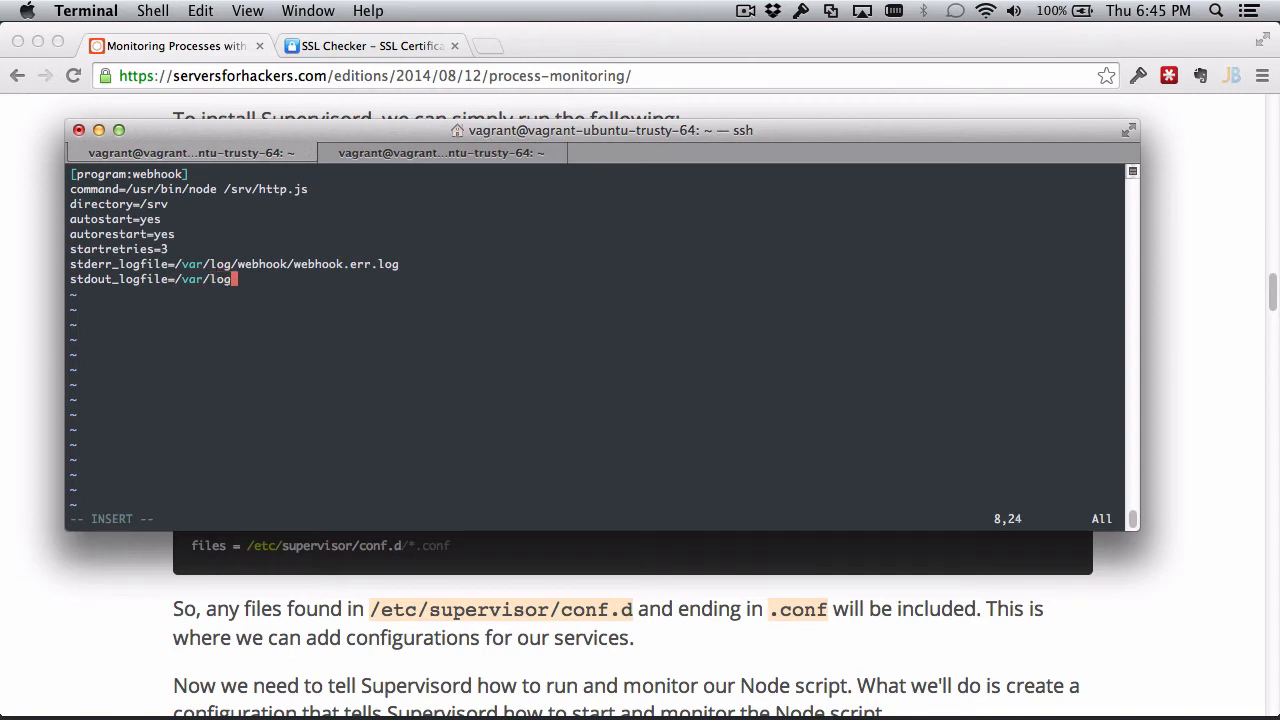
{"action": "type", "text": "webhook/webhookl"}
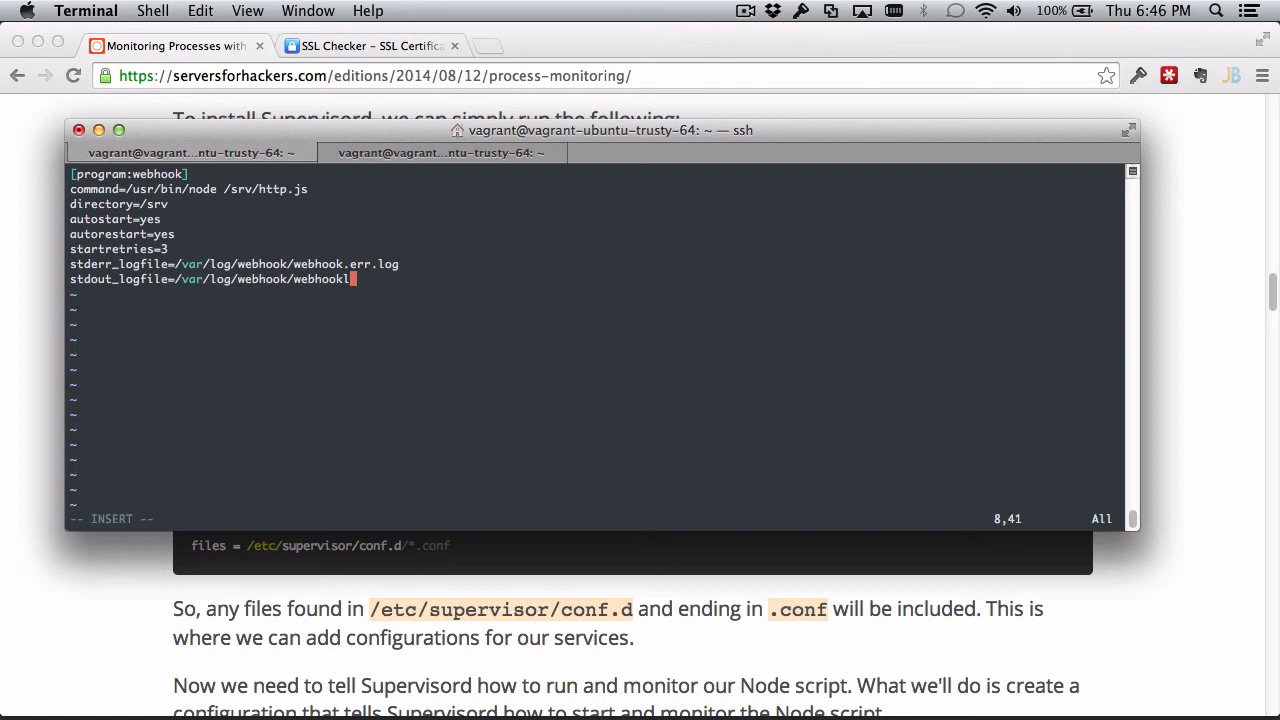
{"action": "type", "text": ".log"}
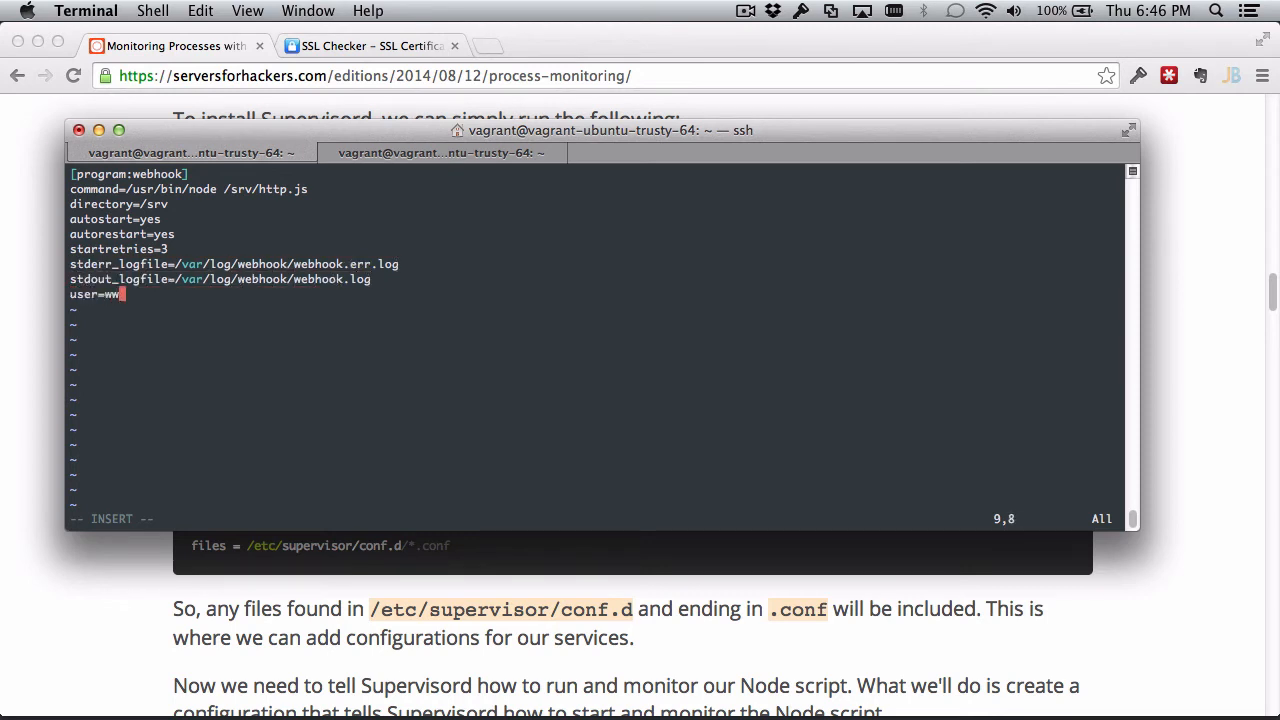
Step: Add user=www-data to the webhook section
{"action": "type", "text": "w-data"}
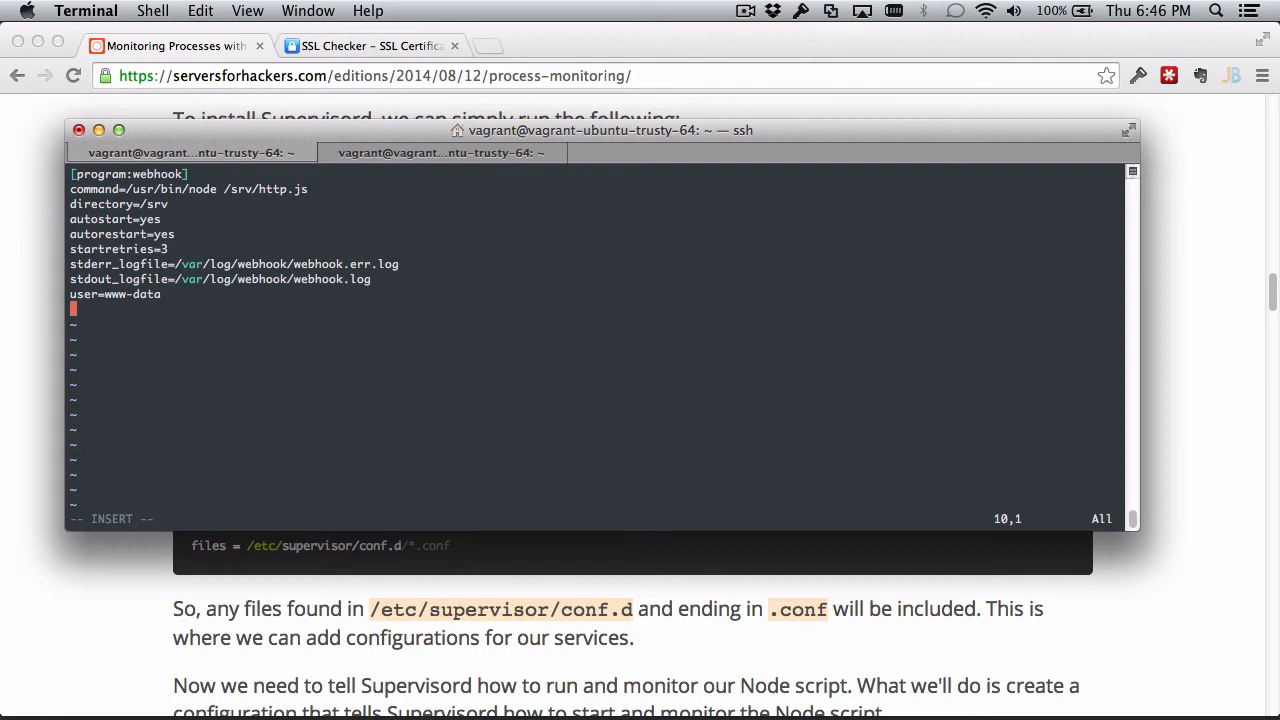
{"action": "type", "text": "environ"}
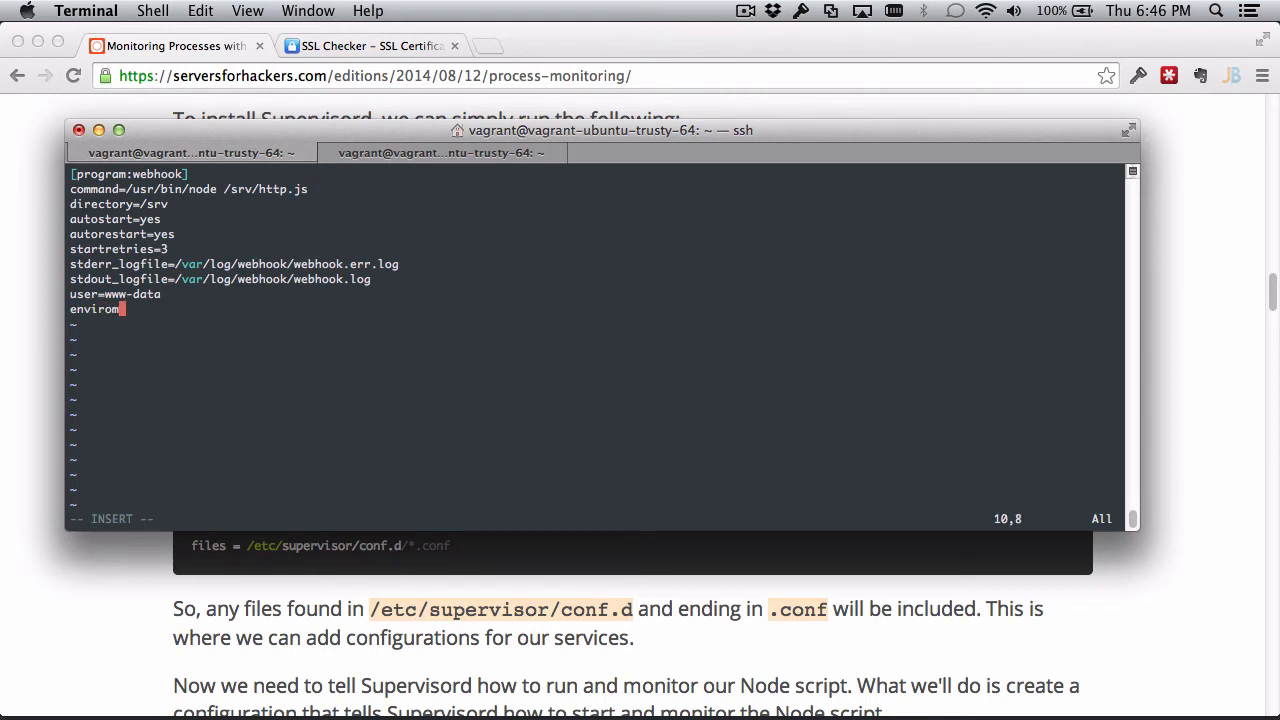
{"action": "key", "text": "Backspace"}
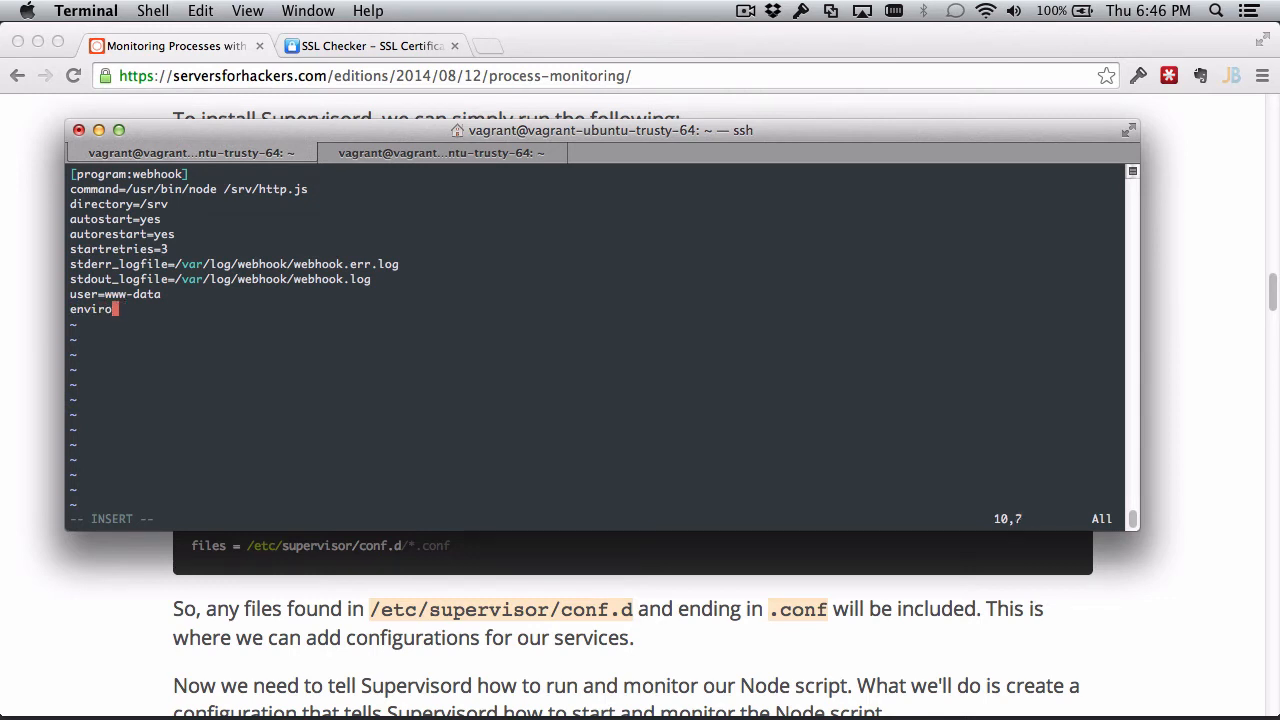
{"action": "type", "text": "nment"}
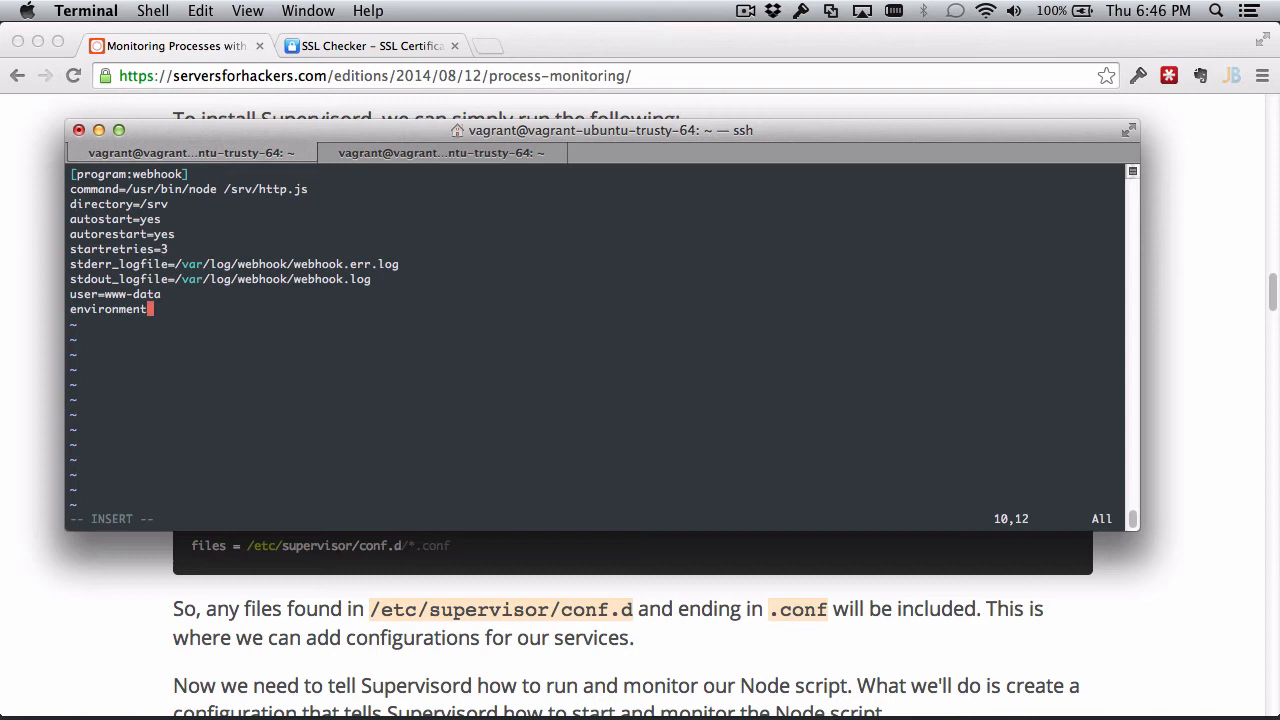
{"action": "type", "text": "="}
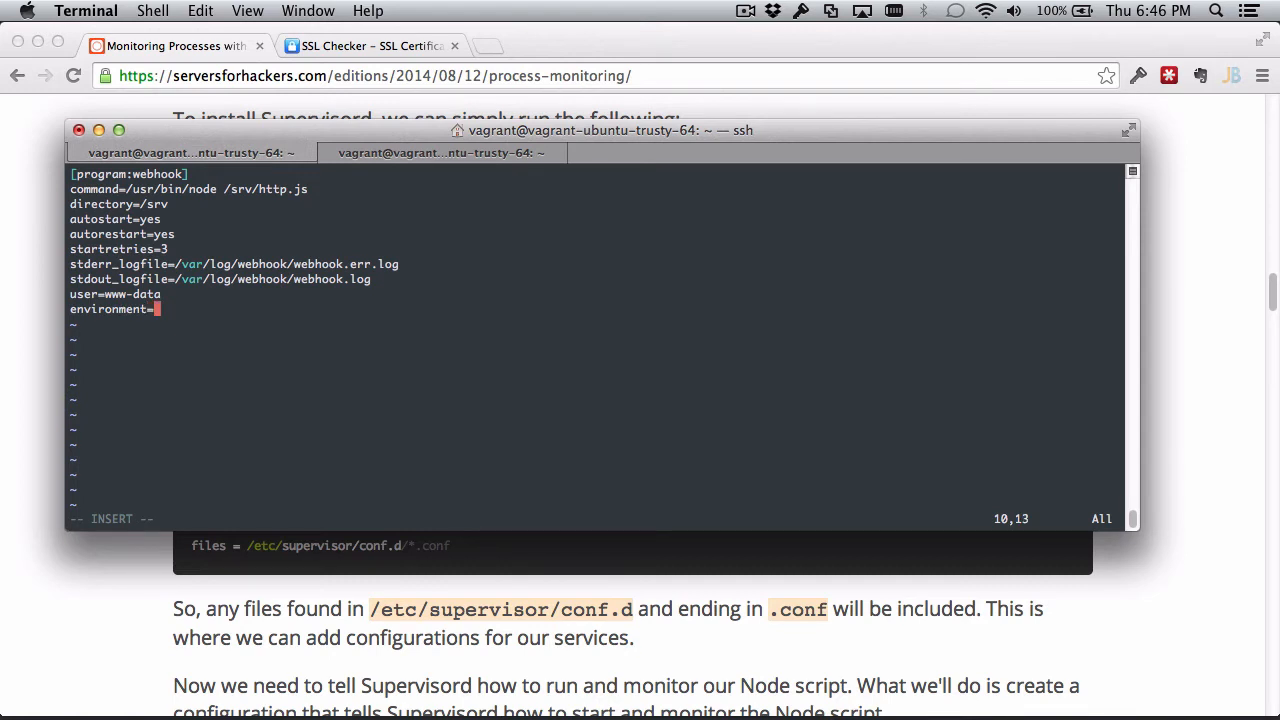
{"action": "type", "text": "SECRET_PASS"}
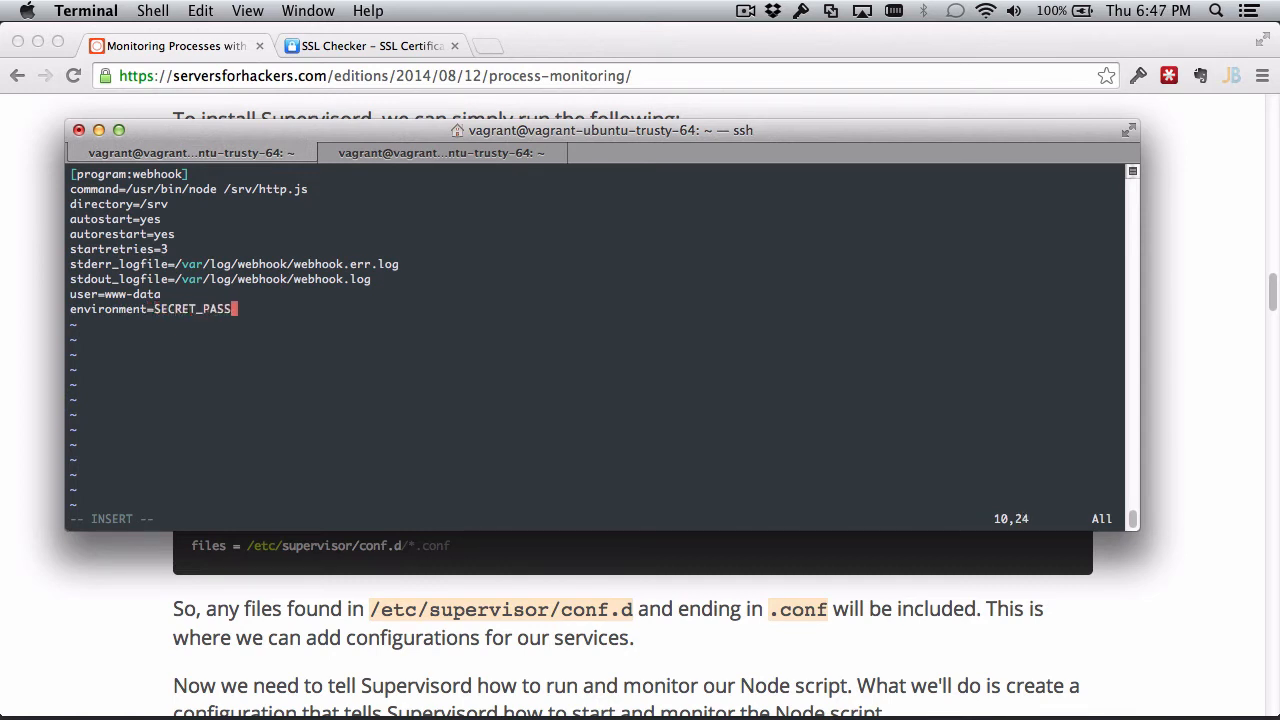
{"action": "type", "text": "WORD="}
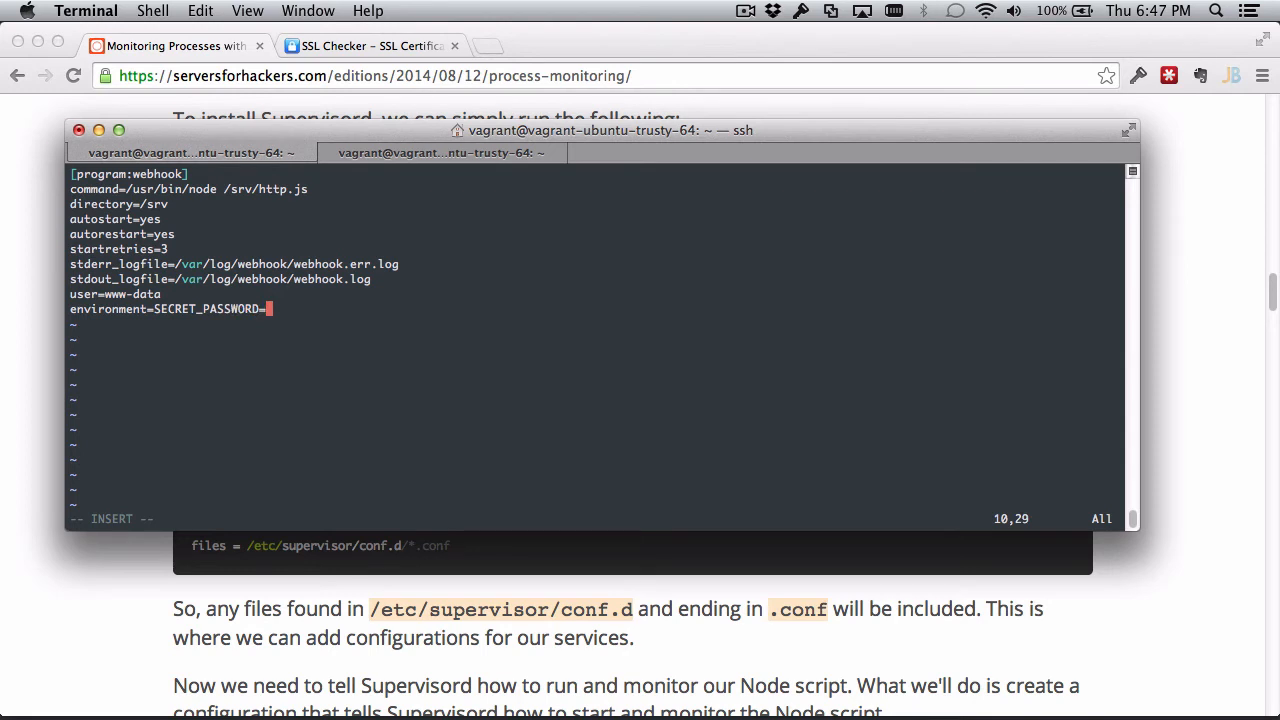
{"action": "type", "text": "'this is this"}
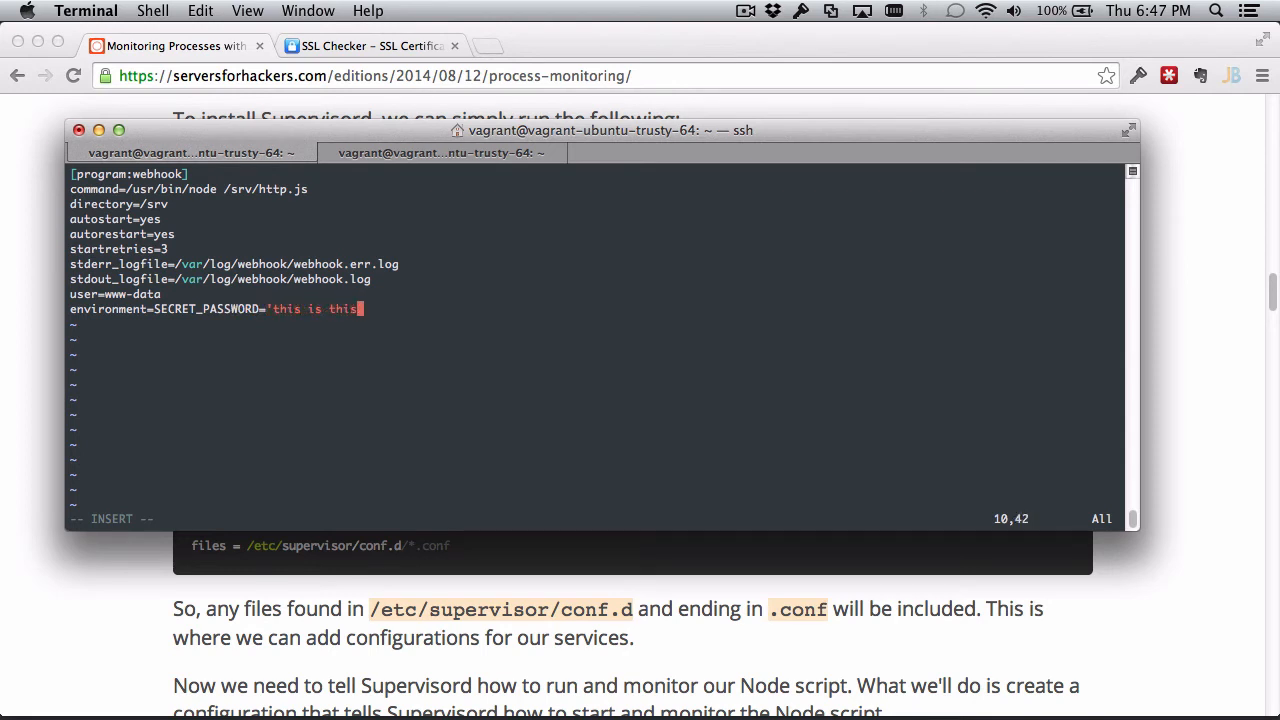
{"action": "key", "text": "BackSpace"}
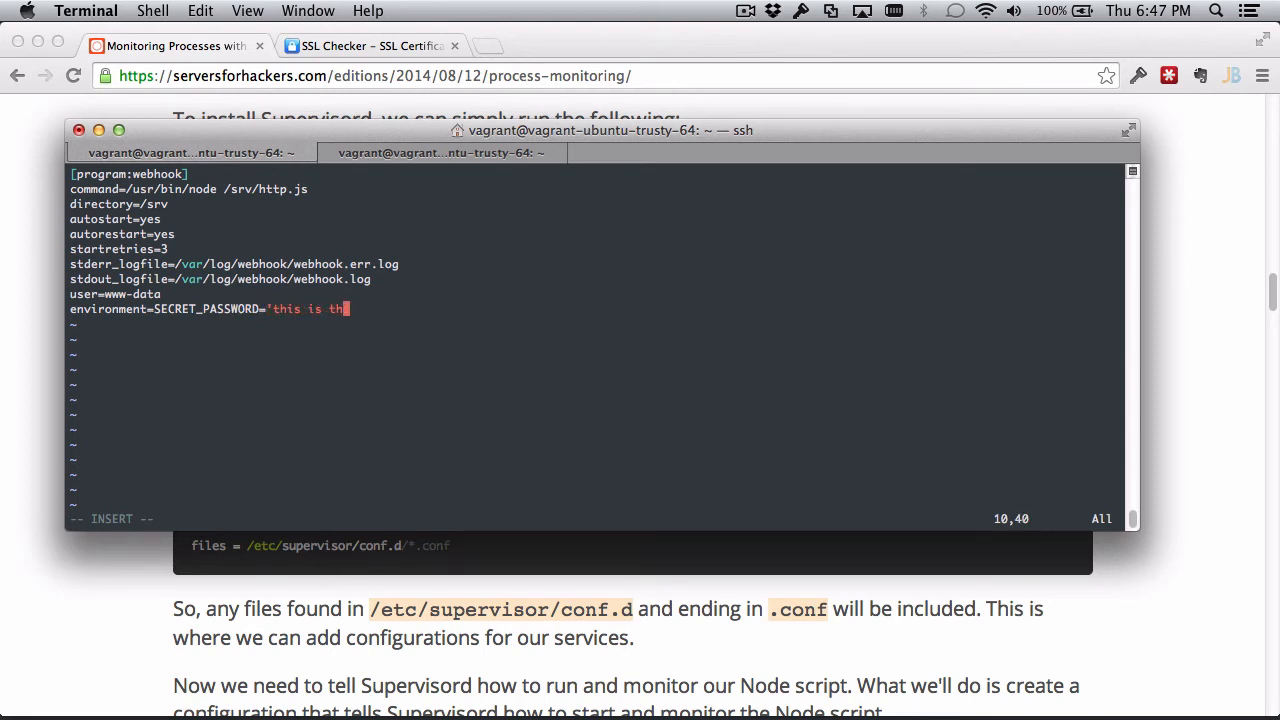
{"action": "type", "text": "secret'"}
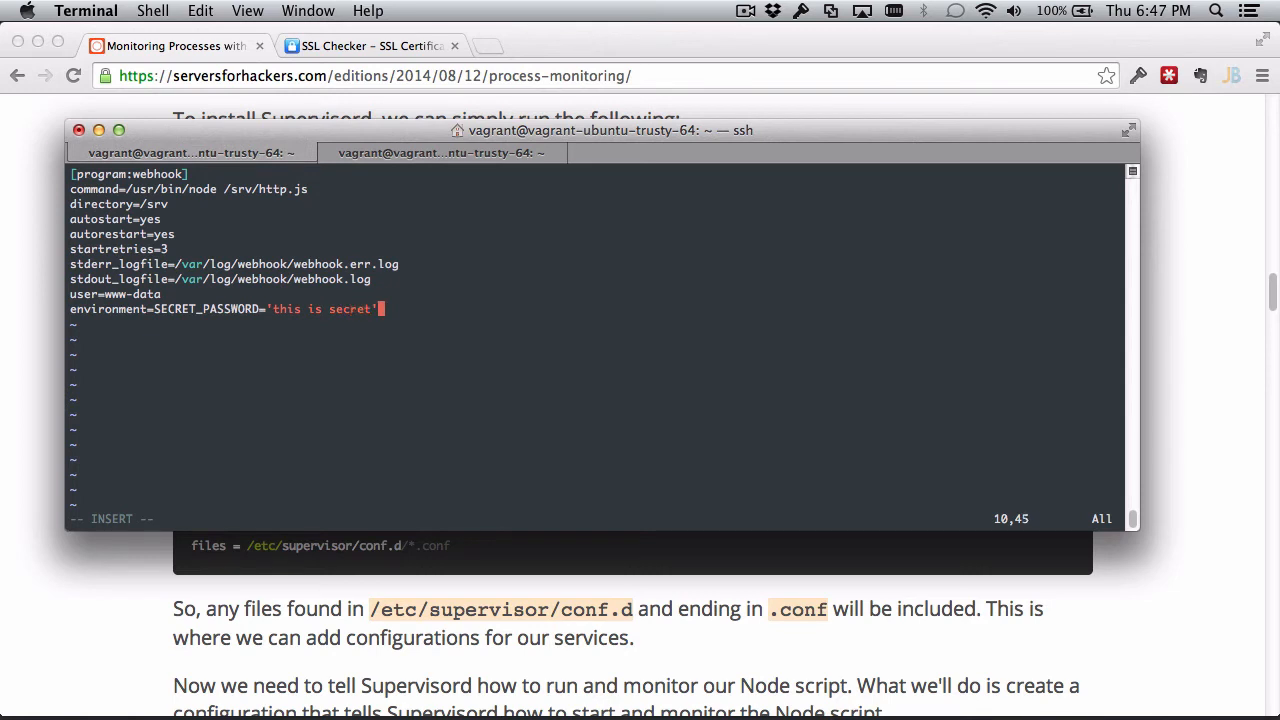
{"action": "type", "text": ","}
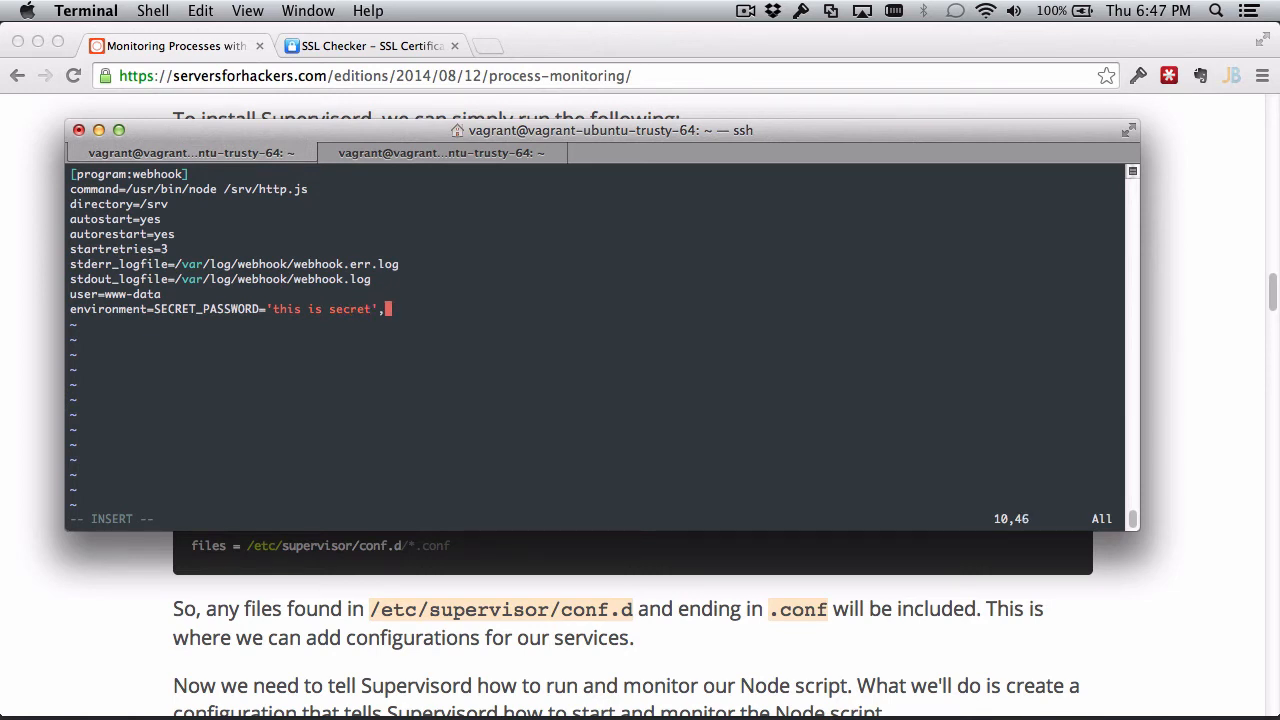
{"action": "type", "text": "SECRET_"}
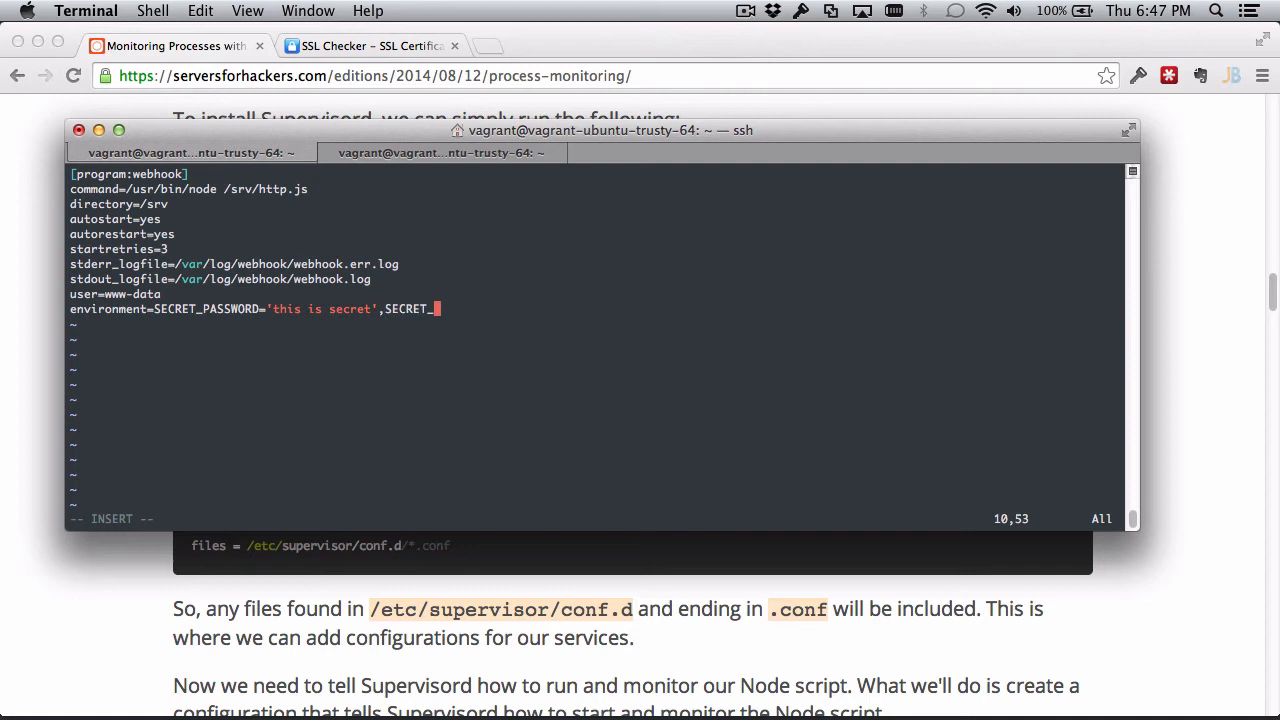
{"action": "type", "text": "TWO='"}
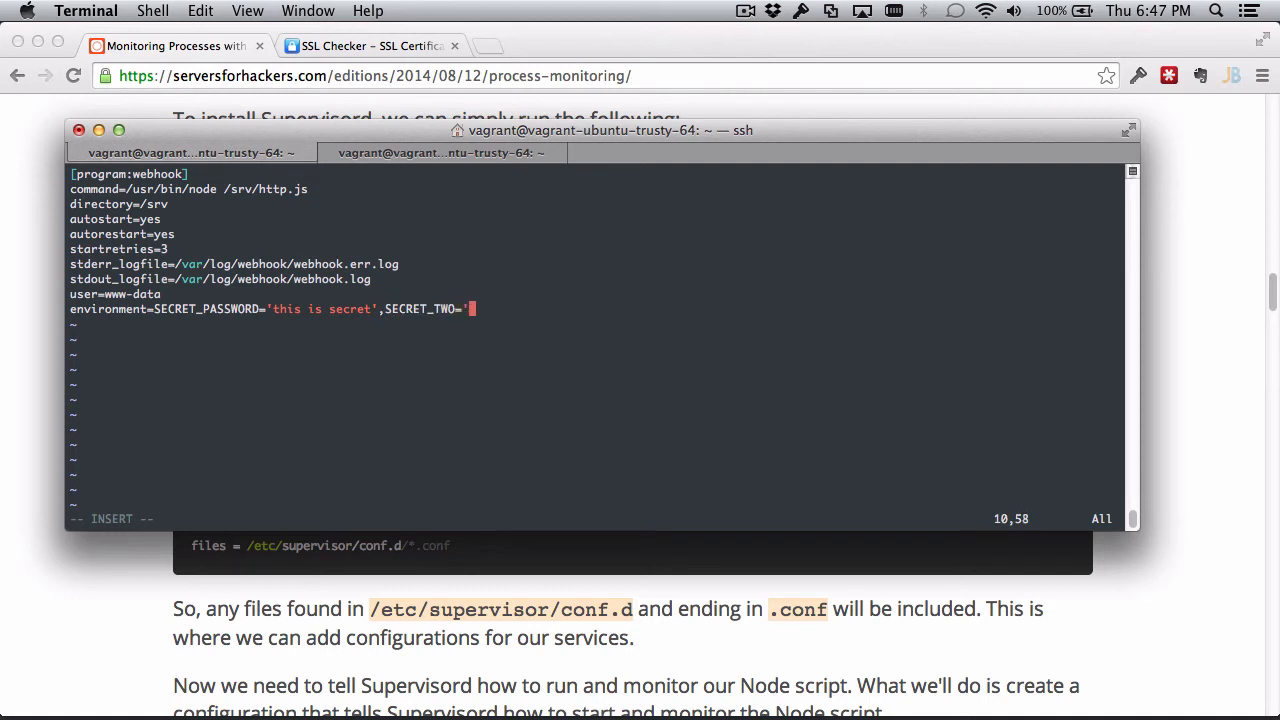
{"action": "type", "text": "another secret'"}
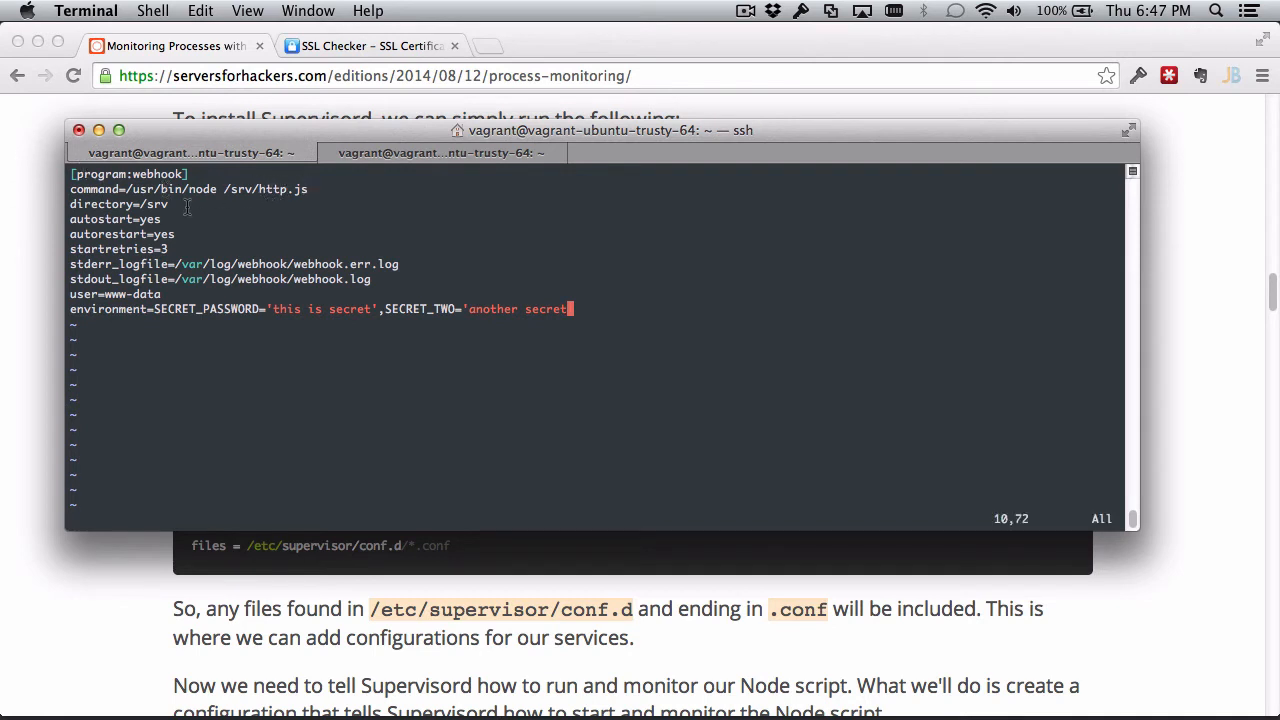
{"action": "double_click", "coordinate": [151, 204]}
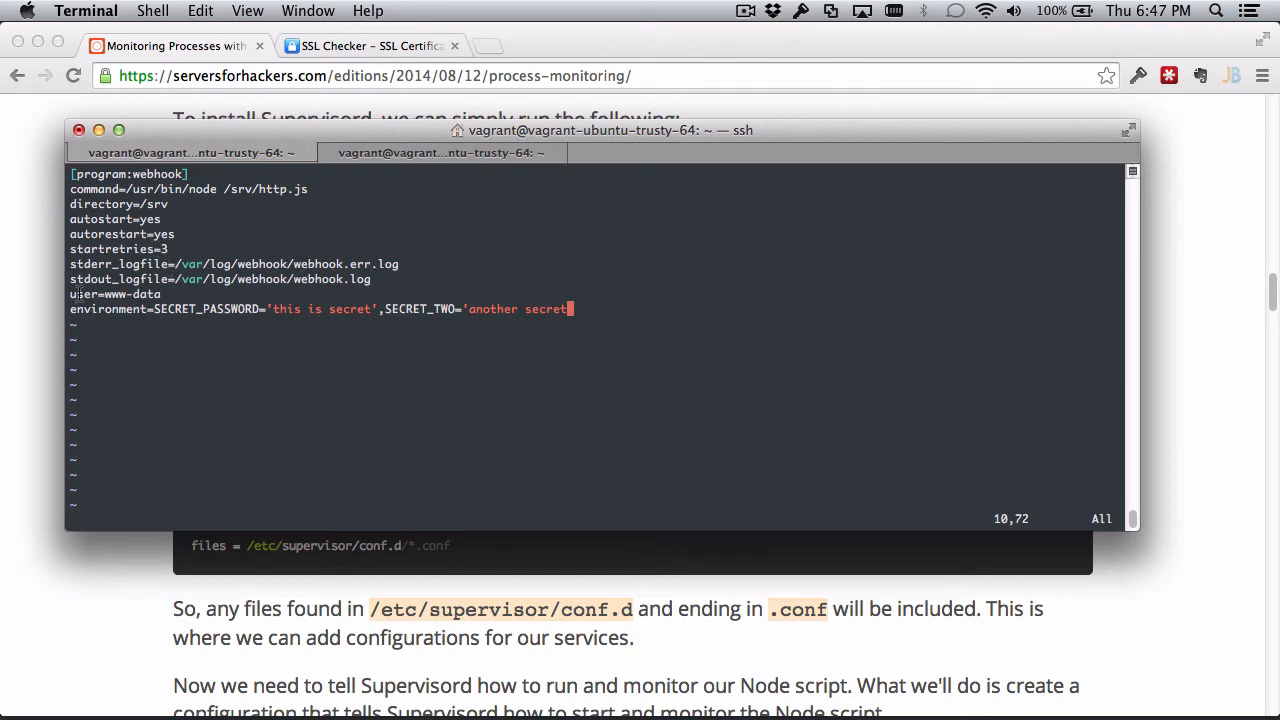
{"action": "mouse_move", "coordinate": [95, 294]}
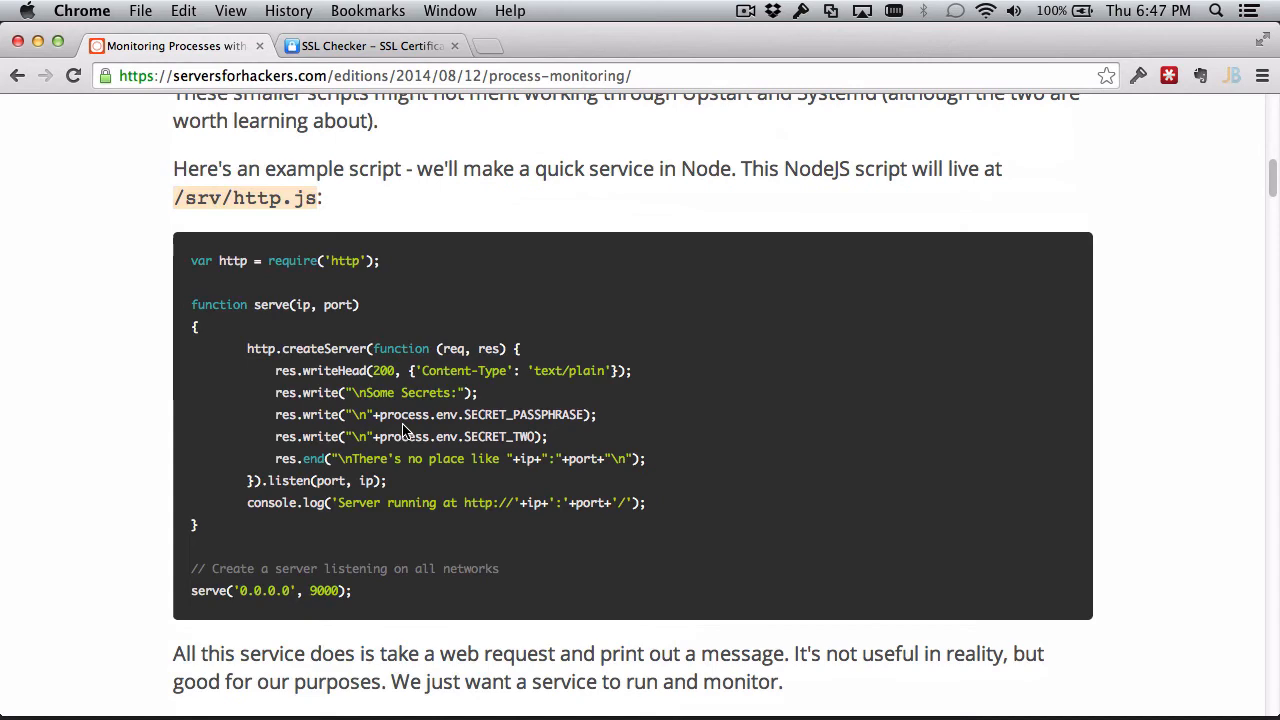
{"action": "mouse_move", "coordinate": [587, 445]}
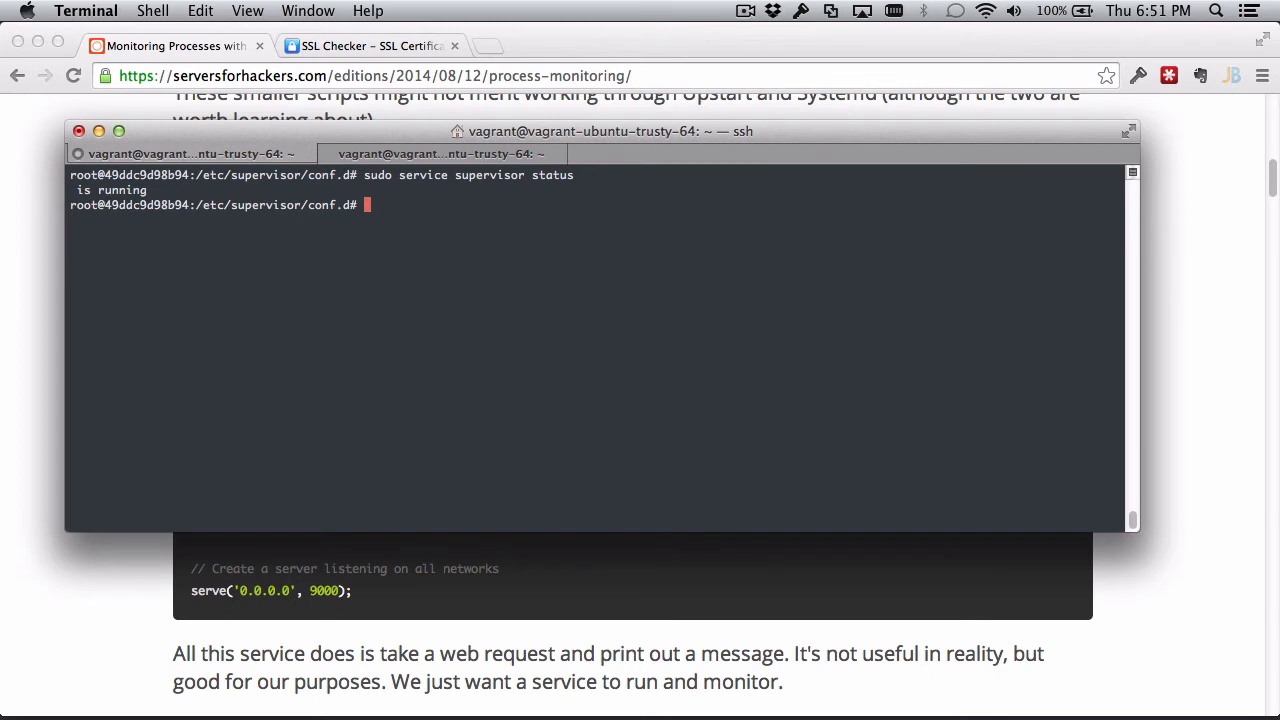
Step: Check the supervisor service status, list supervisorctl's help commands, and begin 'supervisorctl reread'
{"action": "type", "text": "sudo"}
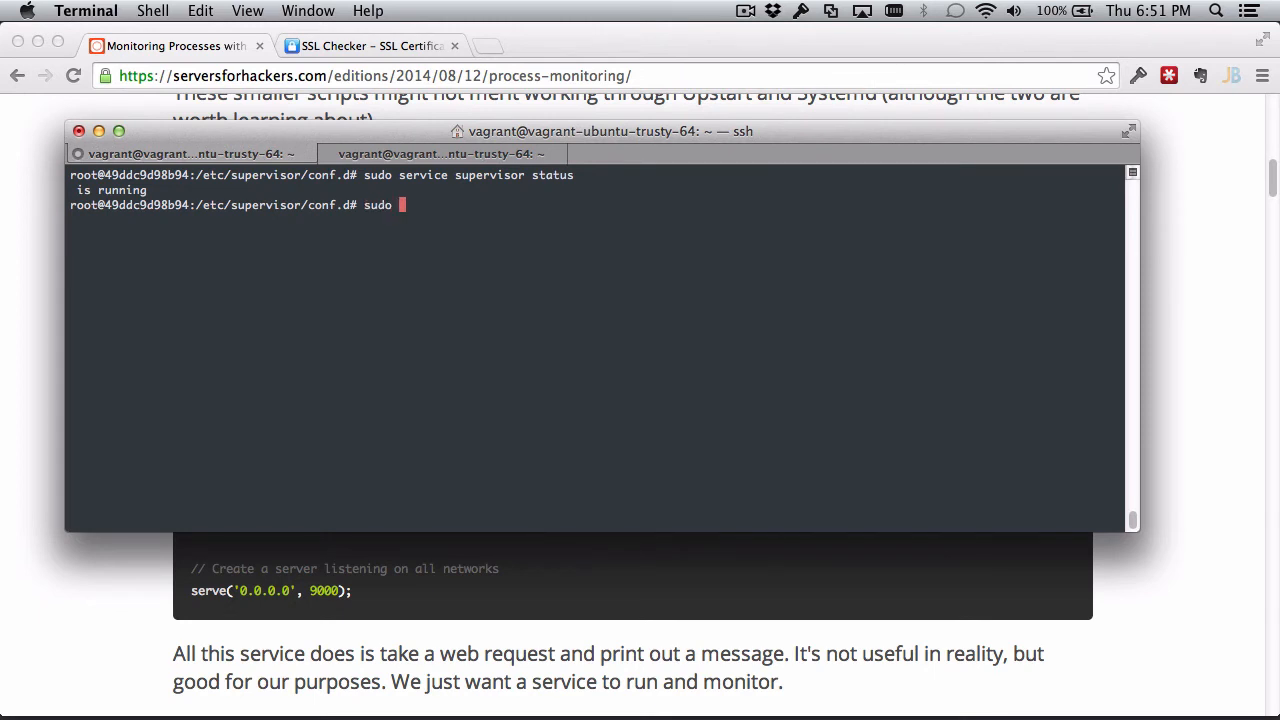
{"action": "type", "text": "service"}
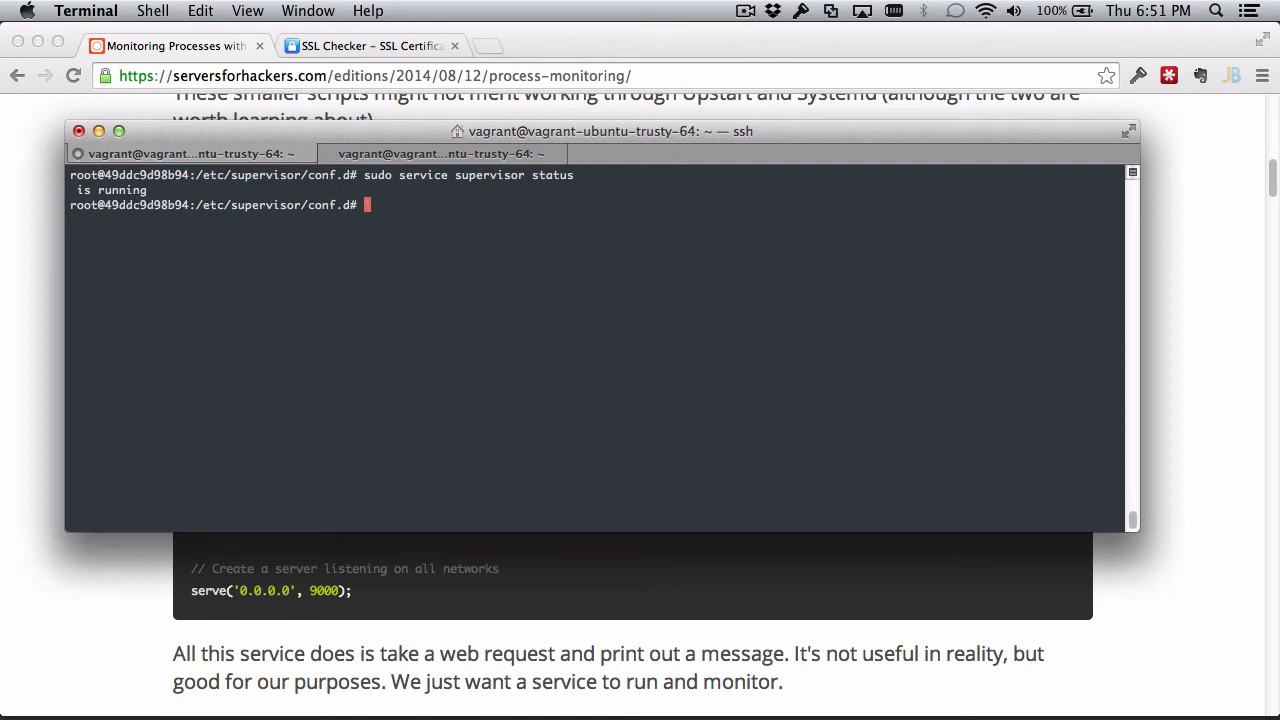
{"action": "type", "text": "superv"}
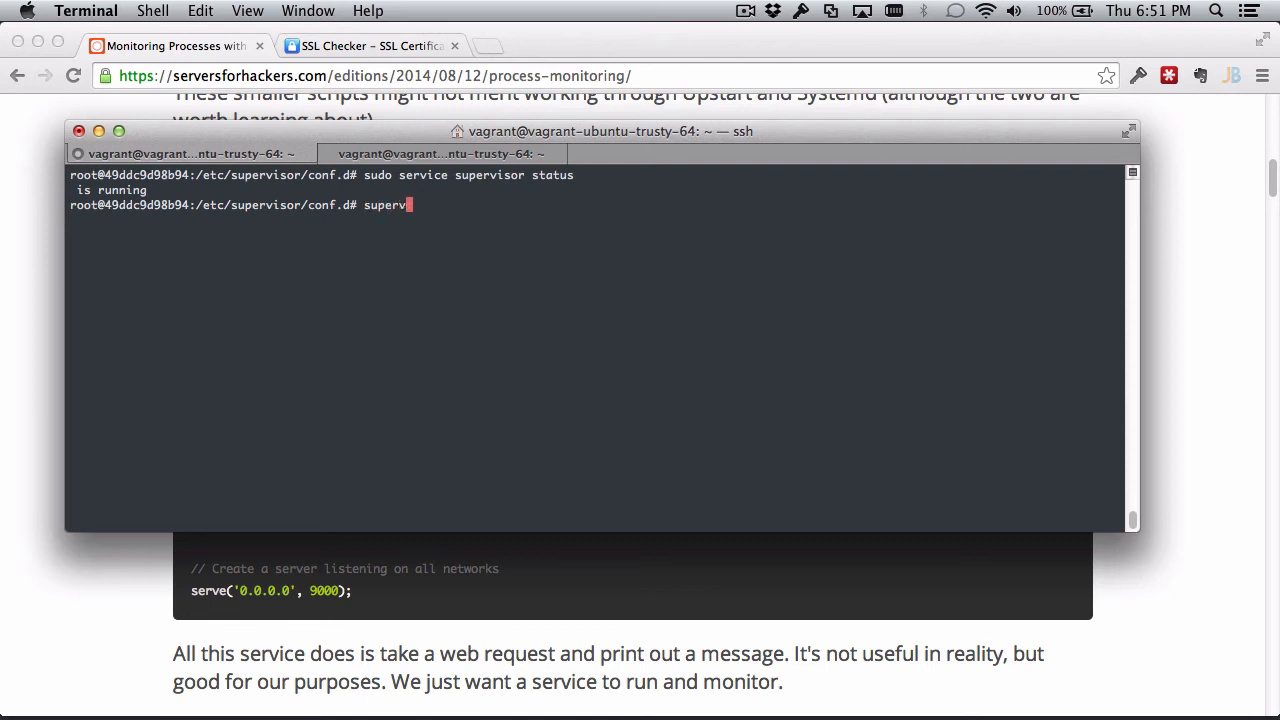
{"action": "type", "text": "orcrl"}
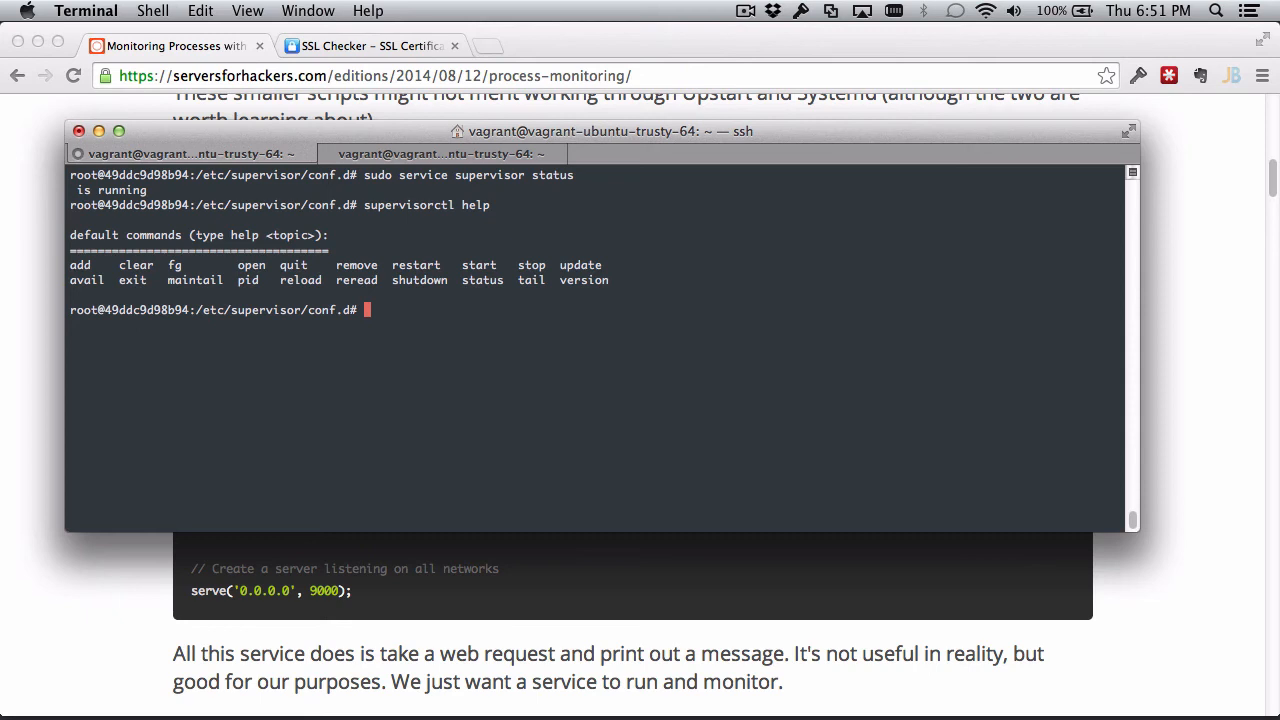
{"action": "type", "text": "supervisorctl"}
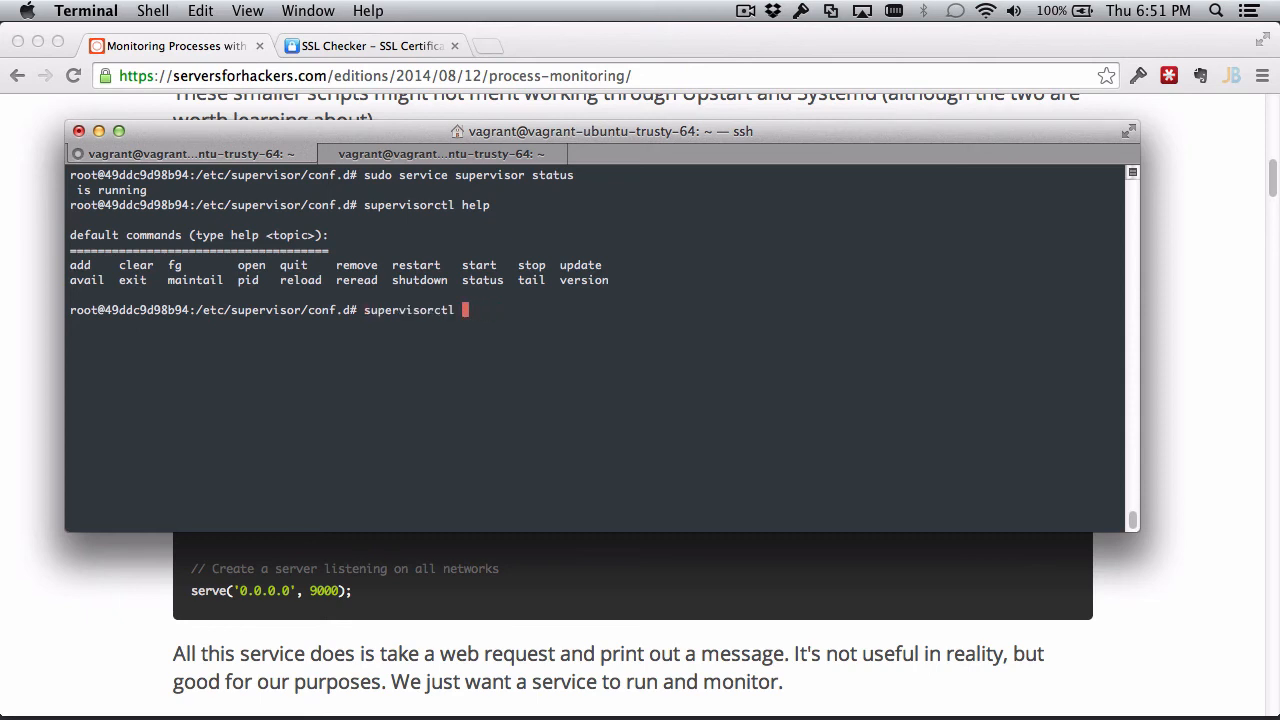
{"action": "type", "text": "reread"}
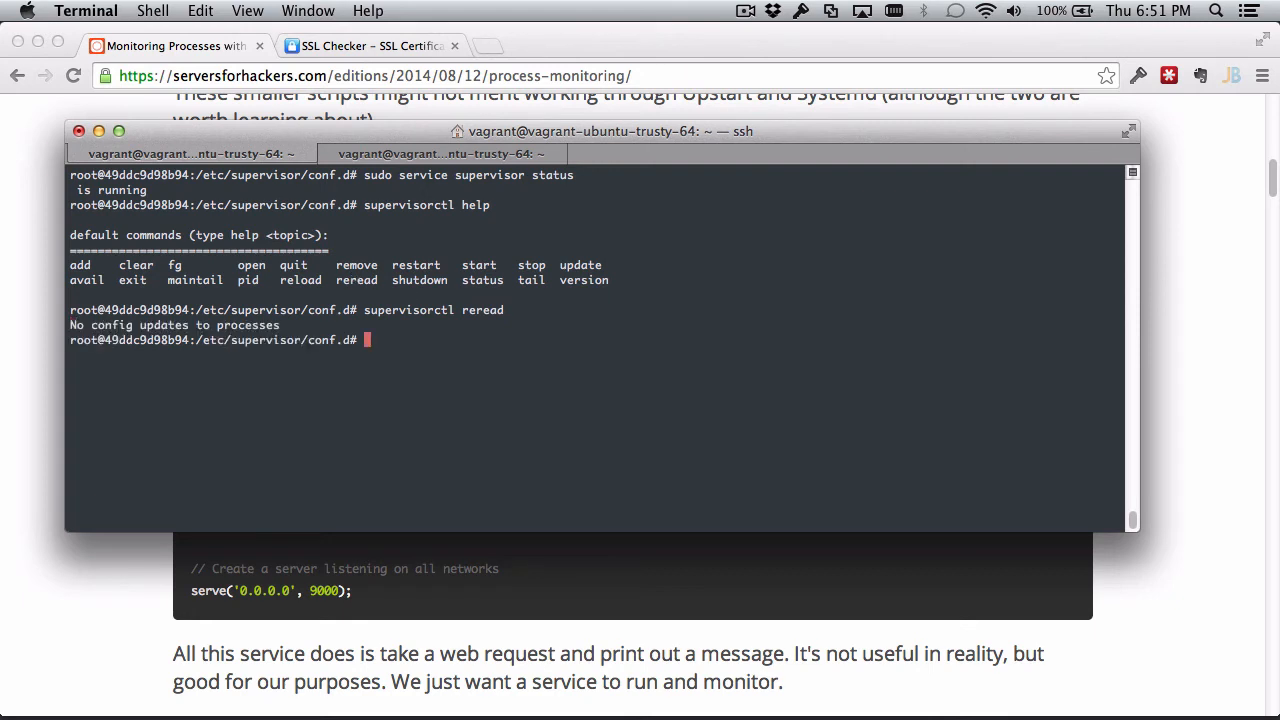
Step: List the conf.d directory with ll, showing webhook.js, and type 'vim webhook.js'
{"action": "type", "text": "ll"}
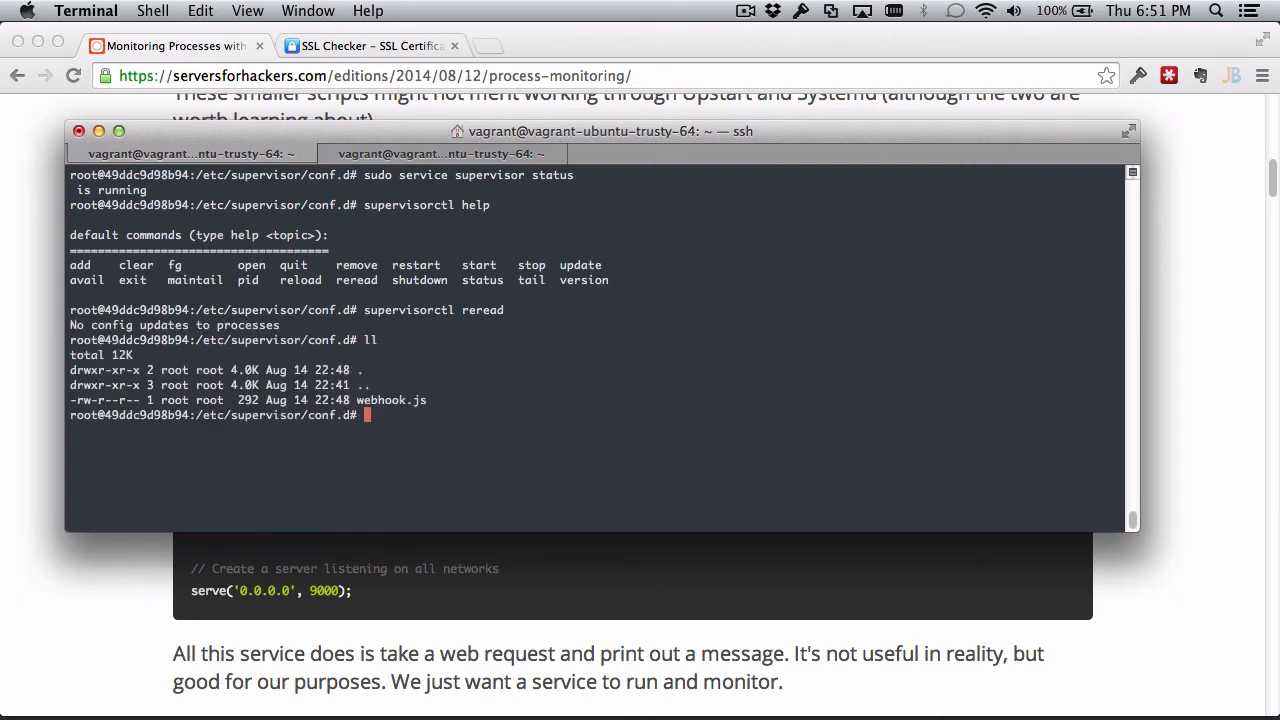
{"action": "type", "text": "vim webhook.js"}
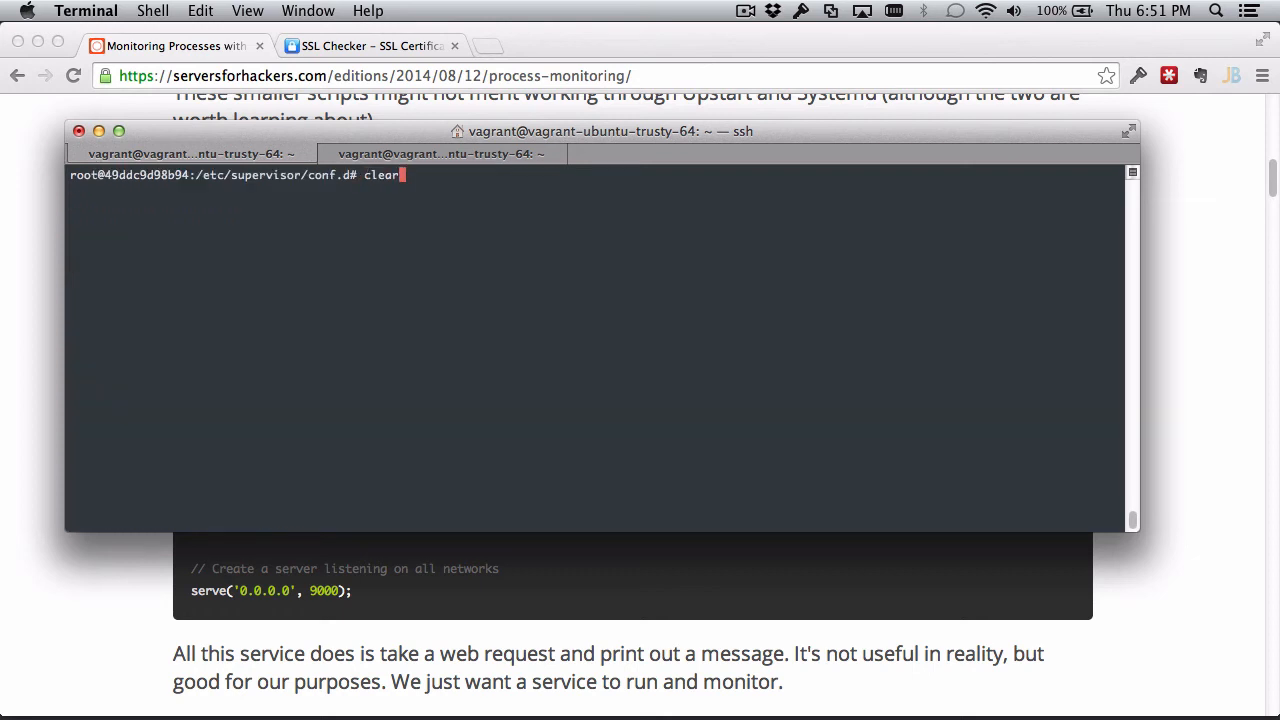
Step: Fix the reread error by creating /var/log/webhook so webhook shows as available
{"action": "type", "text": "supervisorctl reread"}
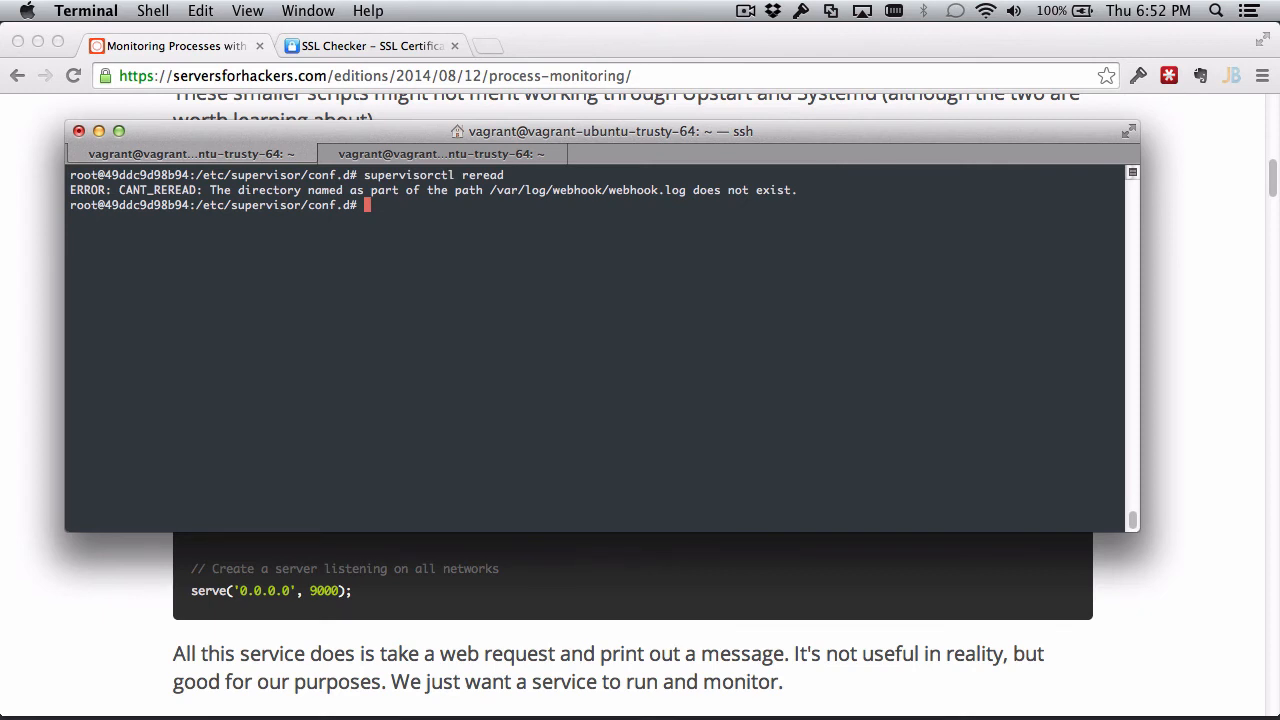
{"action": "type", "text": "mkdir /var/logg"}
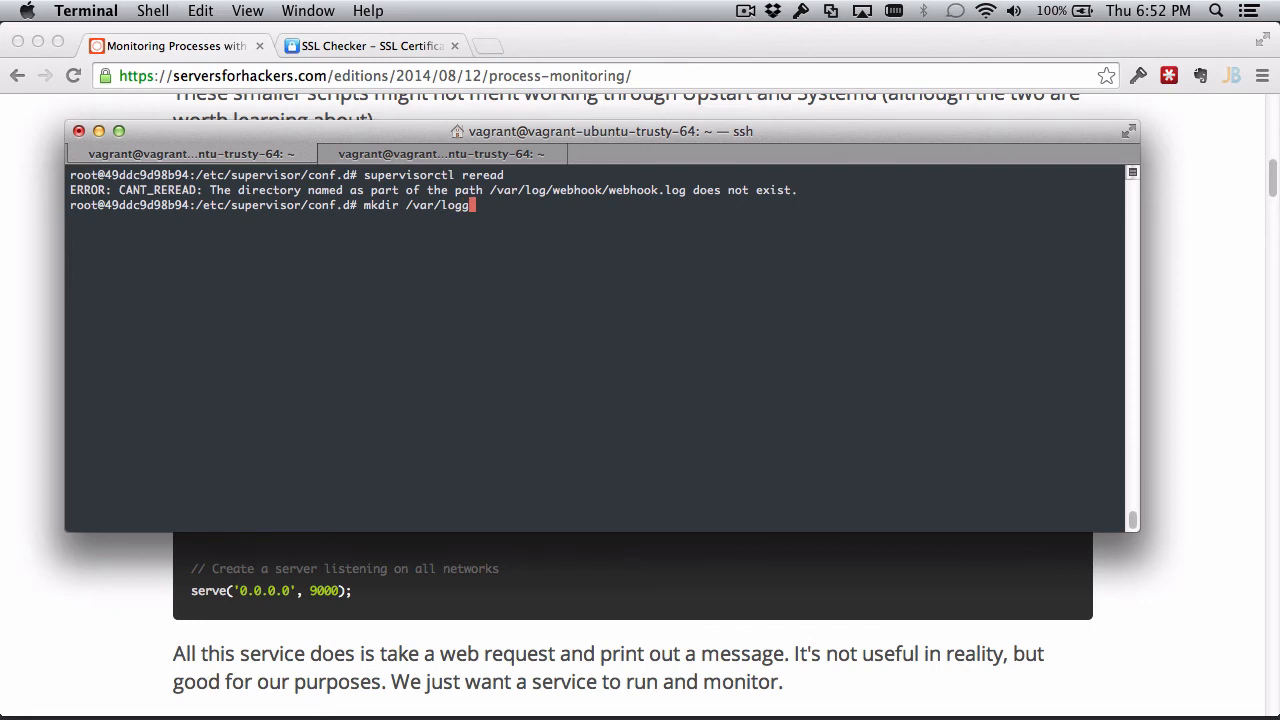
{"action": "type", "text": "webhook"}
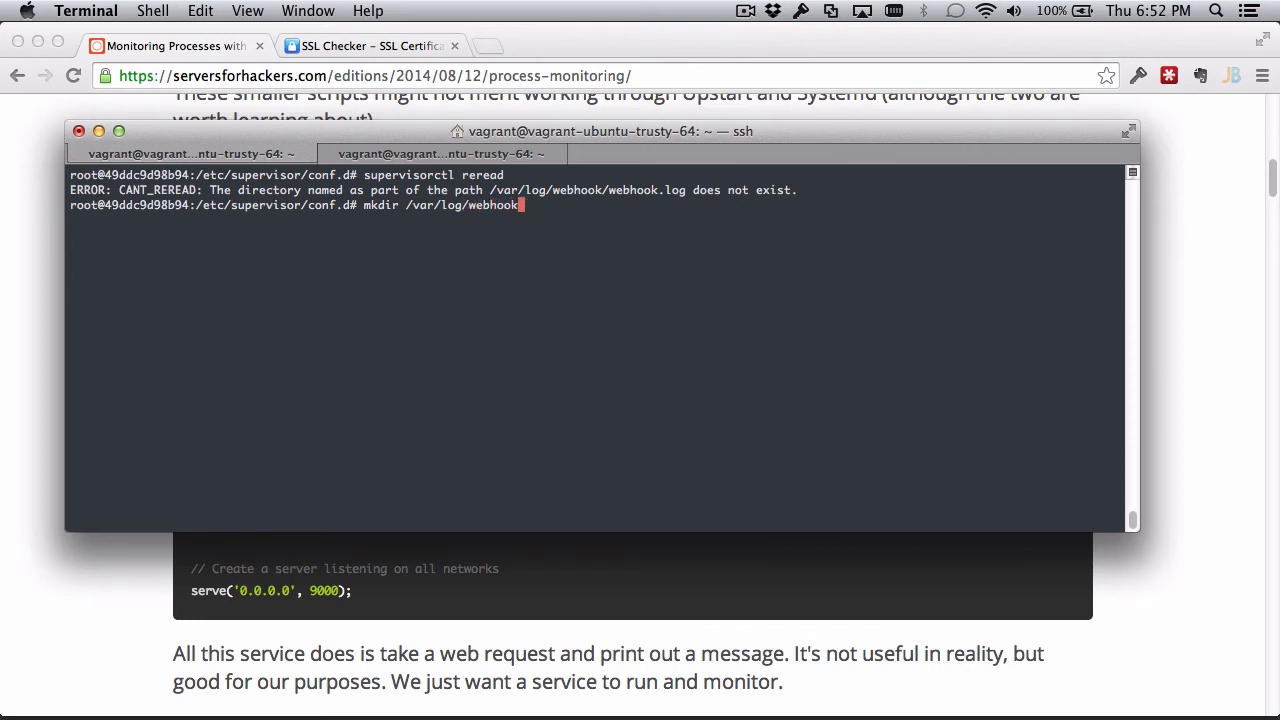
{"action": "double_click", "coordinate": [494, 205]}
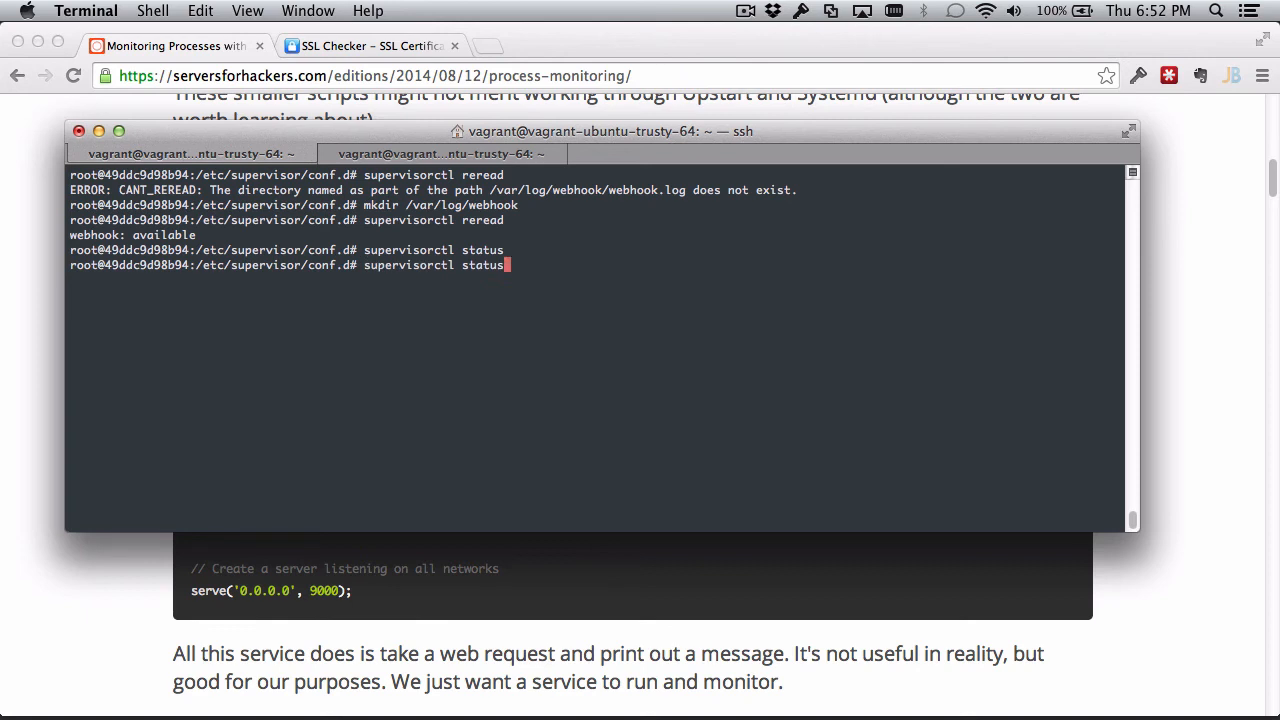
Step: Start webhook via supervisorctl, reload Supervisor, and check status shows webhook RUNNING
{"action": "type", "text": "start"}
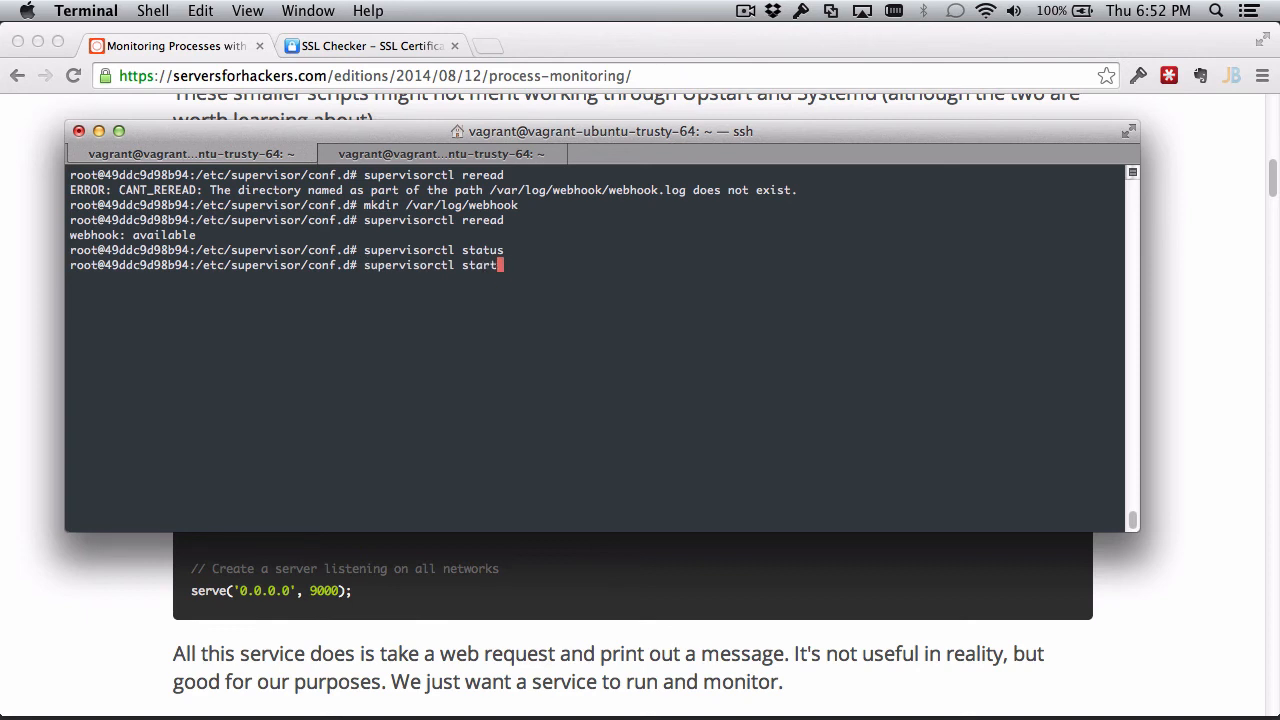
{"action": "type", "text": "webhook"}
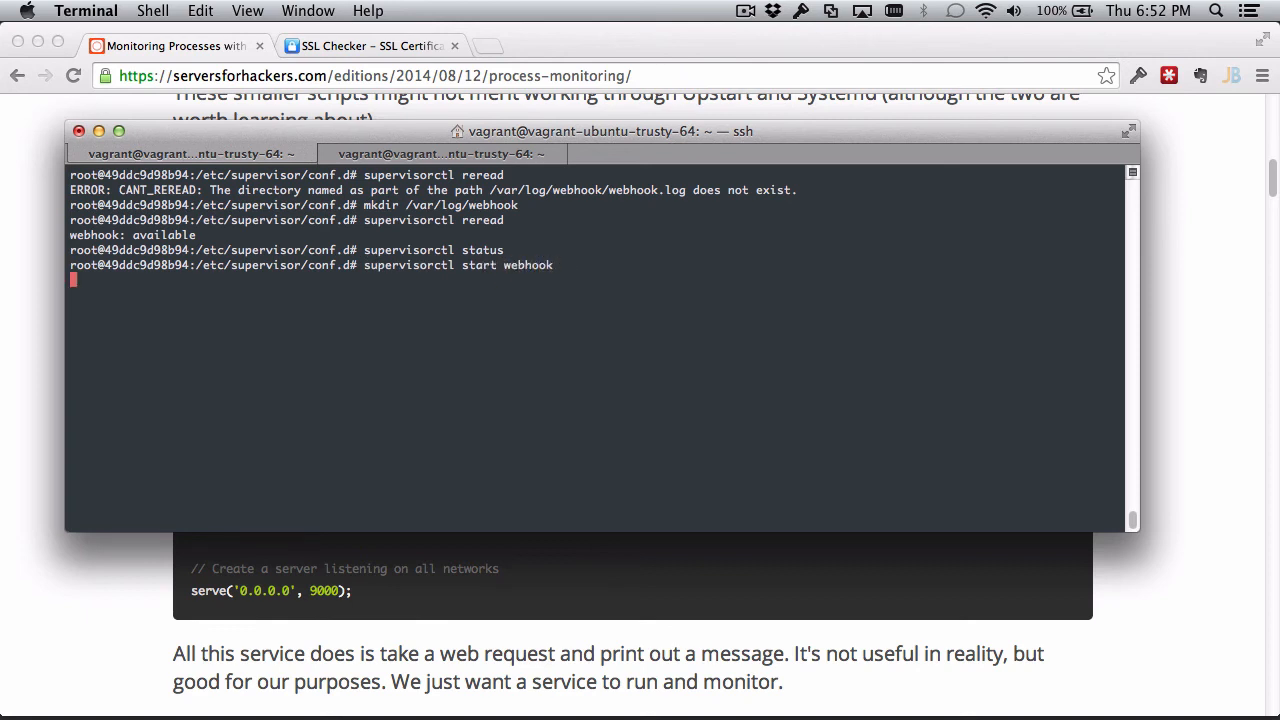
{"action": "type", "text": "supervisorctl reload"}
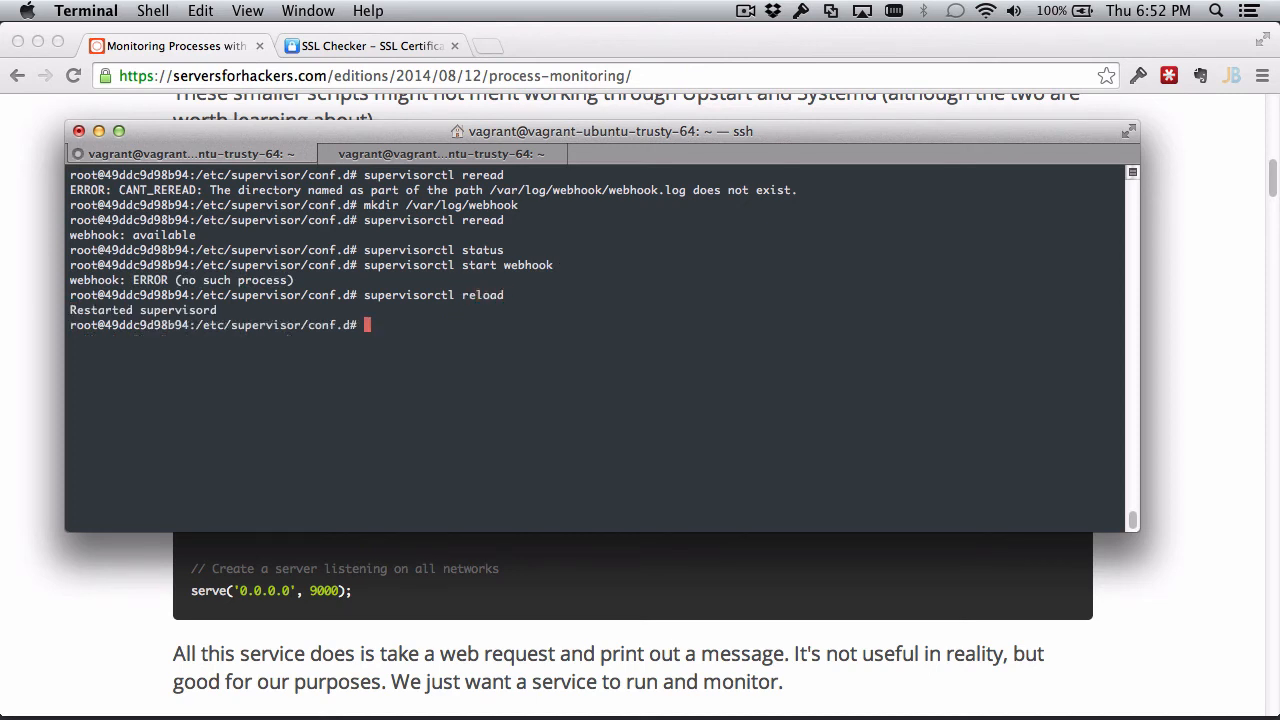
{"action": "type", "text": "supervisorctl status"}
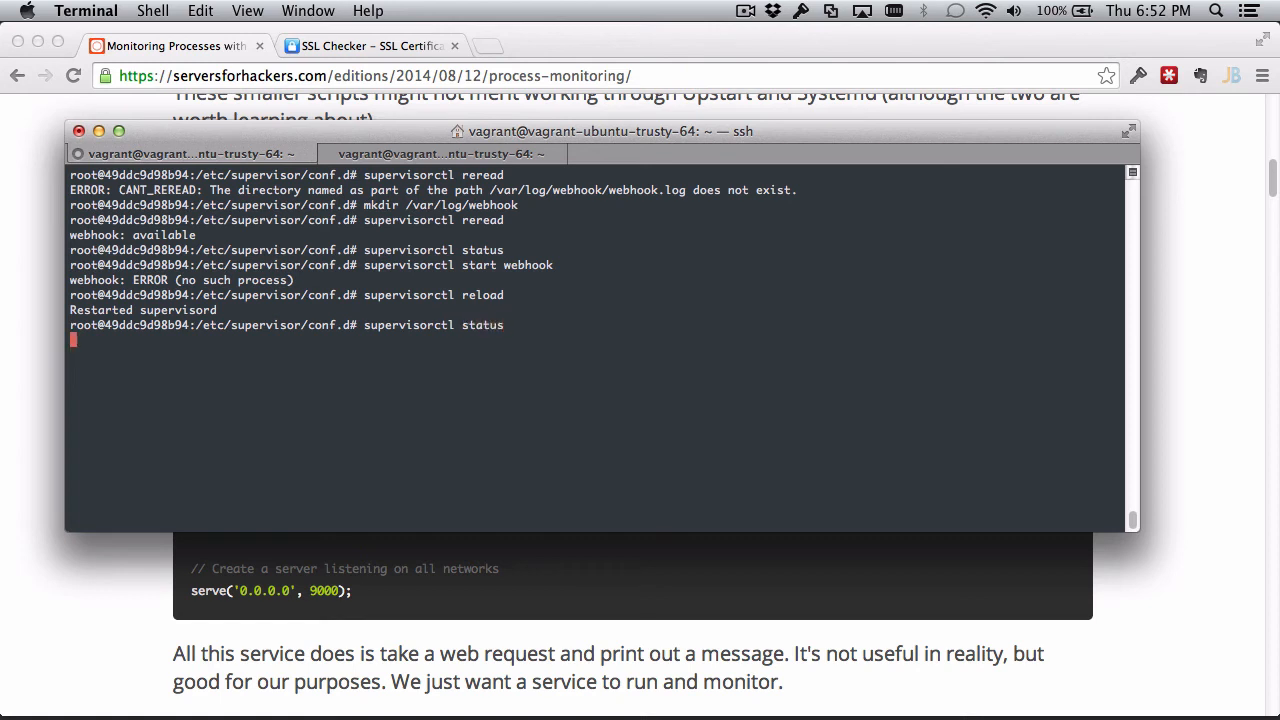
{"action": "key", "text": "Return"}
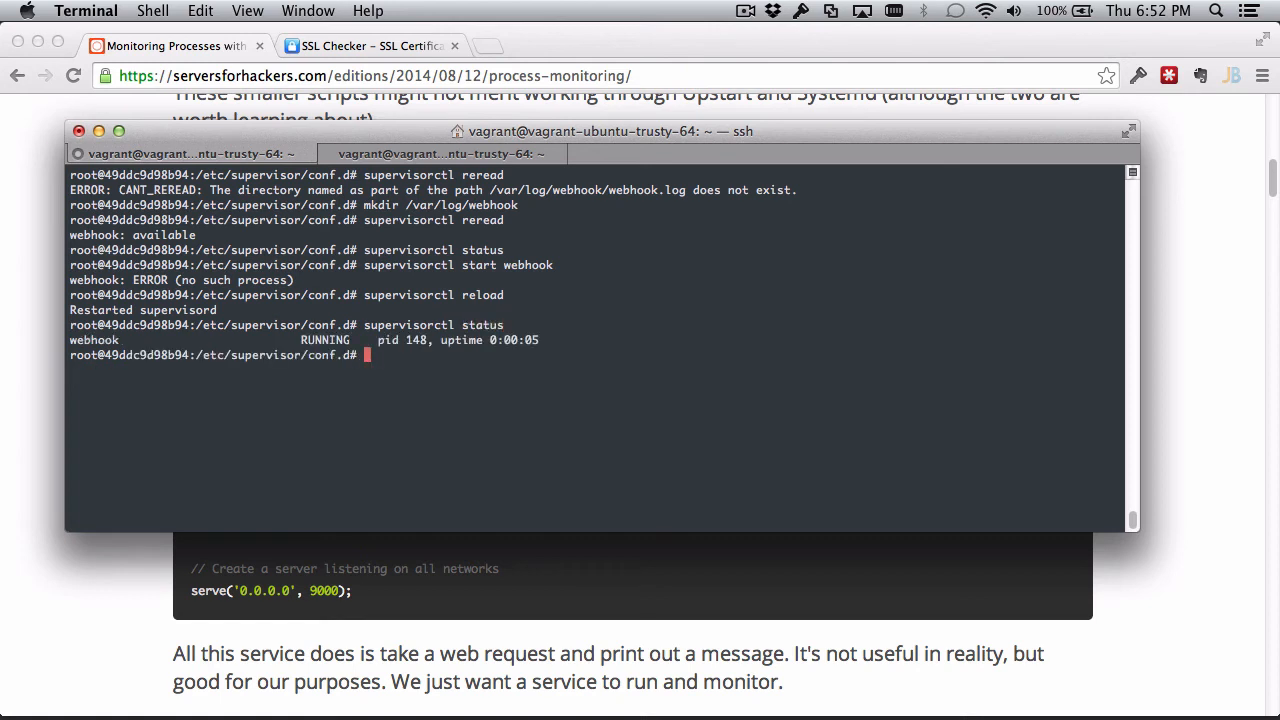
{"action": "double_click", "coordinate": [482, 174]}
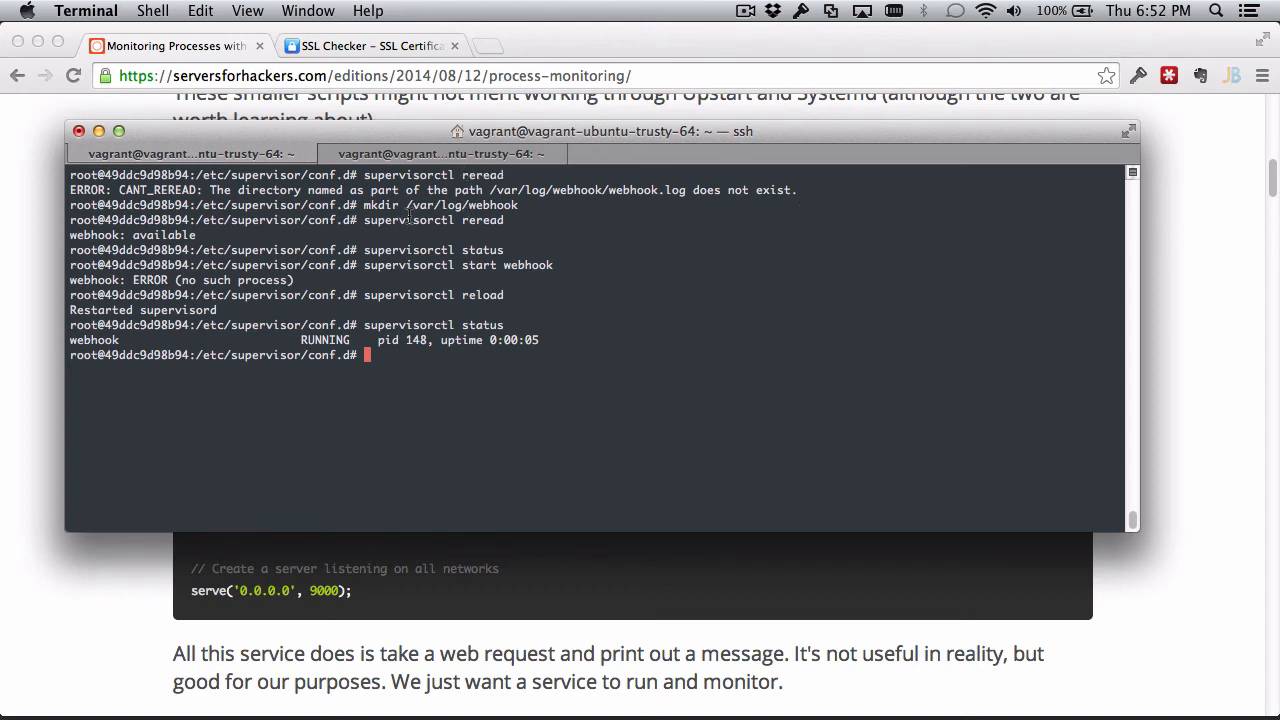
{"action": "double_click", "coordinate": [483, 220]}
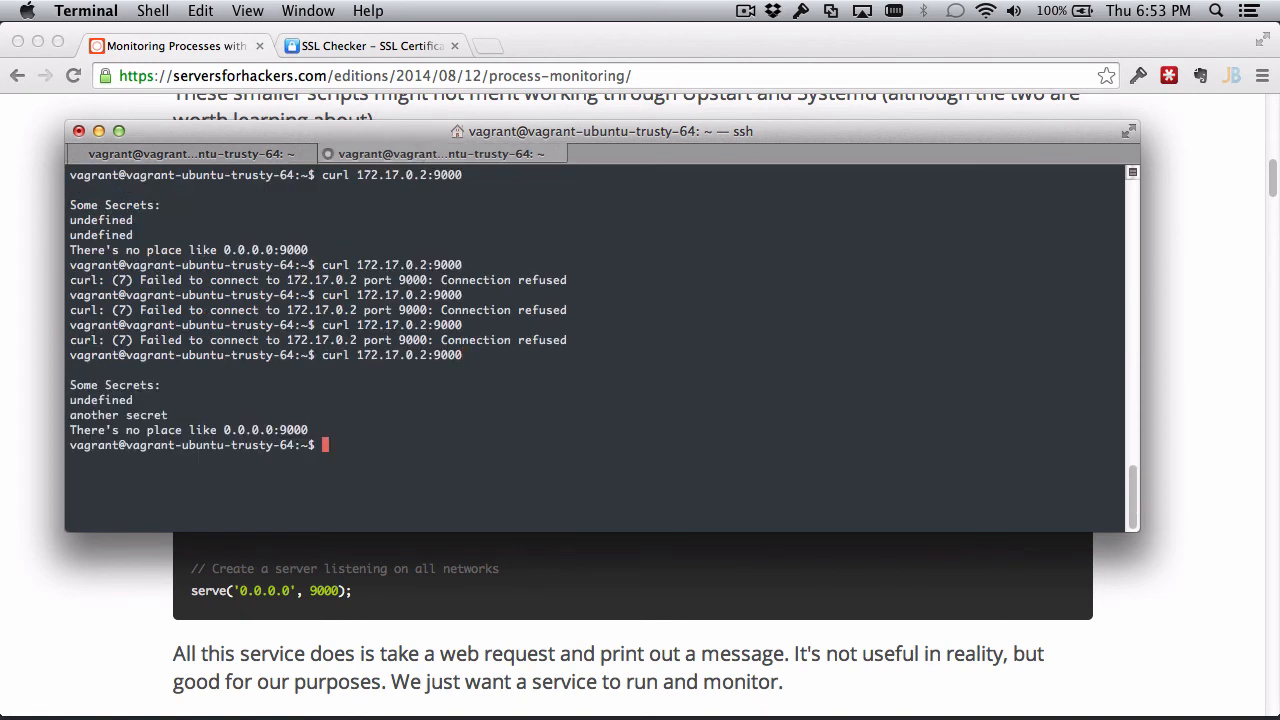
Step: Put quoted SECRET_PASSWORD and SECRET_TWO on webhook.conf's environment line and save with :wq
{"action": "double_click", "coordinate": [95, 399]}
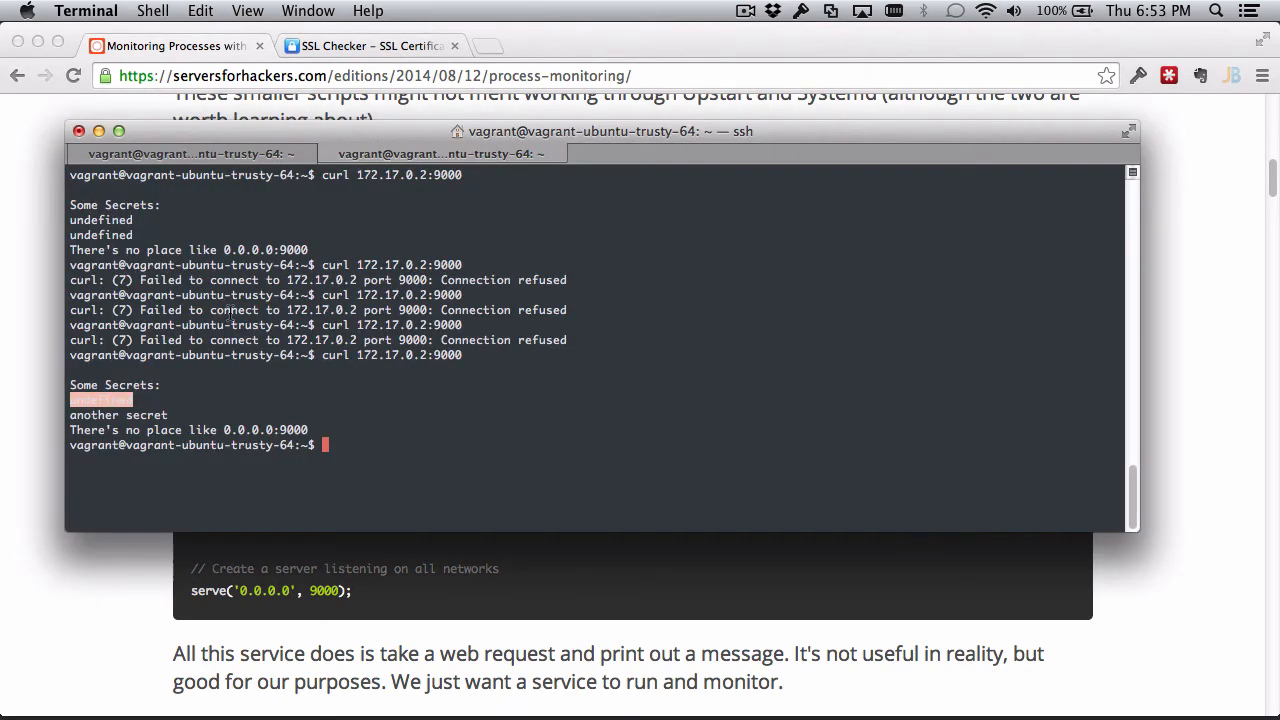
{"action": "type", "text": "vim we"}
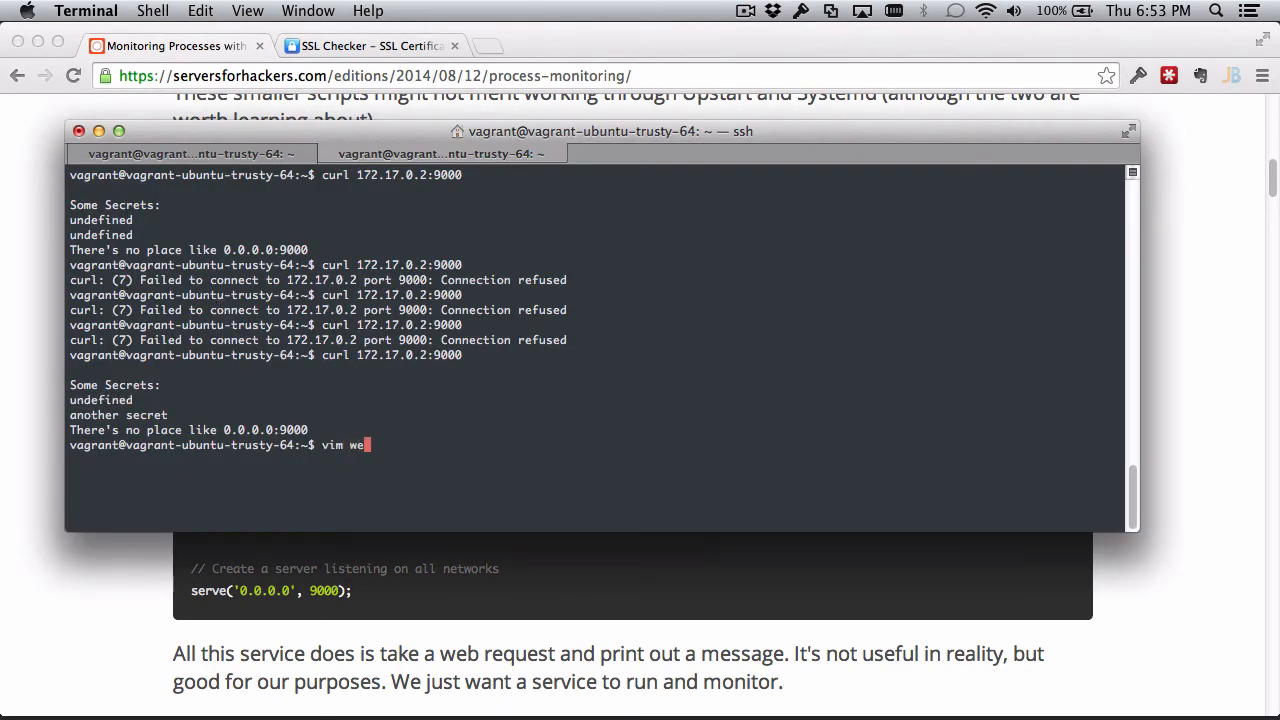
{"action": "type", "text": "b"}
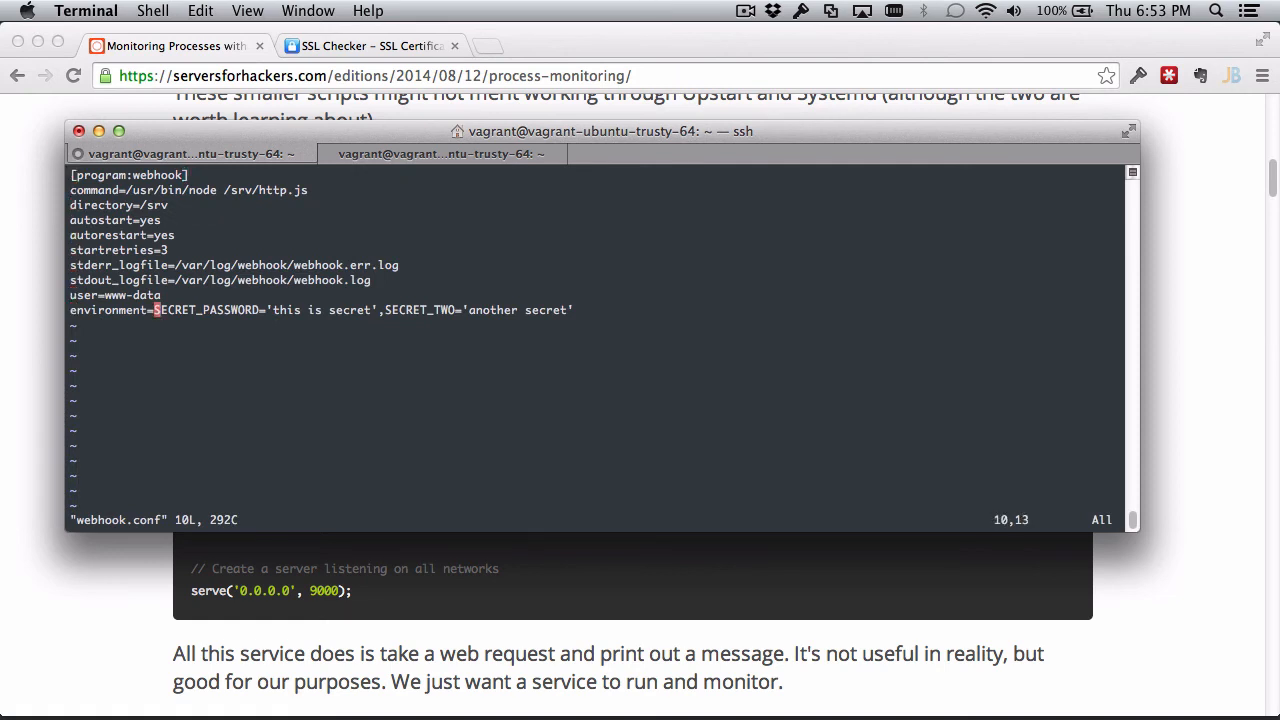
{"action": "type", "text": ":wq"}
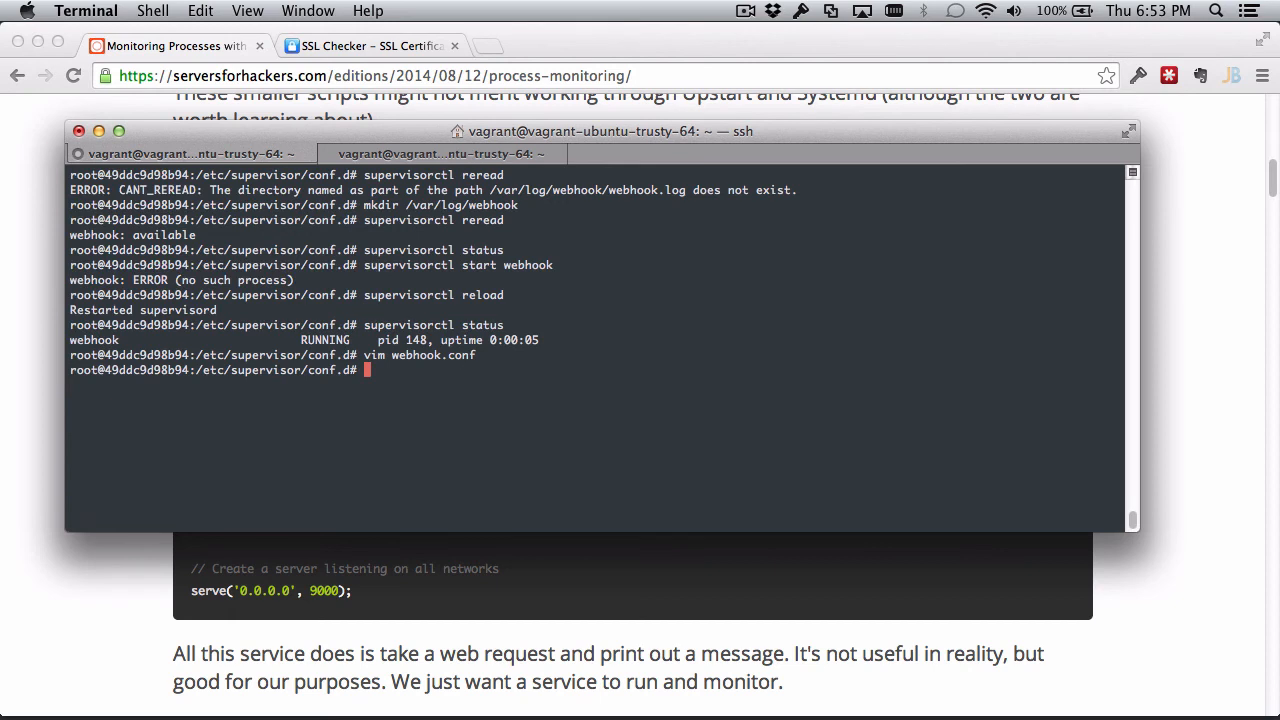
Step: Reload Supervisor with the updated config and confirm webhook is RUNNING as pid 157
{"action": "type", "text": "superviso"}
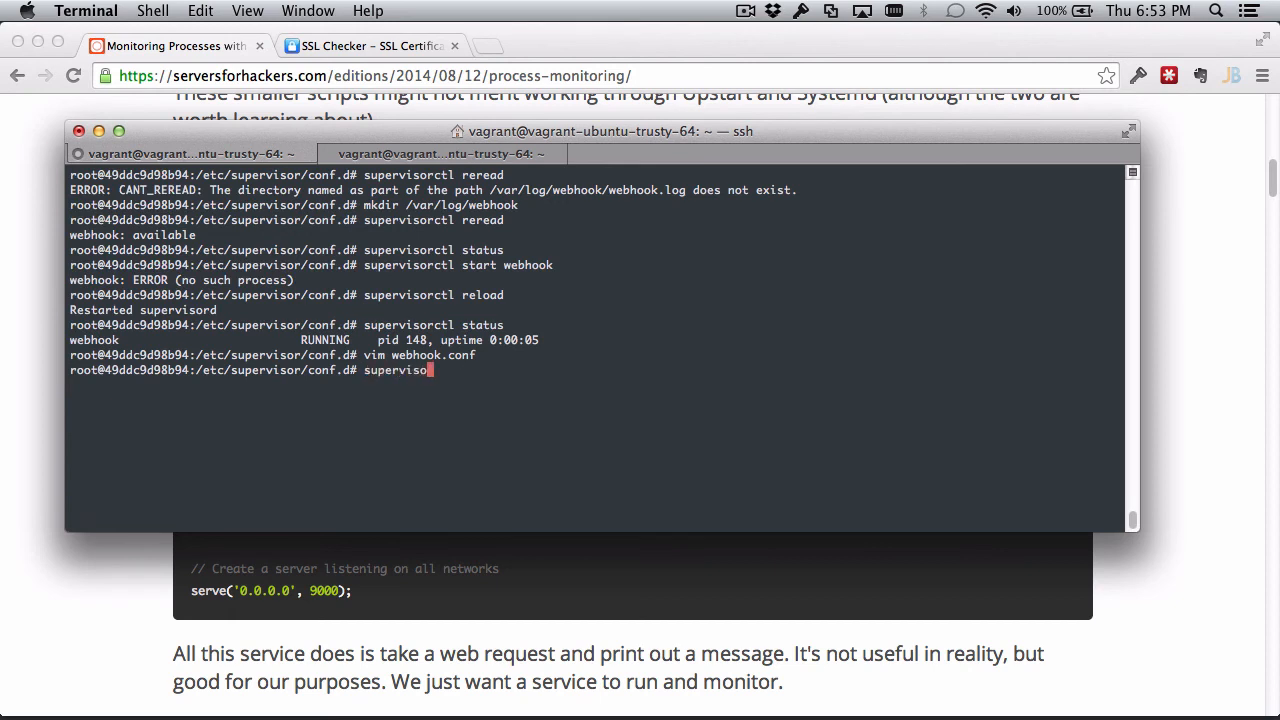
{"action": "type", "text": "rctl"}
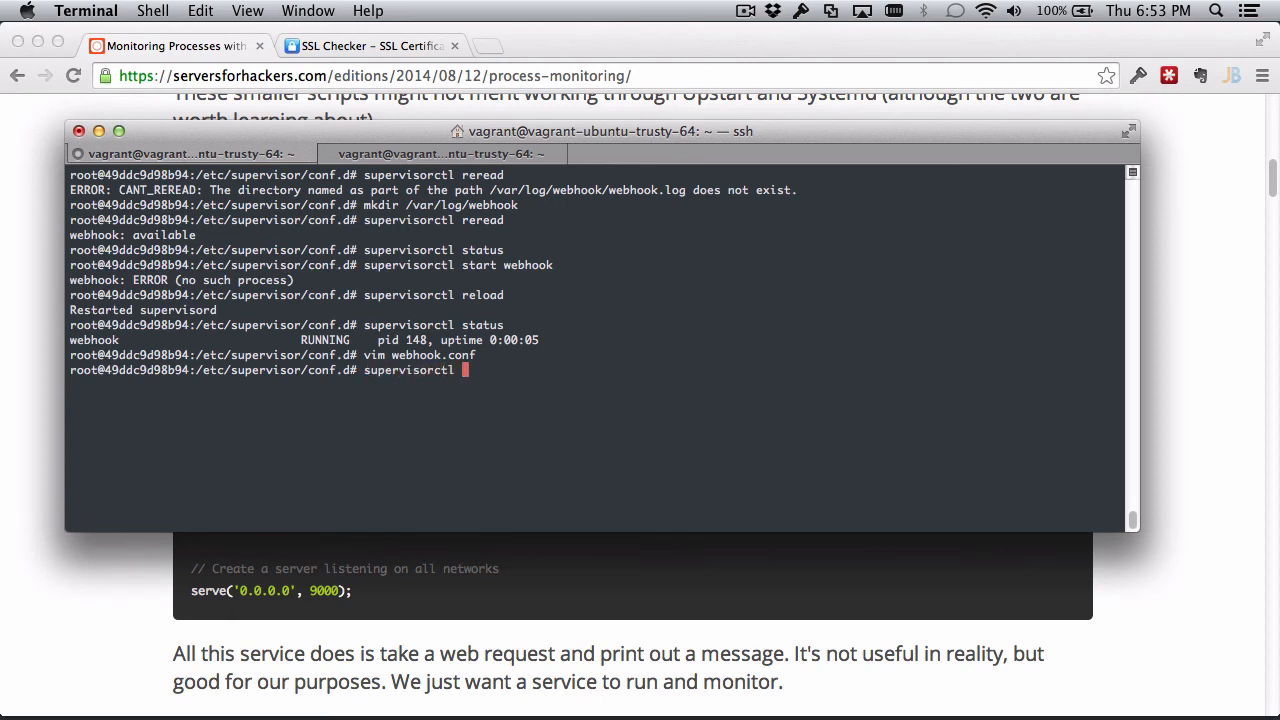
{"action": "key", "text": "enter"}
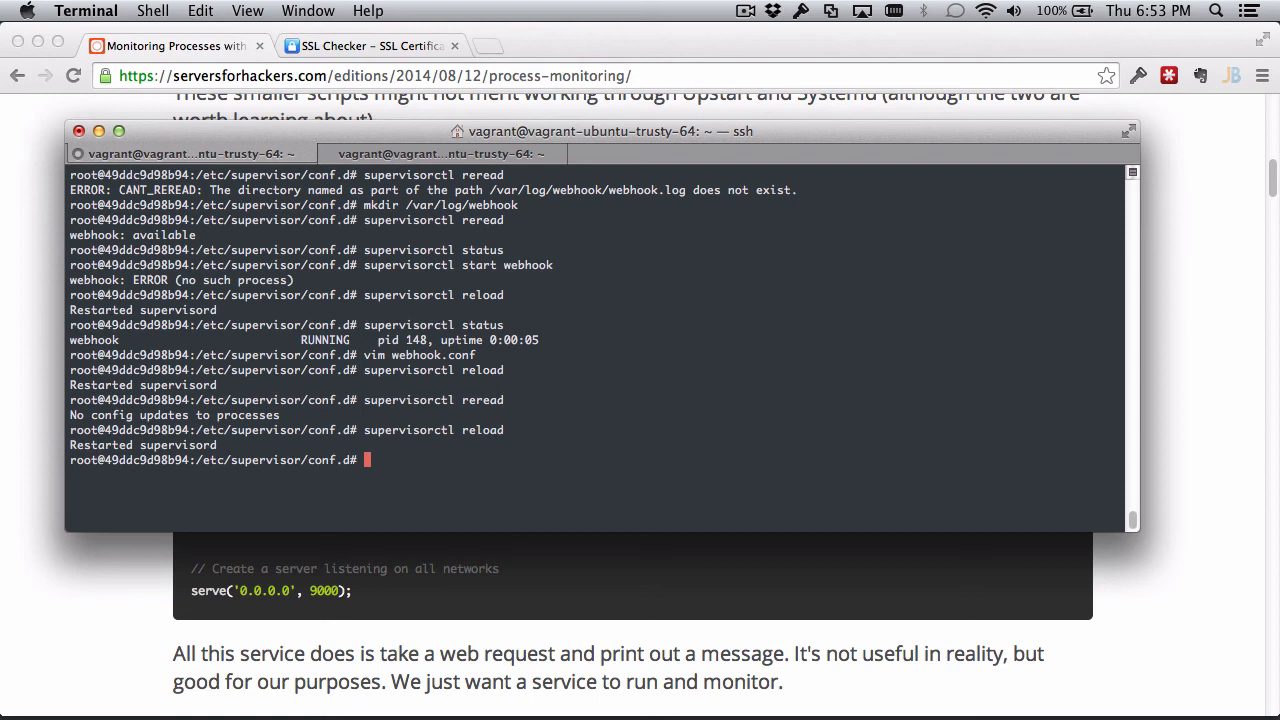
{"action": "type", "text": "supervisorctl"}
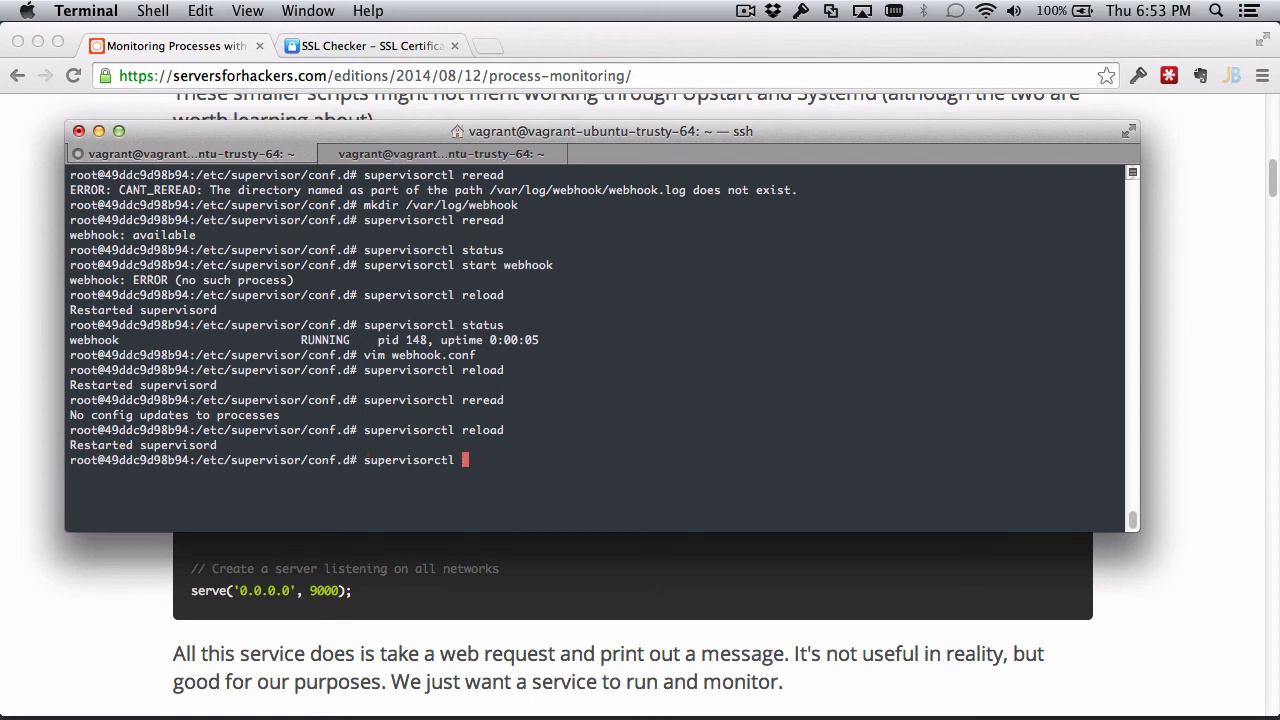
{"action": "type", "text": "status"}
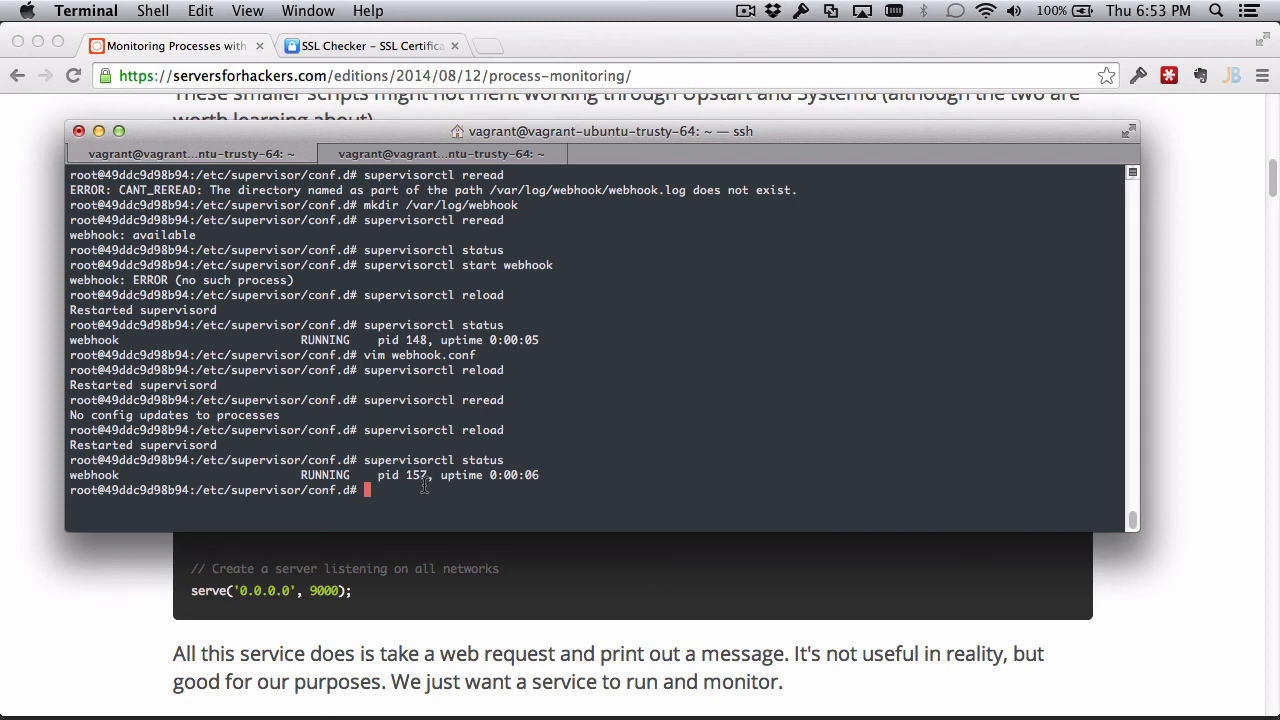
{"action": "left_click", "coordinate": [435, 153]}
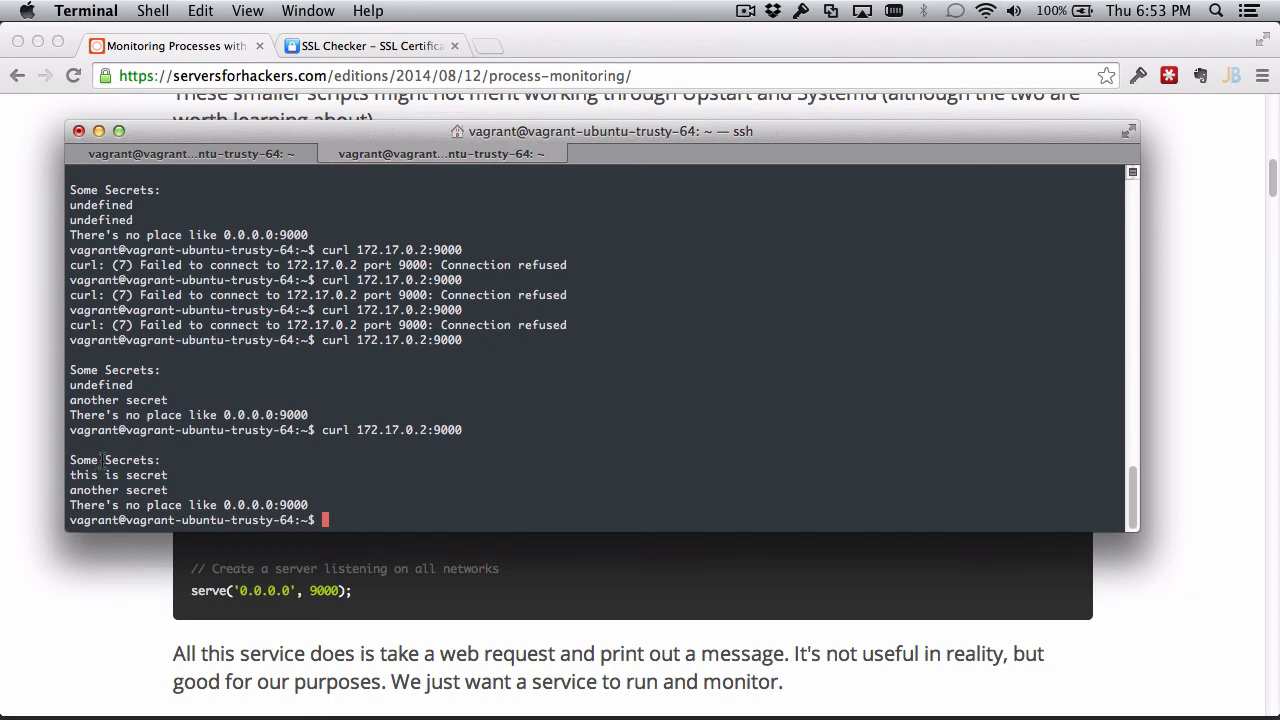
Step: Mark the 0.0.0.0:9000 address in the curl reply, then clear the root server session
{"action": "double_click", "coordinate": [275, 505]}
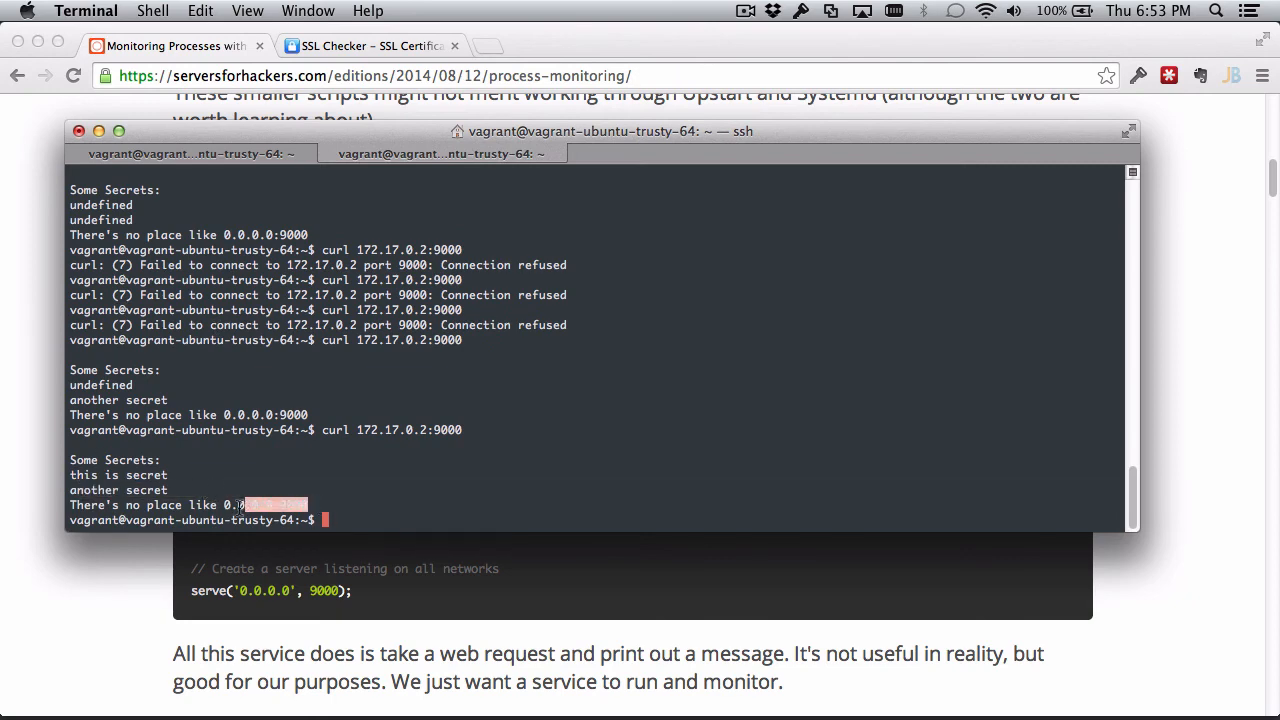
{"action": "left_click", "coordinate": [185, 153]}
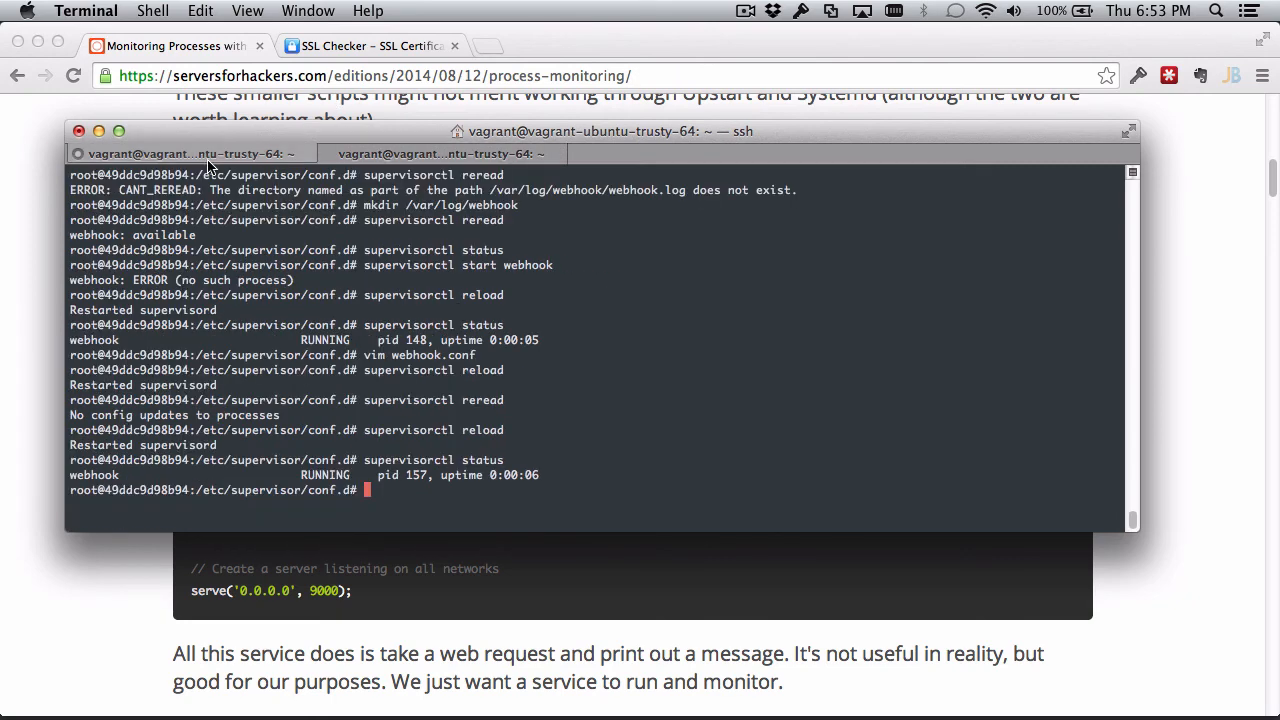
{"action": "type", "text": "cleqr"}
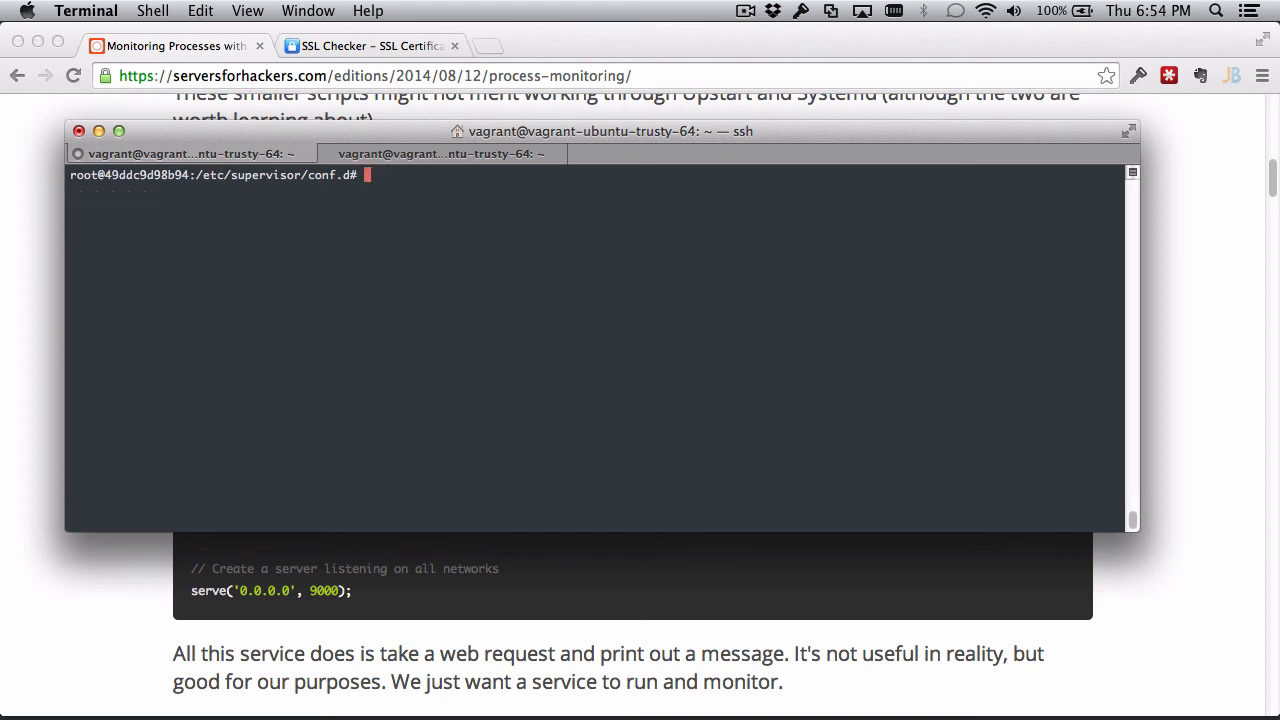
Step: List node processes with 'ps aux | grep node' and mark the webhook's pid 157
{"action": "type", "text": "ps"}
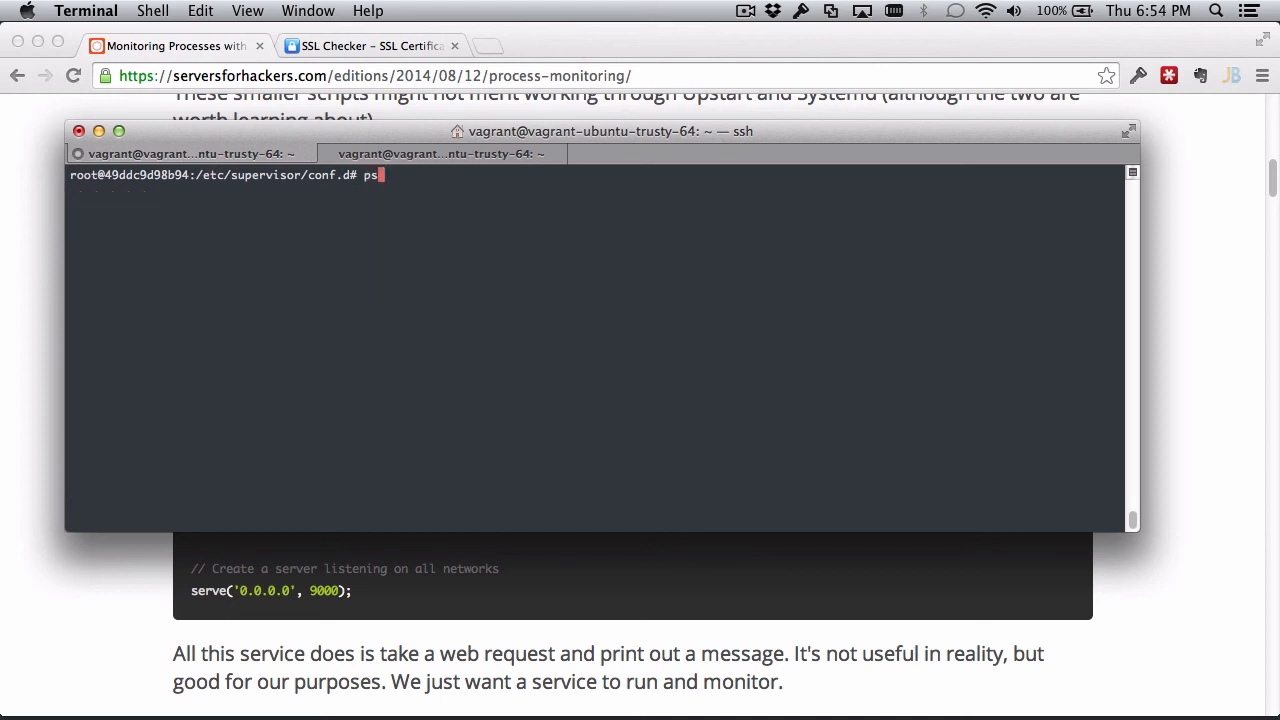
{"action": "type", "text": "aux |"}
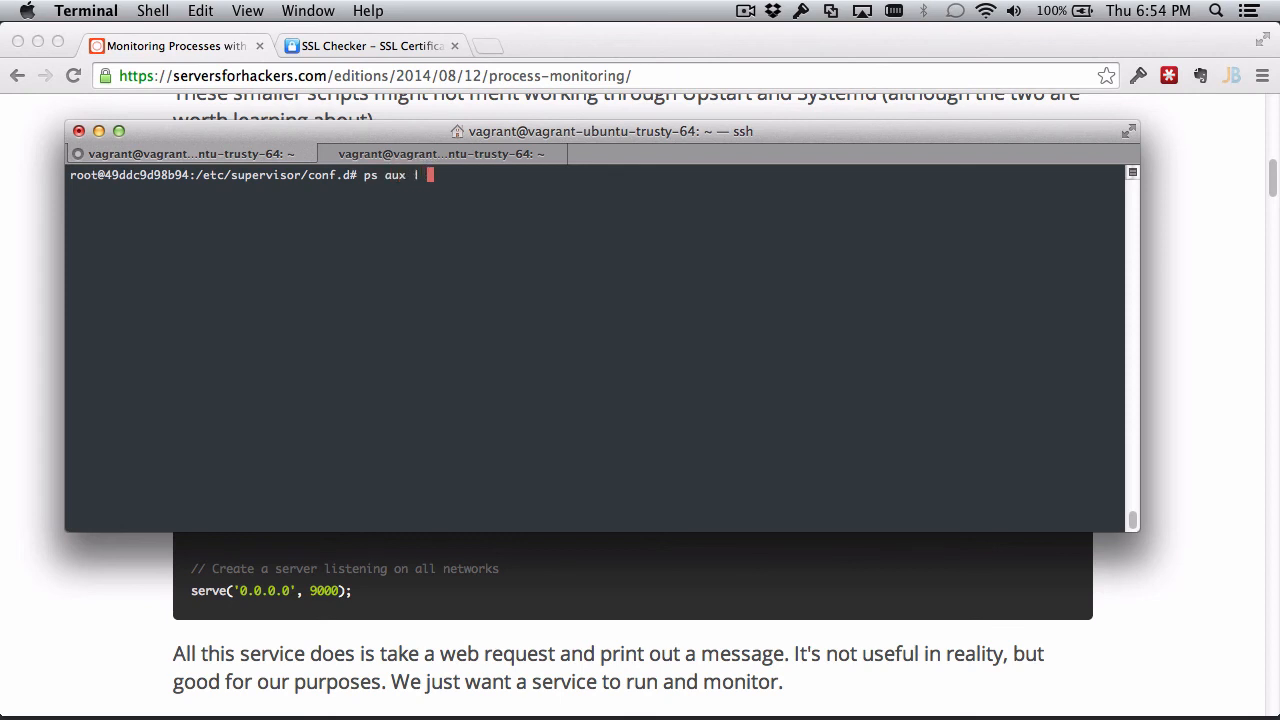
{"action": "type", "text": "node"}
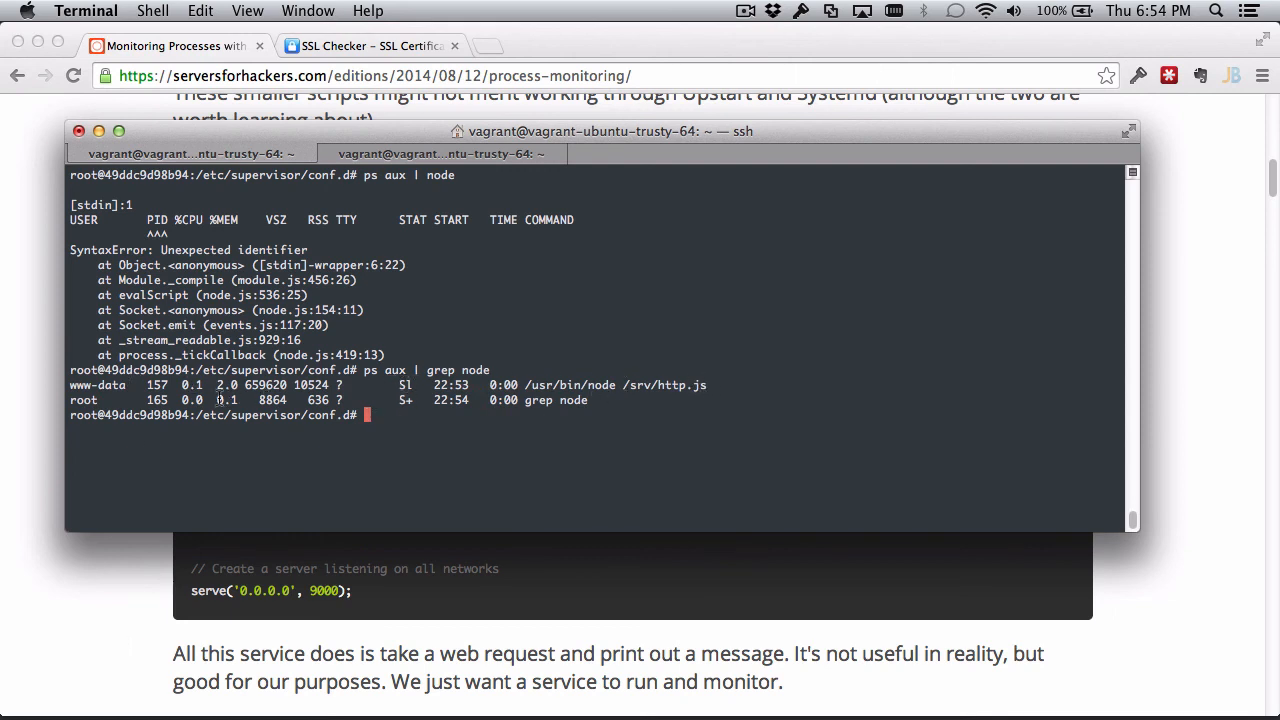
{"action": "double_click", "coordinate": [157, 385]}
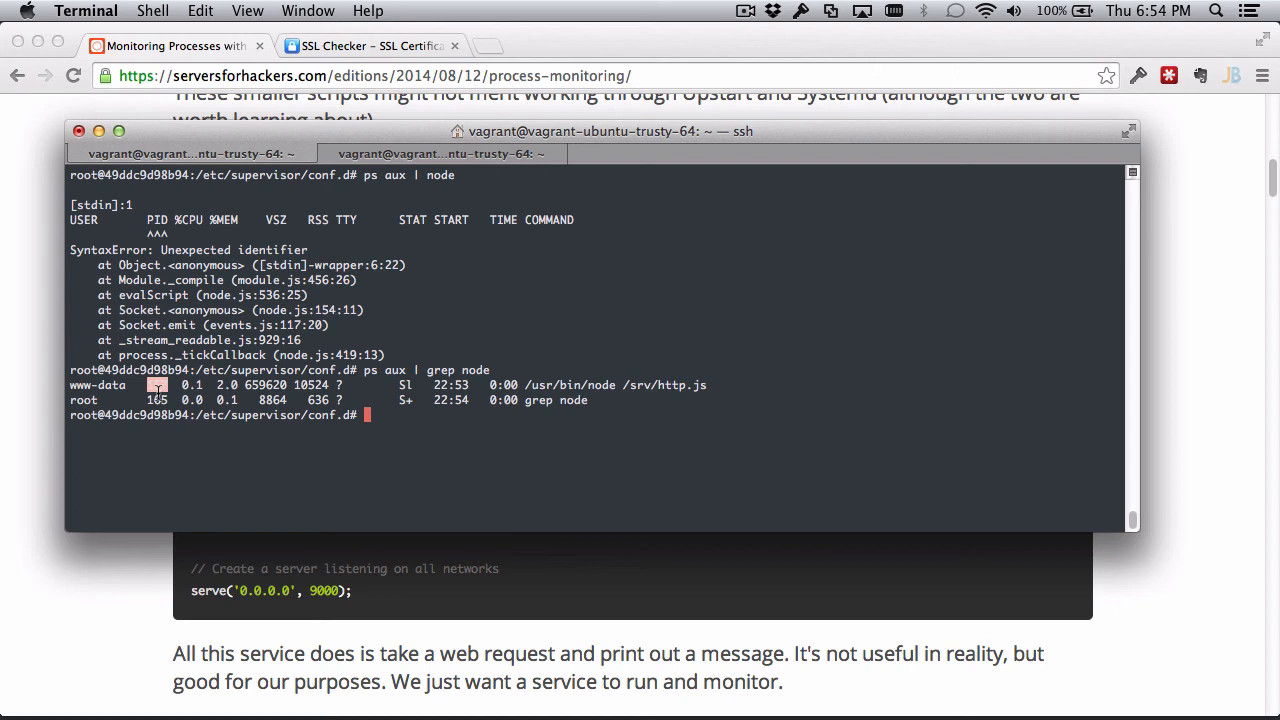
{"action": "type", "text": "kill 157"}
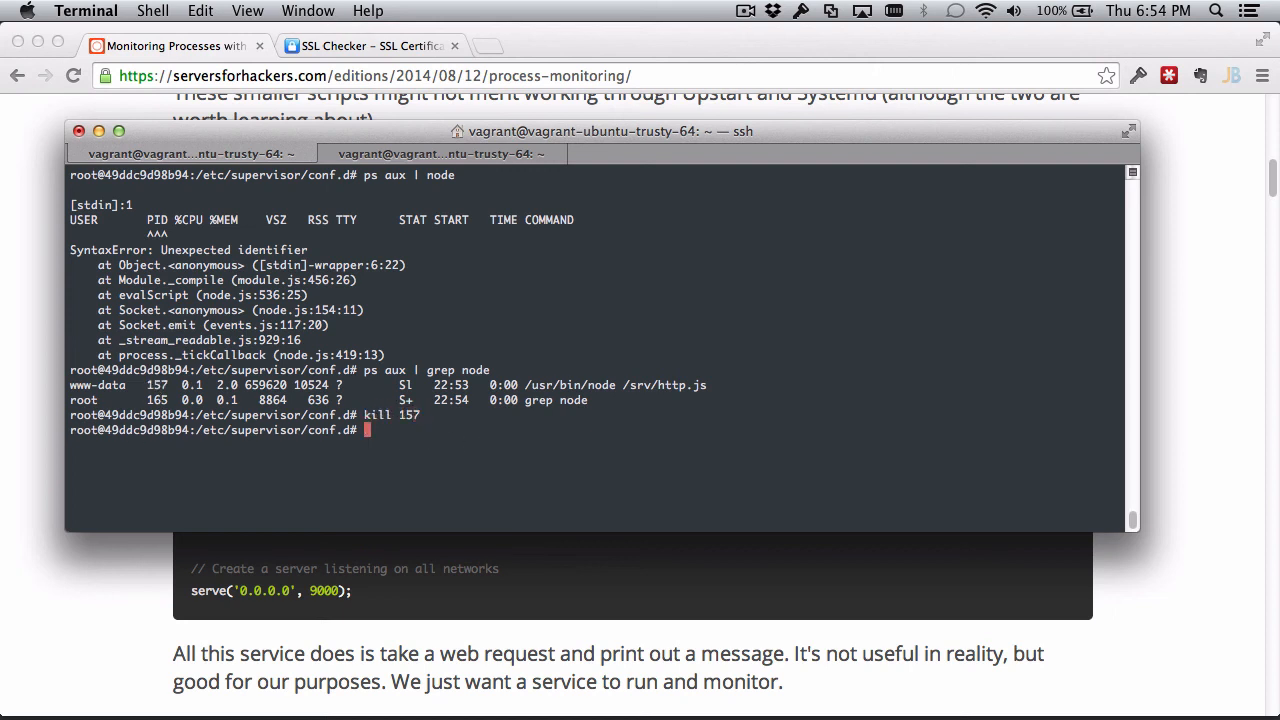
Step: Kill the webhook repeatedly (pids 157, 166, 170, 174), checking ps until Supervisor stops respawning it
{"action": "type", "text": "kill 157"}
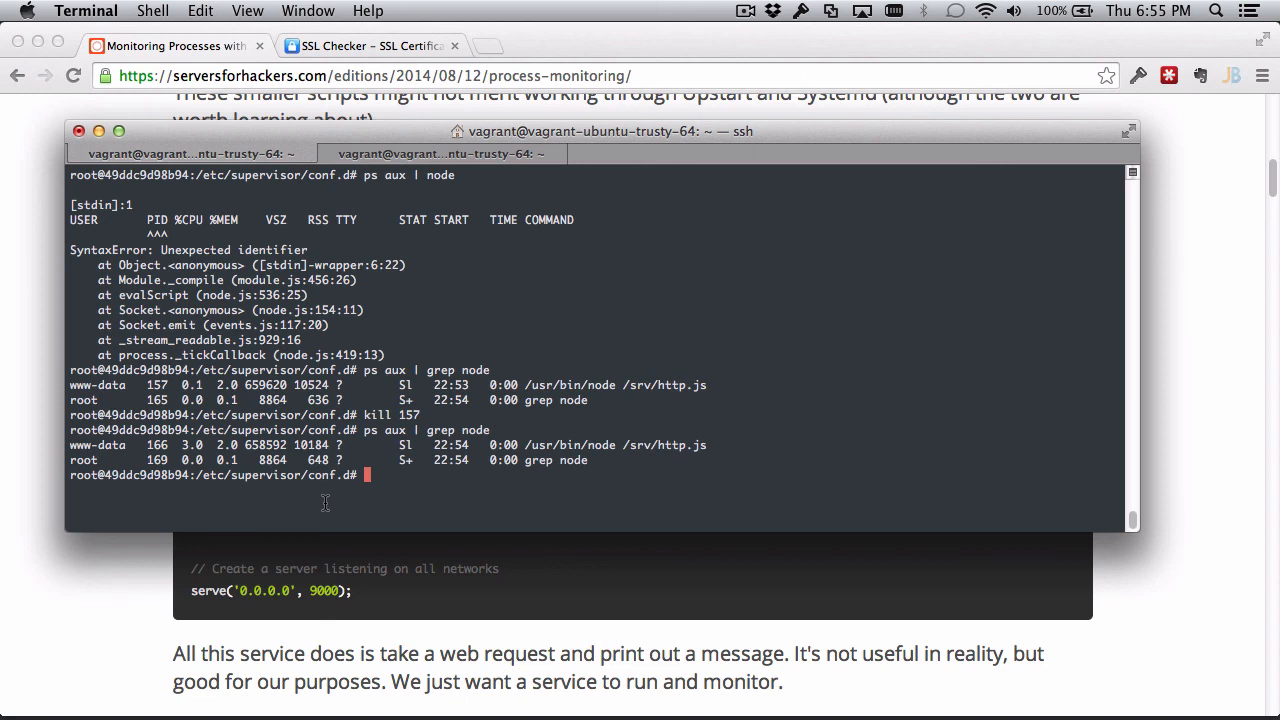
{"action": "mouse_move", "coordinate": [356, 427]}
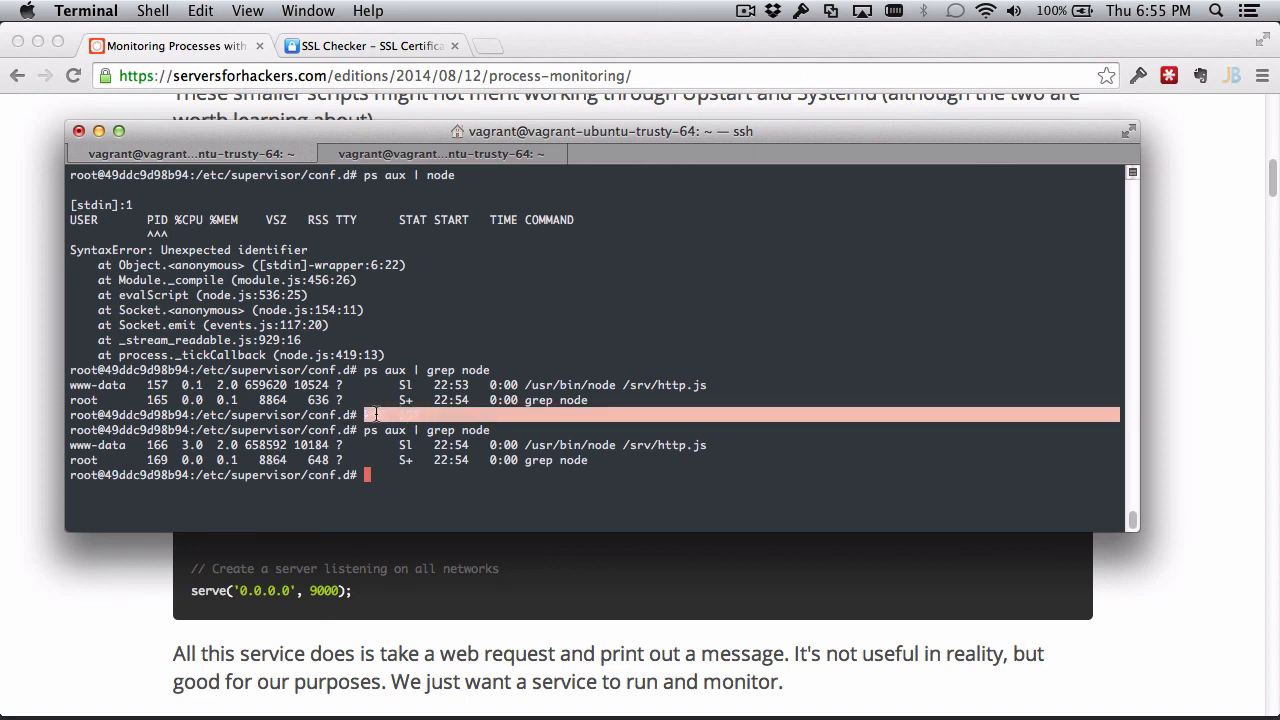
{"action": "type", "text": "kill 157"}
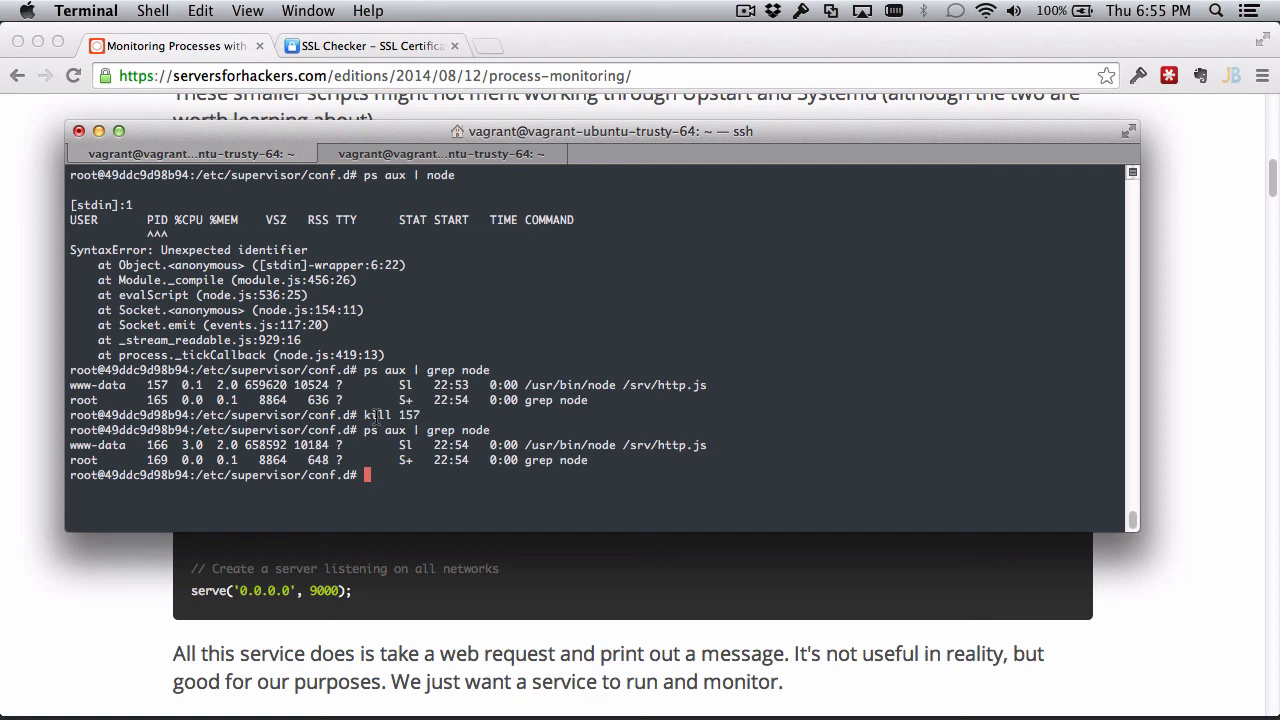
{"action": "type", "text": "ps aux | grep node"}
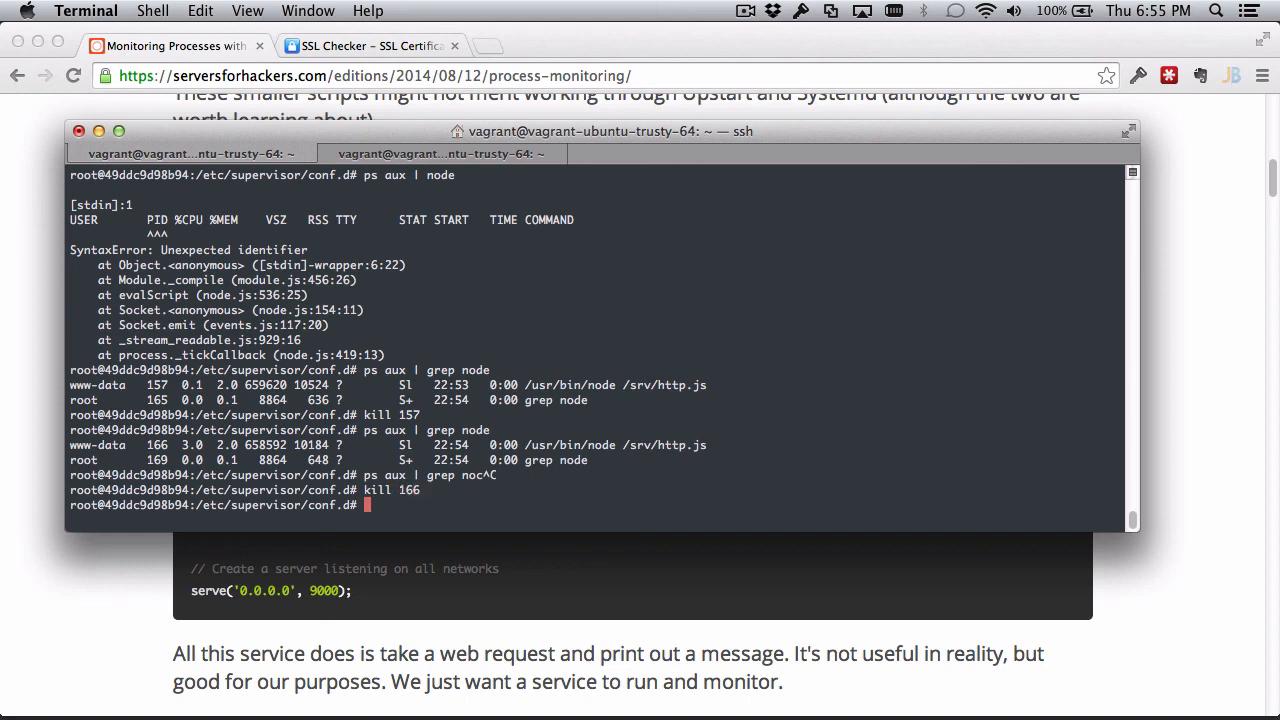
{"action": "type", "text": "ps aux | grep node"}
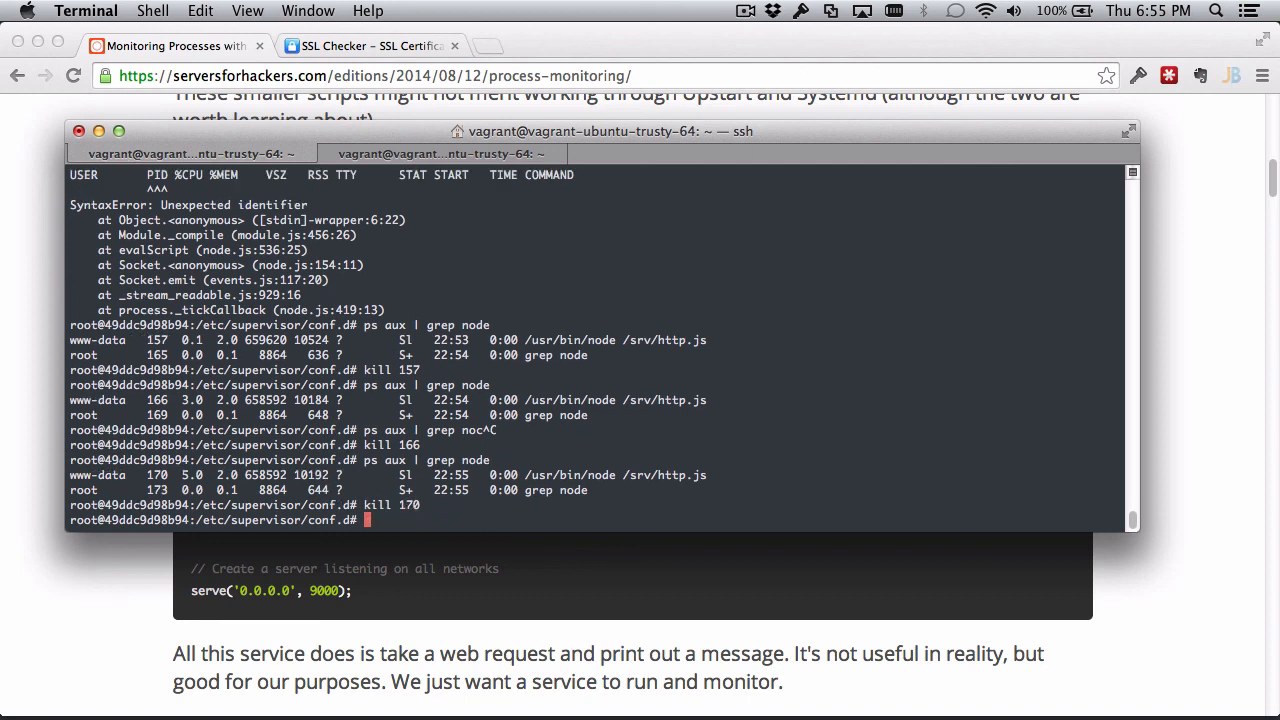
{"action": "key", "text": "Return"}
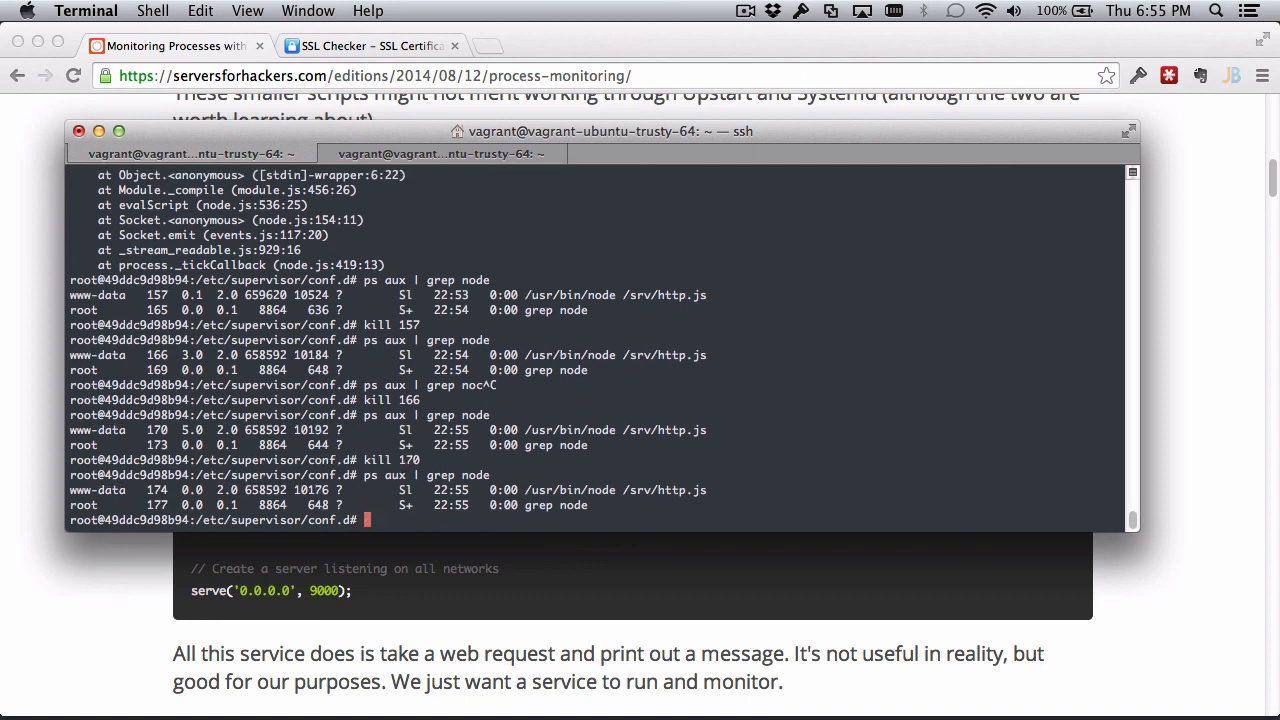
{"action": "type", "text": "kill 174"}
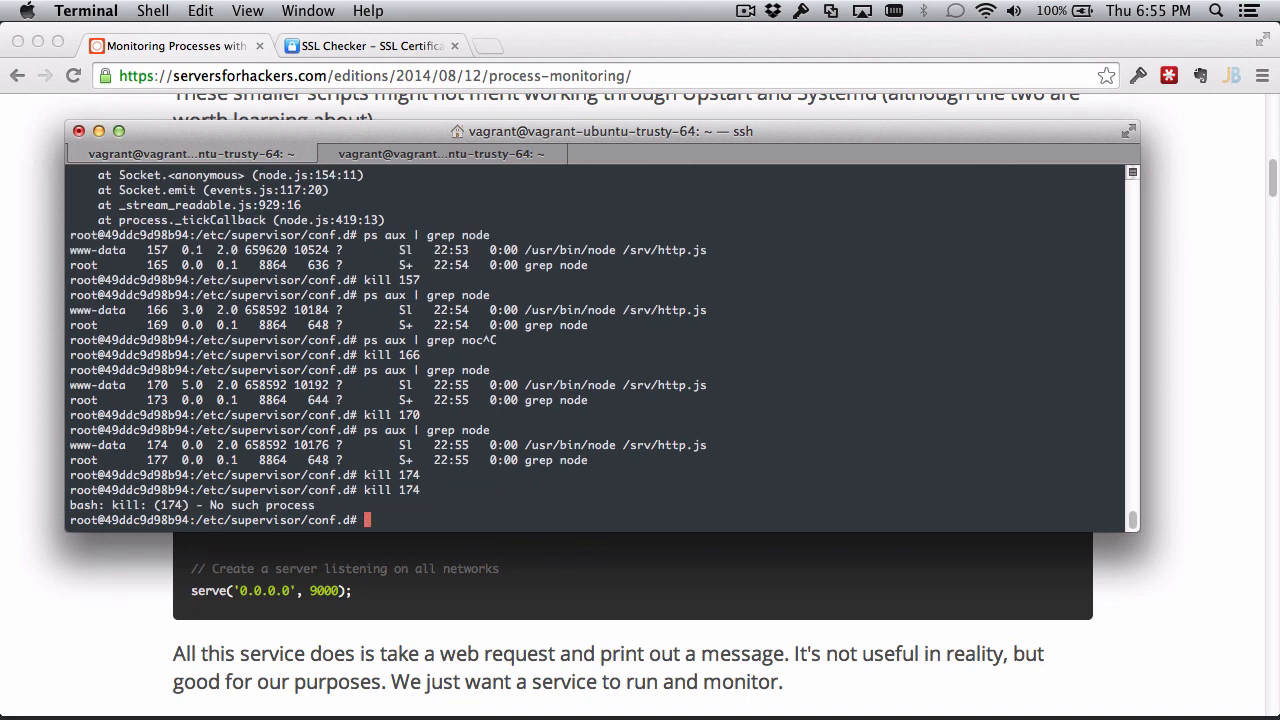
{"action": "type", "text": "ps aux | grep node"}
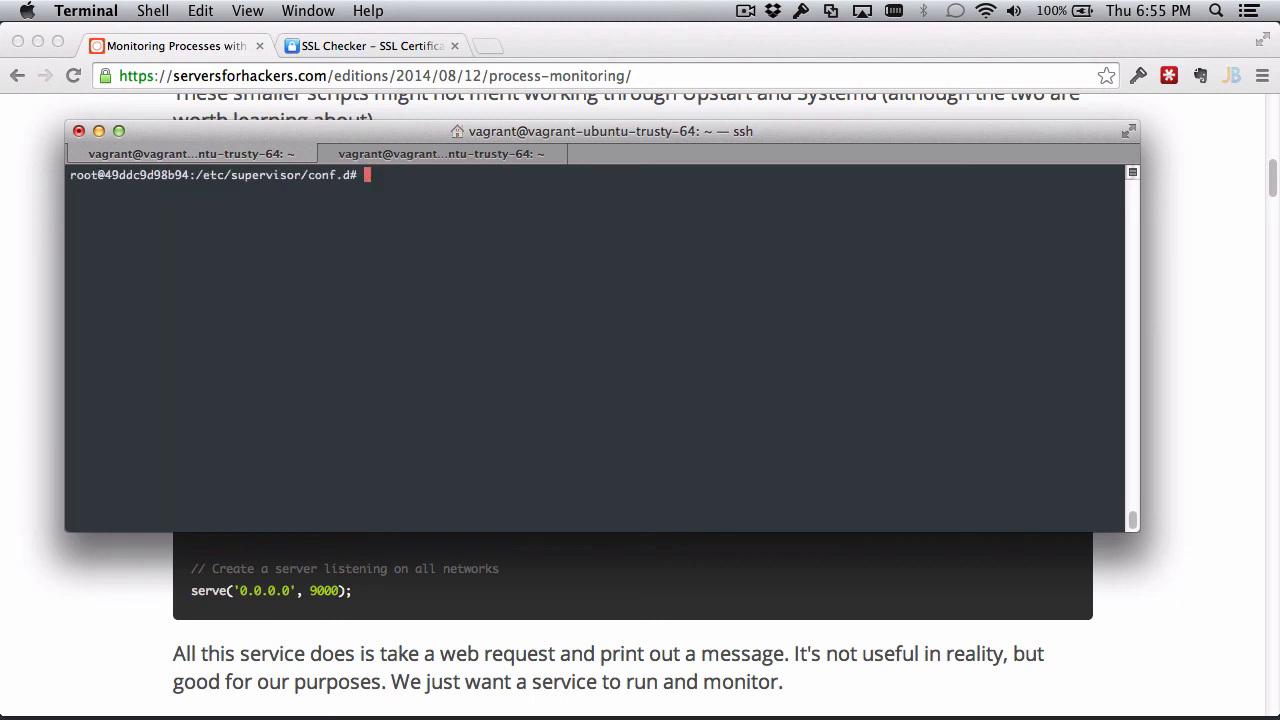
{"action": "mouse_move", "coordinate": [93, 296]}
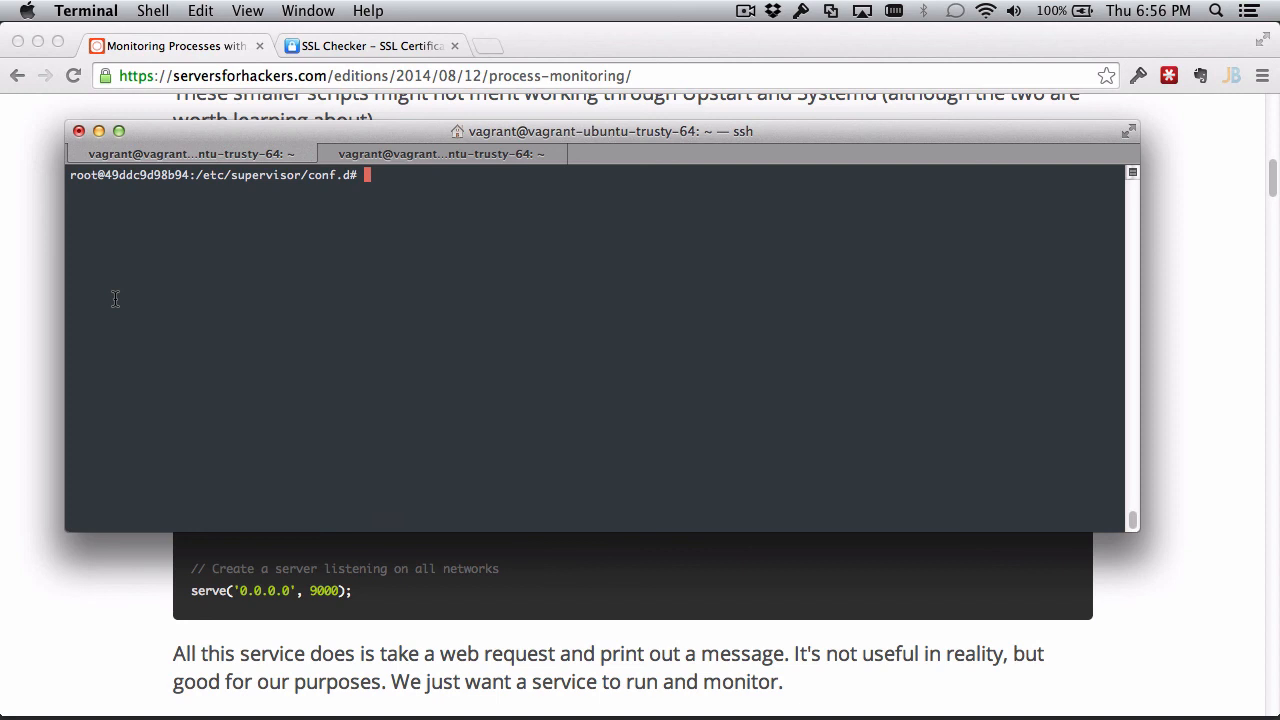
Step: Type 'node /srv/http.js' at the cleared root prompt without running it
{"action": "type", "text": "node ht"}
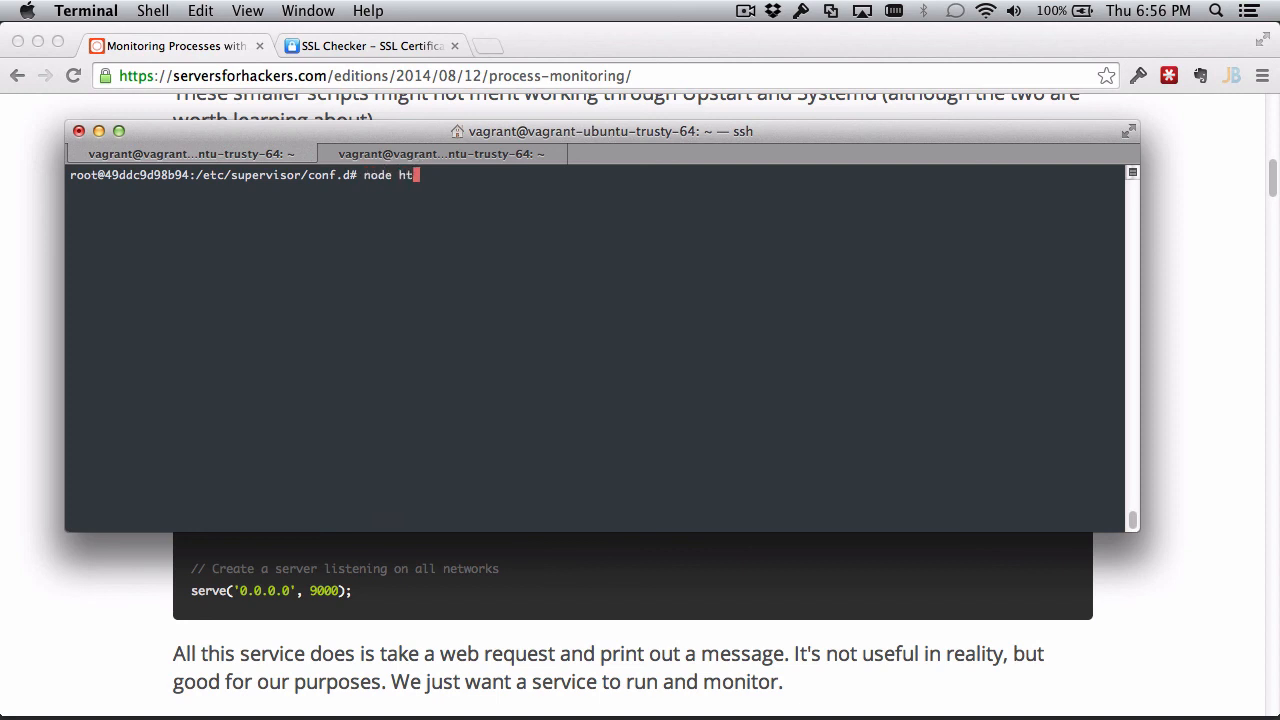
{"action": "type", "text": "/srv/"}
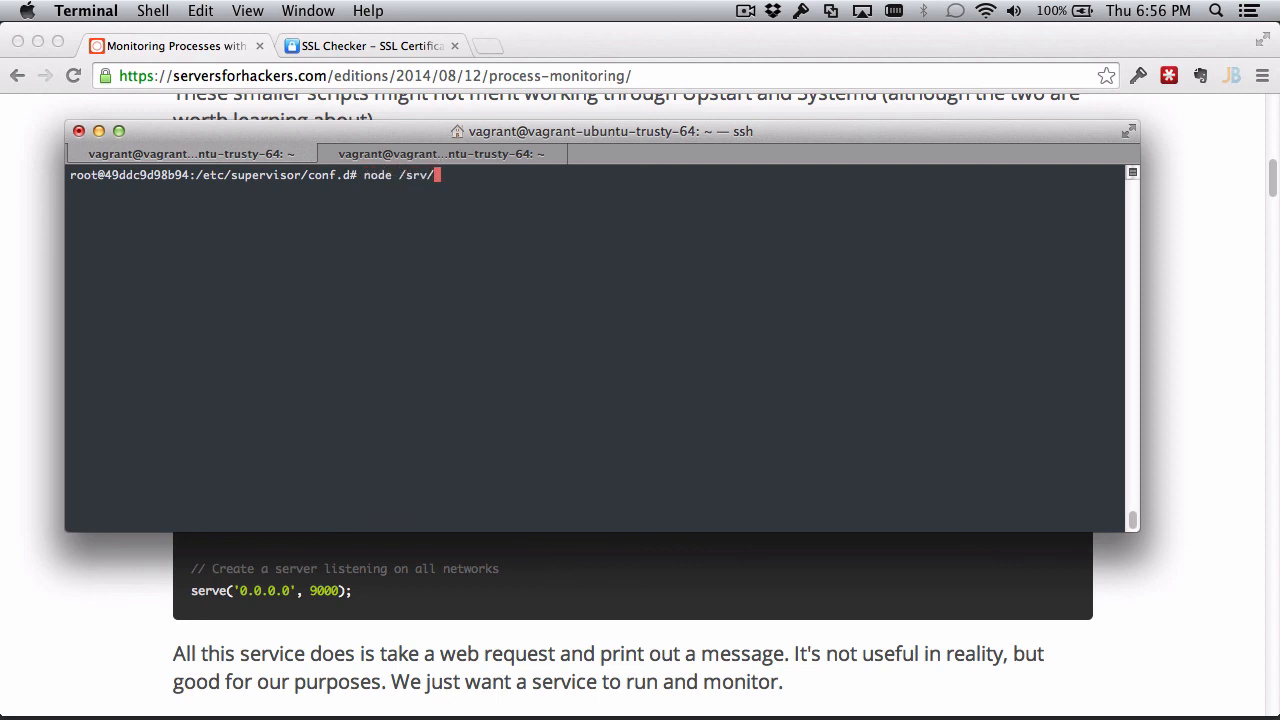
{"action": "type", "text": "http.js"}
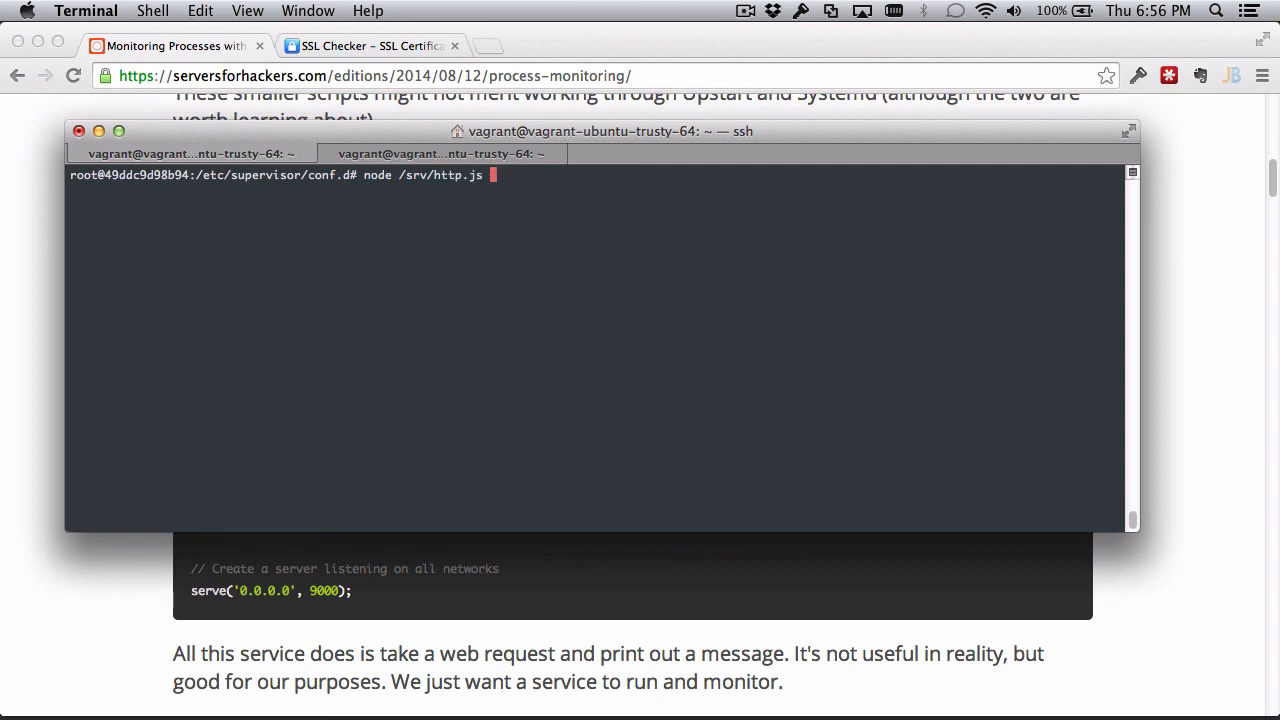